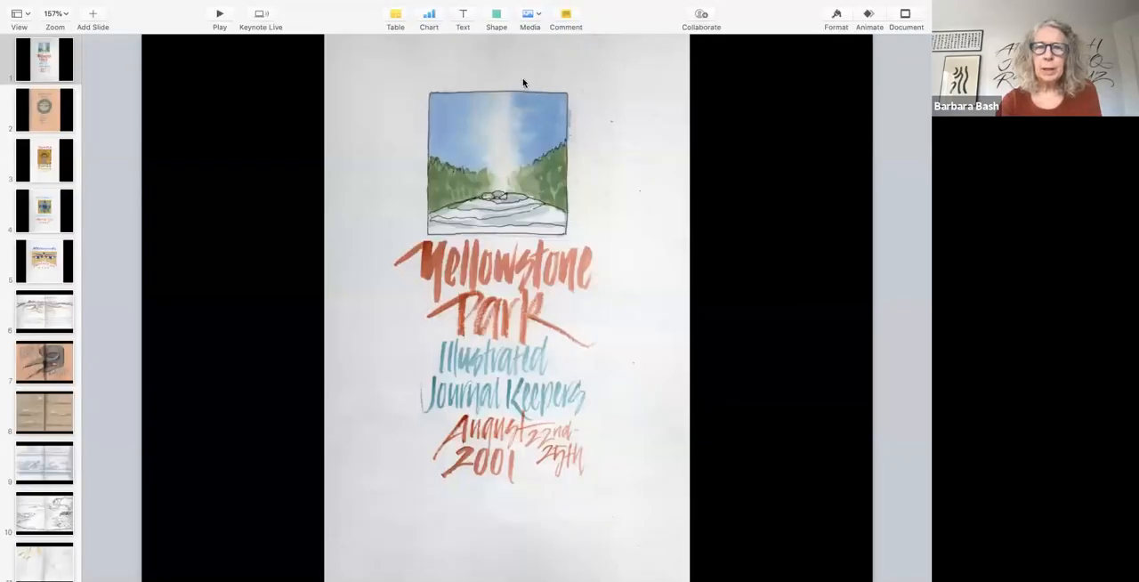
{"action": "mouse_move", "coordinate": [663, 86]}
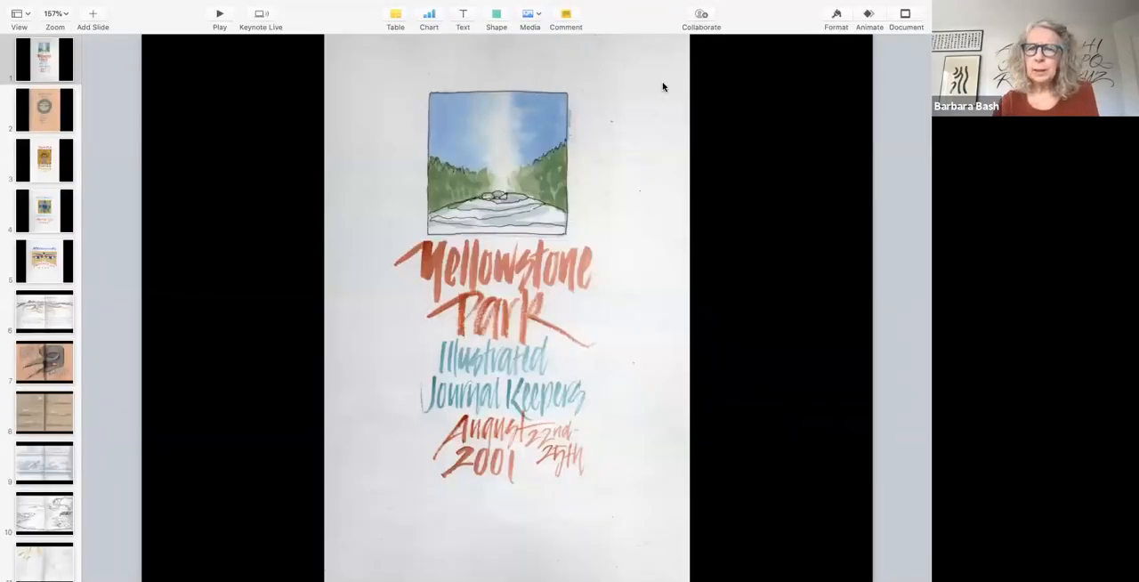
{"action": "mouse_move", "coordinate": [668, 199]}
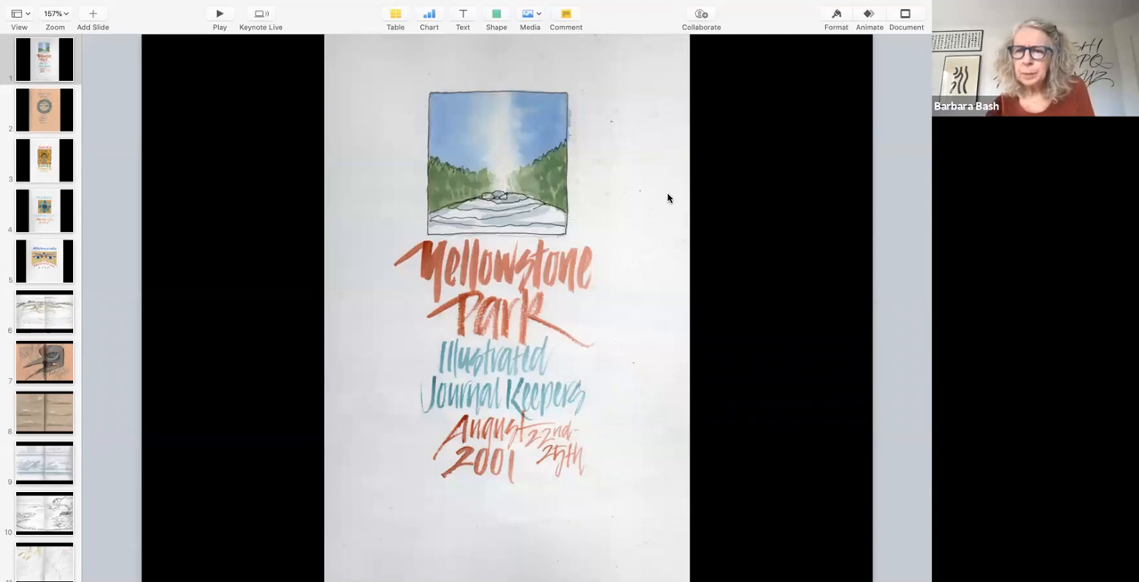
{"action": "mouse_move", "coordinate": [534, 164]}
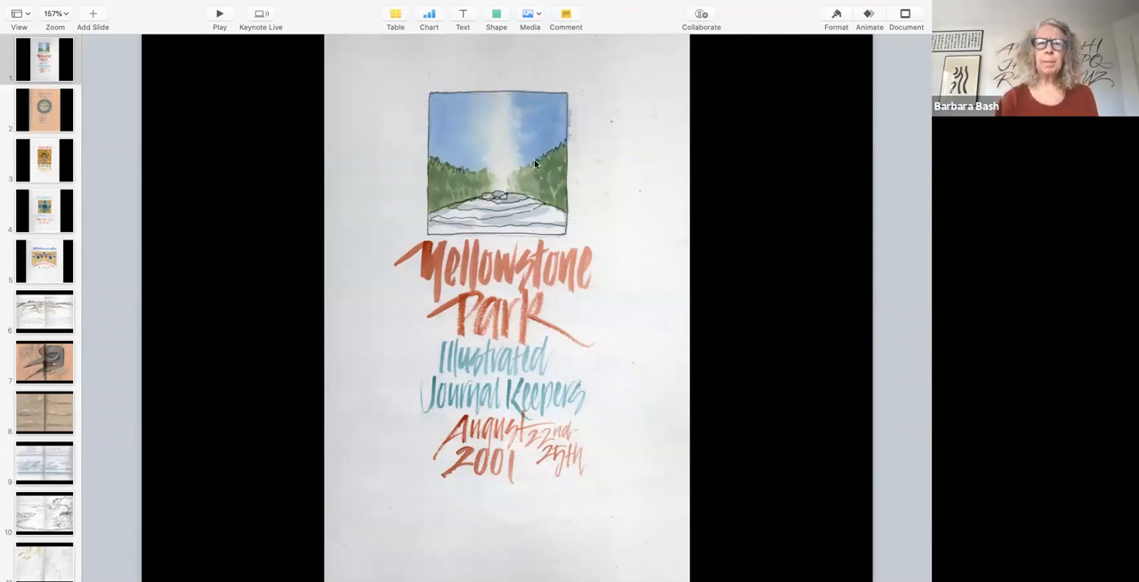
{"action": "mouse_move", "coordinate": [662, 15]}
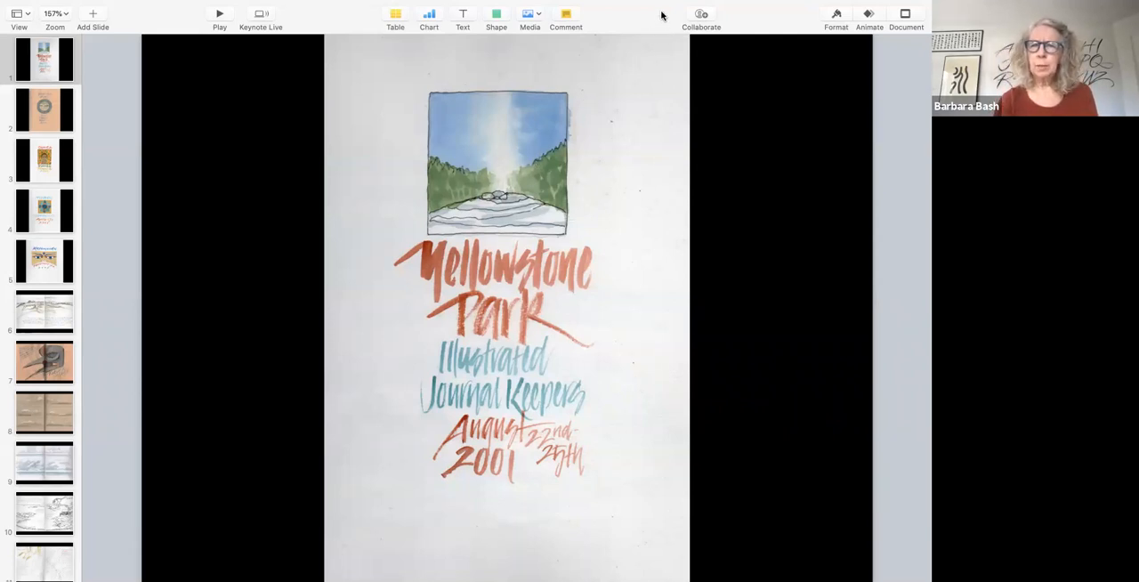
{"action": "mouse_move", "coordinate": [666, 123]}
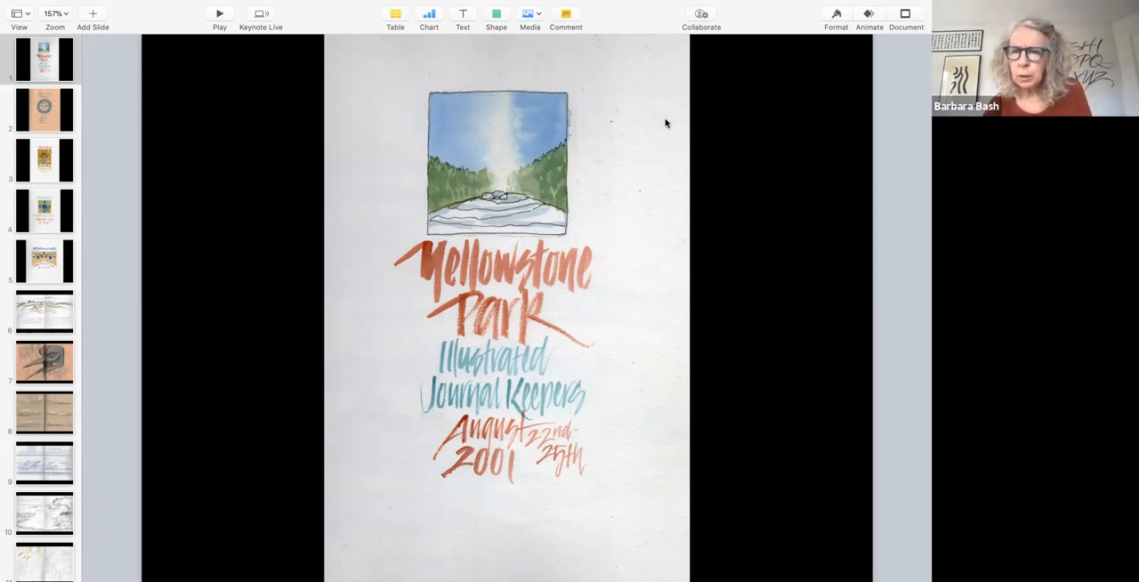
{"action": "mouse_move", "coordinate": [676, 211]}
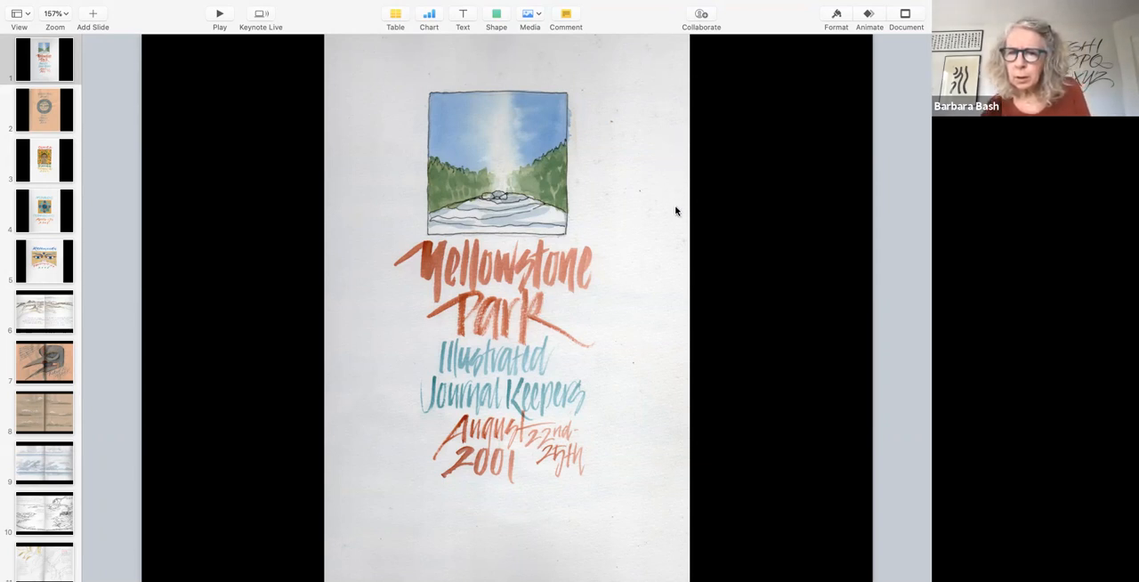
{"action": "mouse_move", "coordinate": [679, 243]}
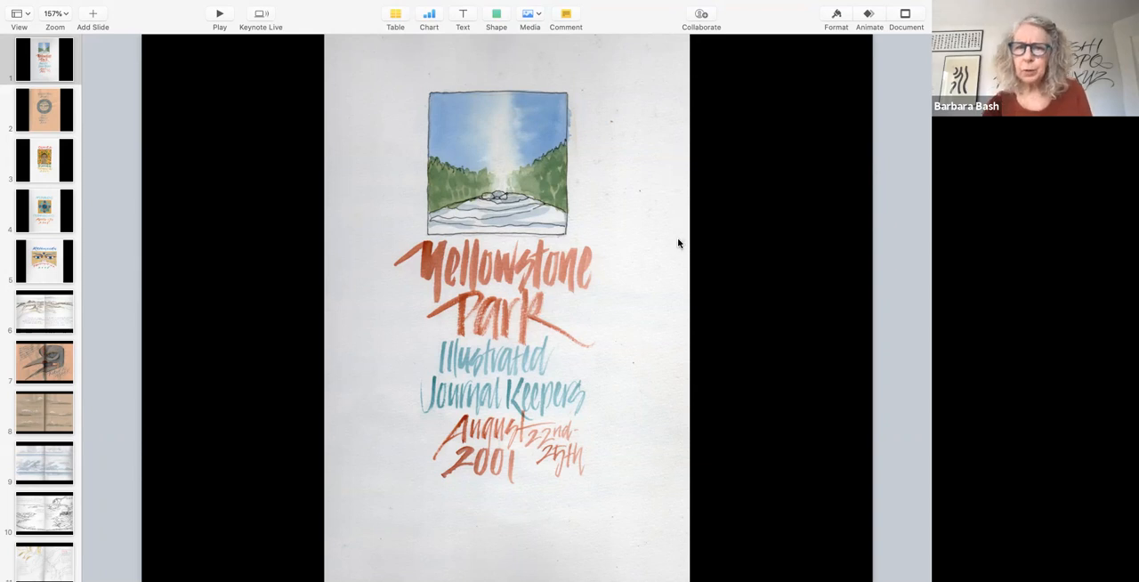
{"action": "mouse_move", "coordinate": [68, 91]}
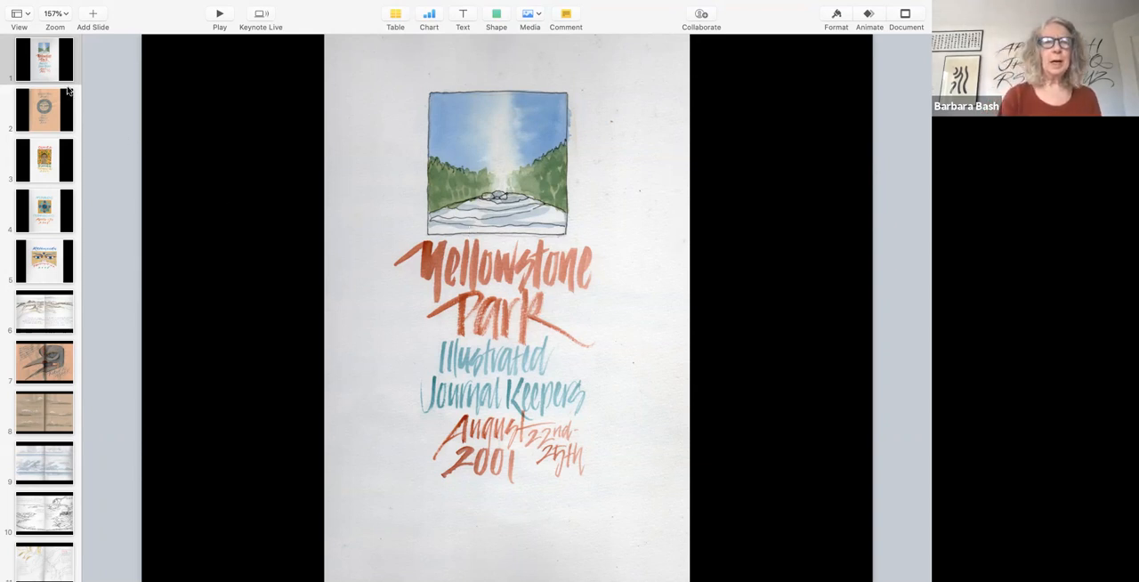
{"action": "mouse_move", "coordinate": [67, 92]}
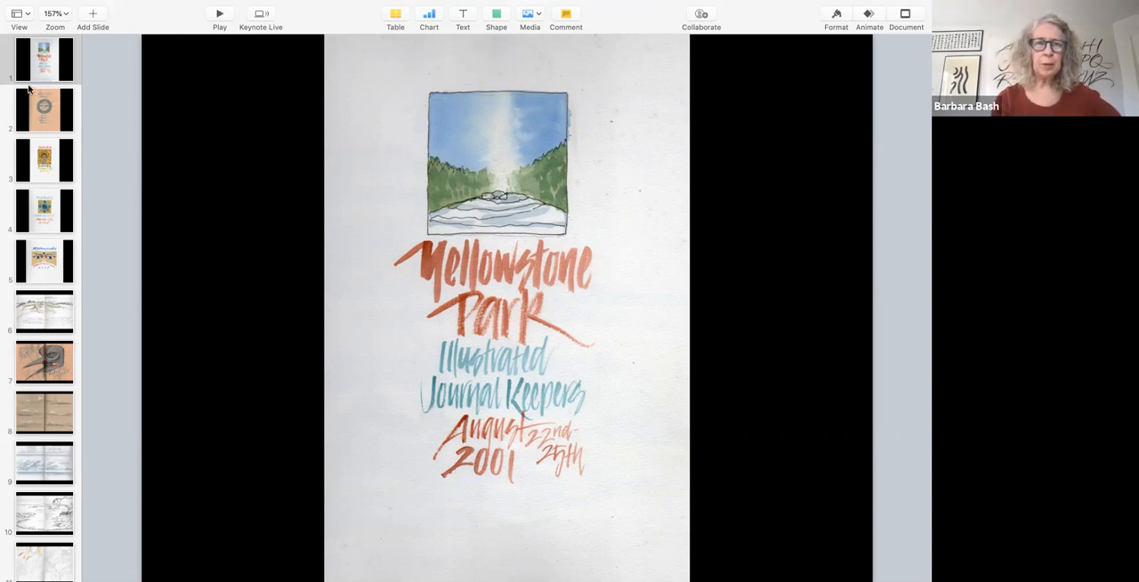
Show slide 2, the Glacier Bay Alaska 'On the Catalyst, May 6–13, 2000' cover.
{"action": "left_click", "coordinate": [44, 109]}
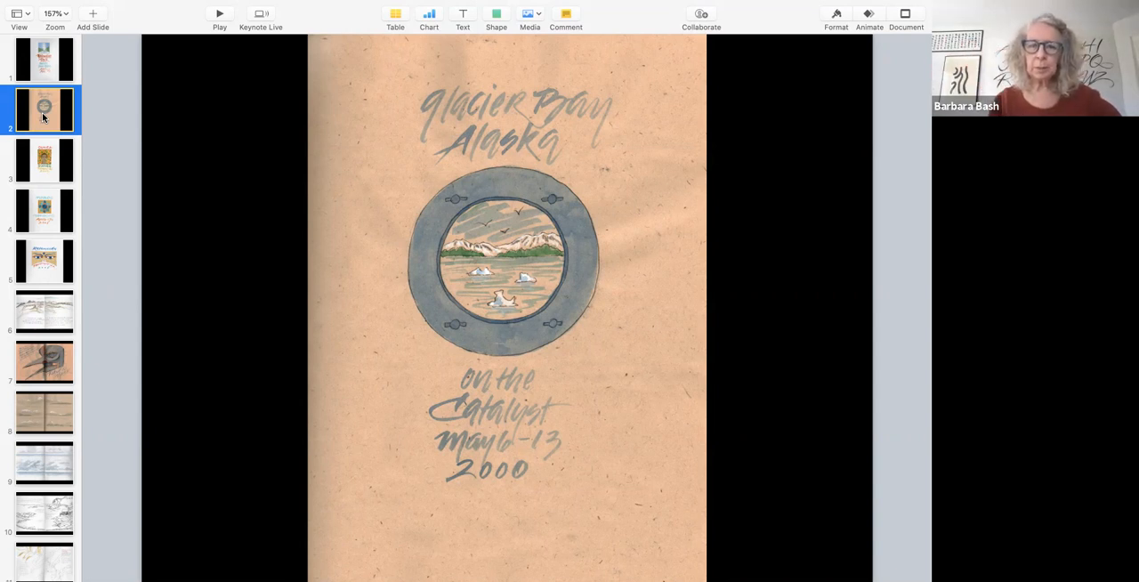
{"action": "mouse_move", "coordinate": [44, 170]}
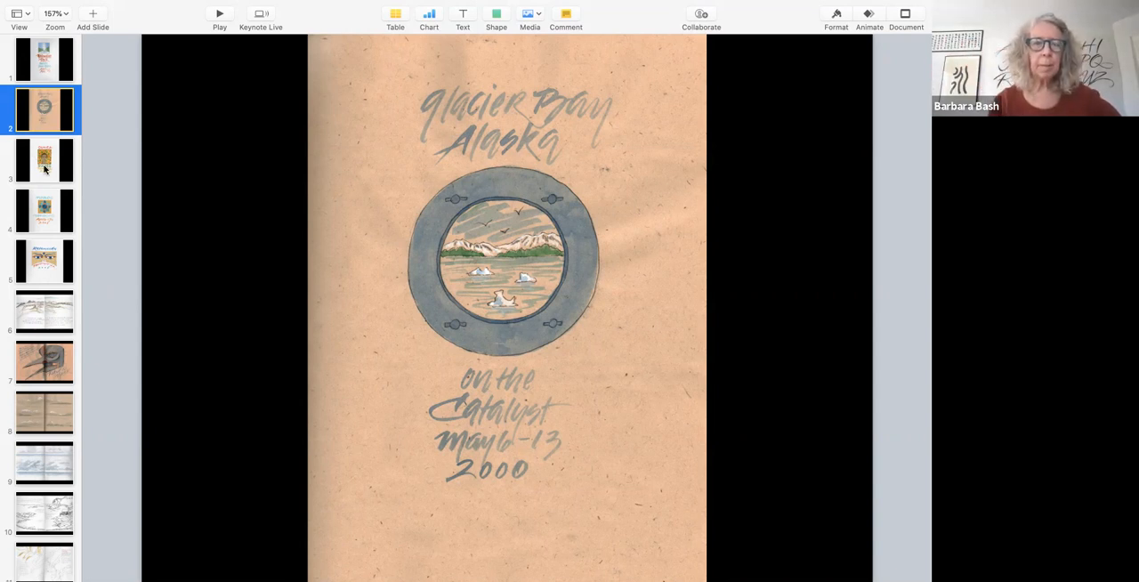
Show slide 3, the Guinea/Guinée cover dated February 1–22, 2003.
{"action": "left_click", "coordinate": [44, 160]}
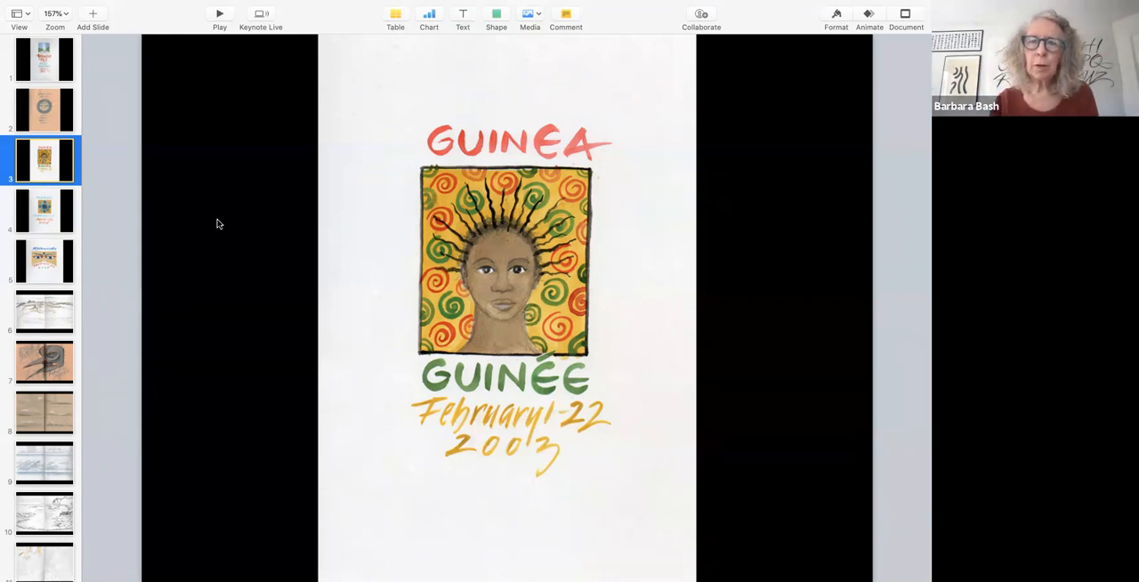
{"action": "mouse_move", "coordinate": [387, 342]}
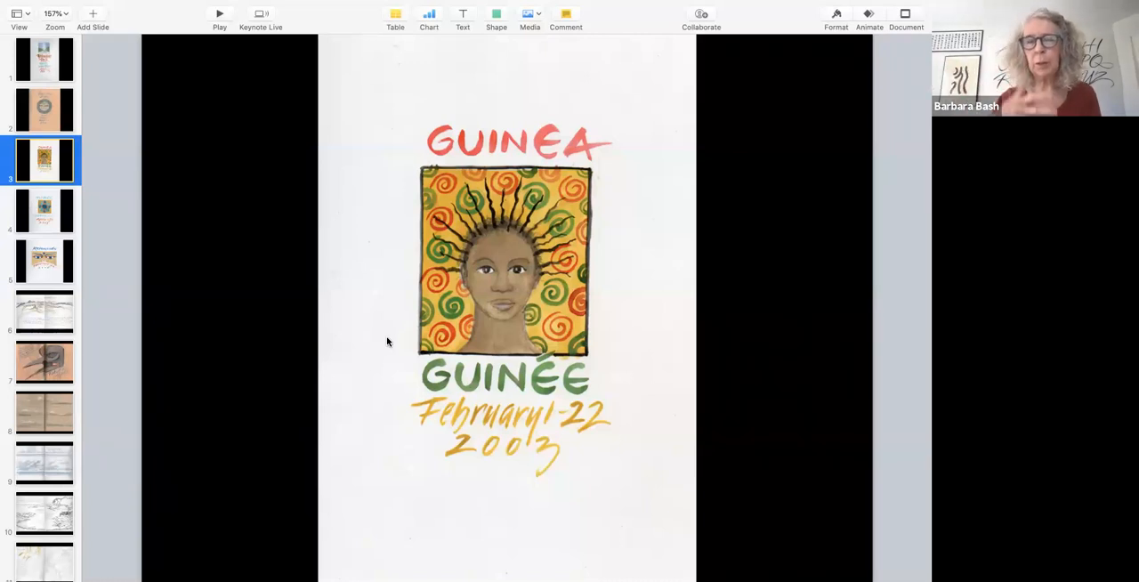
{"action": "mouse_move", "coordinate": [241, 284]}
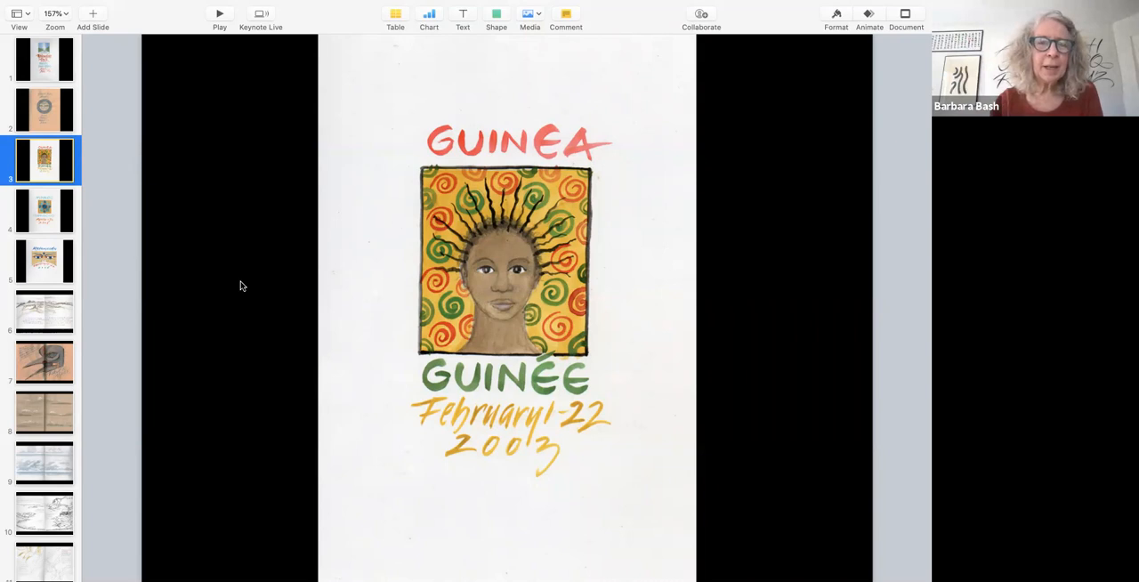
Show slide 4, the Maroc/Morocco cover dated April 6–17, 2008.
{"action": "left_click", "coordinate": [43, 209]}
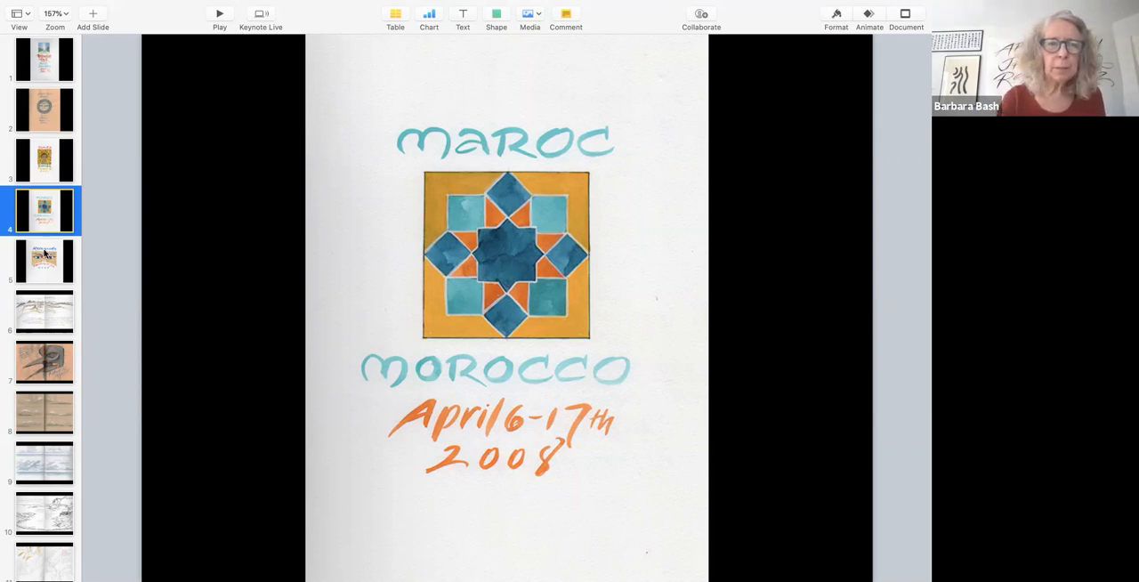
Show slide 5, the Kathmandu cover dated February 11–22, 2008.
{"action": "left_click", "coordinate": [43, 260]}
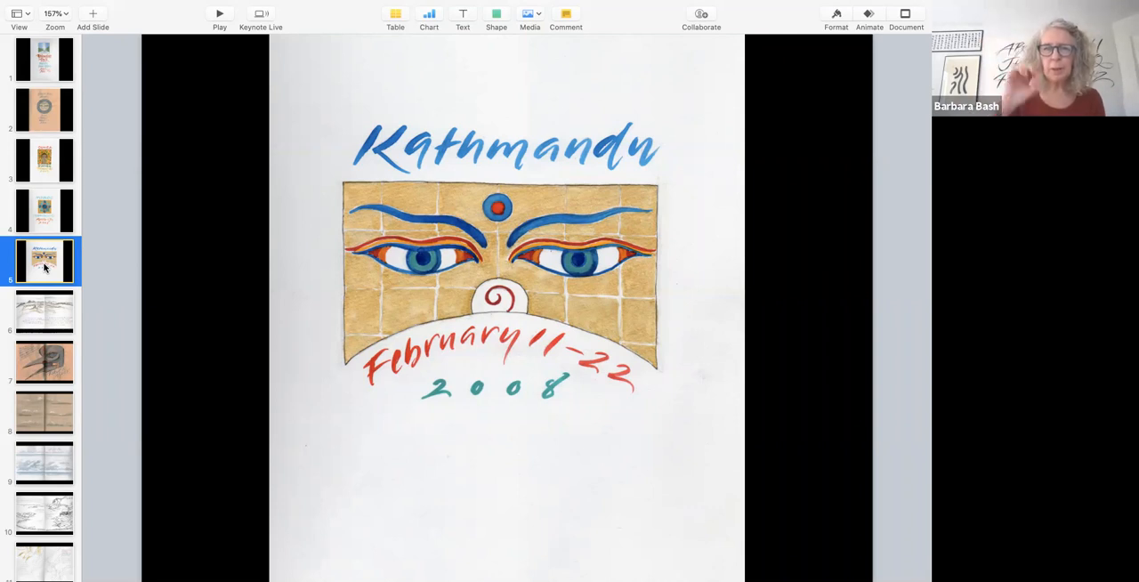
{"action": "mouse_move", "coordinate": [44, 315]}
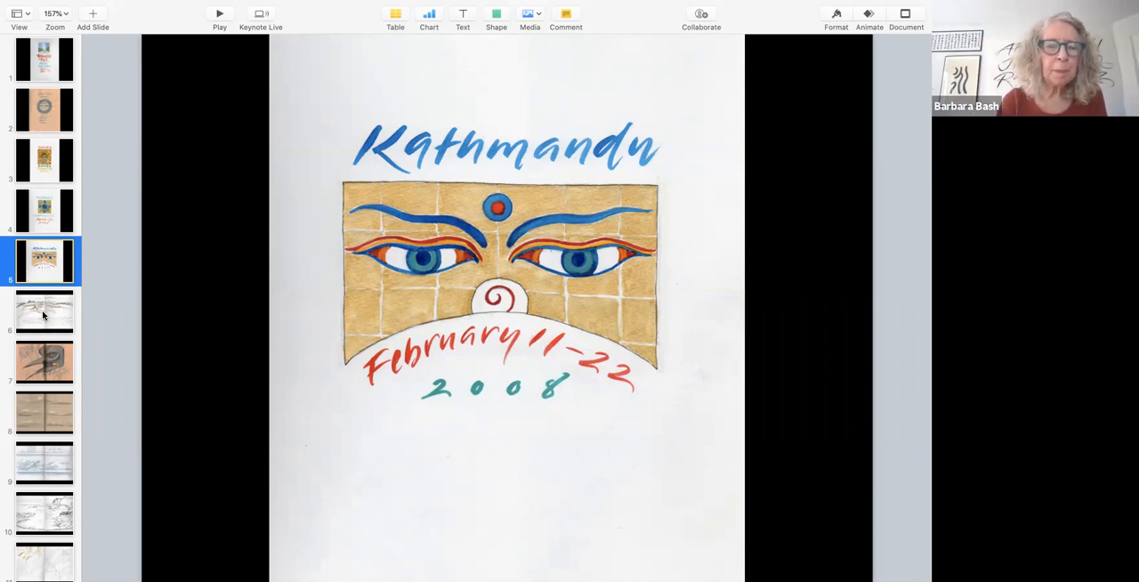
Show slide 6, the Fourth of July spread of rocks toward Spectacle Island.
{"action": "left_click", "coordinate": [44, 311]}
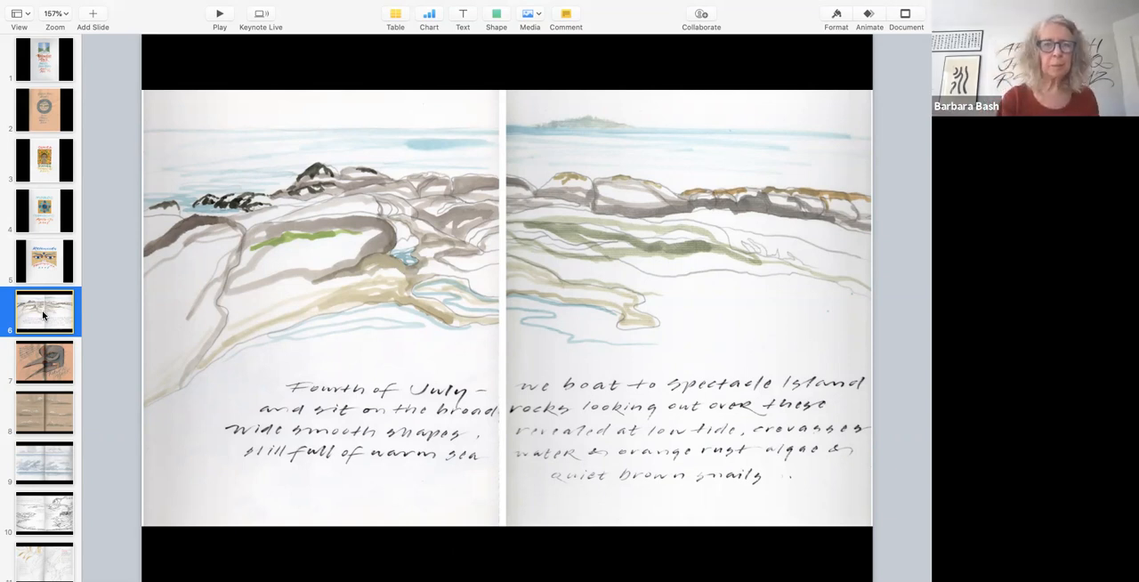
Show slide 7, the Raven Mask spread with potlatch dance notes.
{"action": "left_click", "coordinate": [44, 361]}
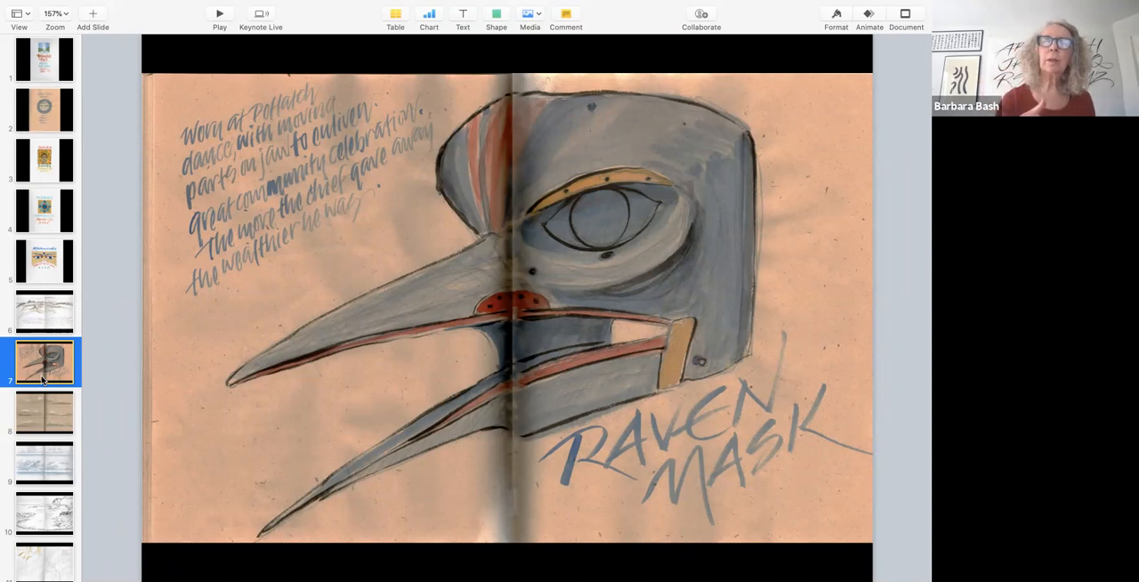
{"action": "mouse_move", "coordinate": [43, 415]}
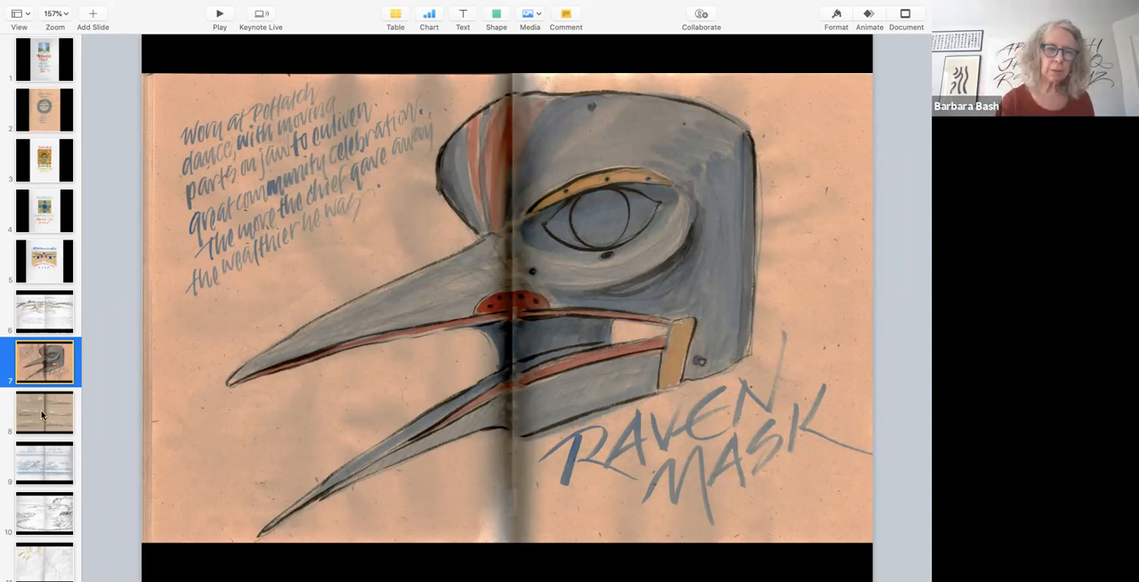
Step past slide 8 to slide 9, the drifting morning clouds watercolour spread.
{"action": "left_click", "coordinate": [43, 412]}
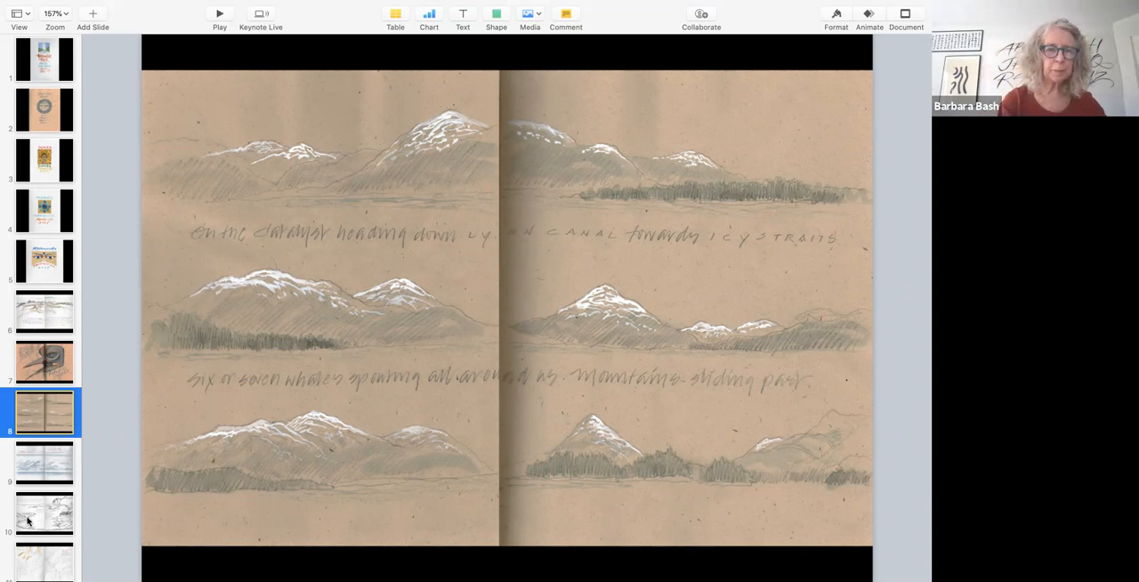
{"action": "left_click", "coordinate": [43, 462]}
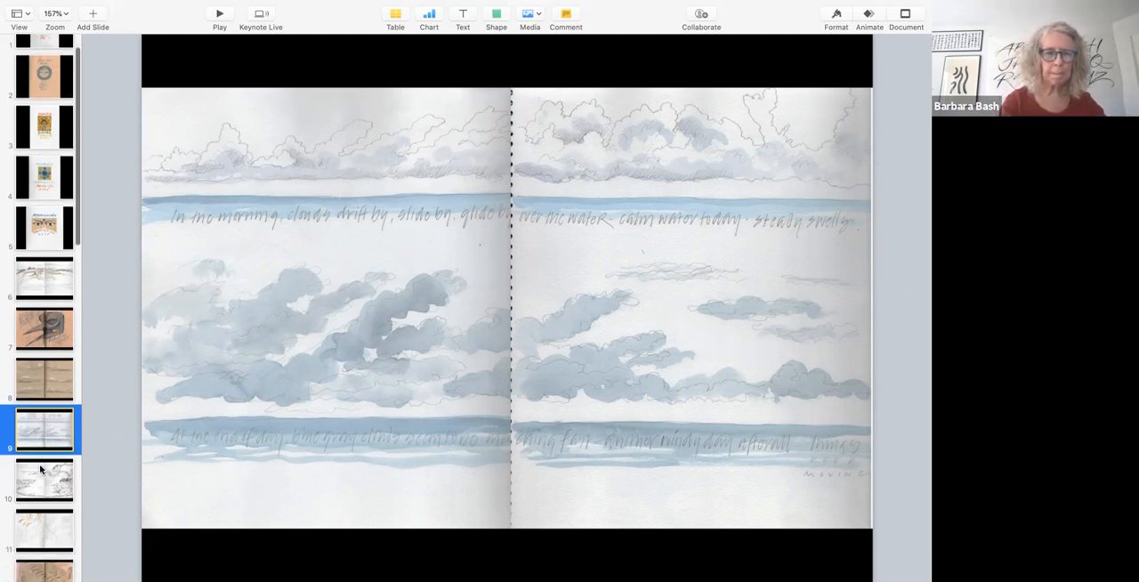
Show slide 10, the pen-and-ink high-tide cove spread with a shoreline cabin.
{"action": "scroll", "scroll_direction": "down", "scroll_amount": 3}
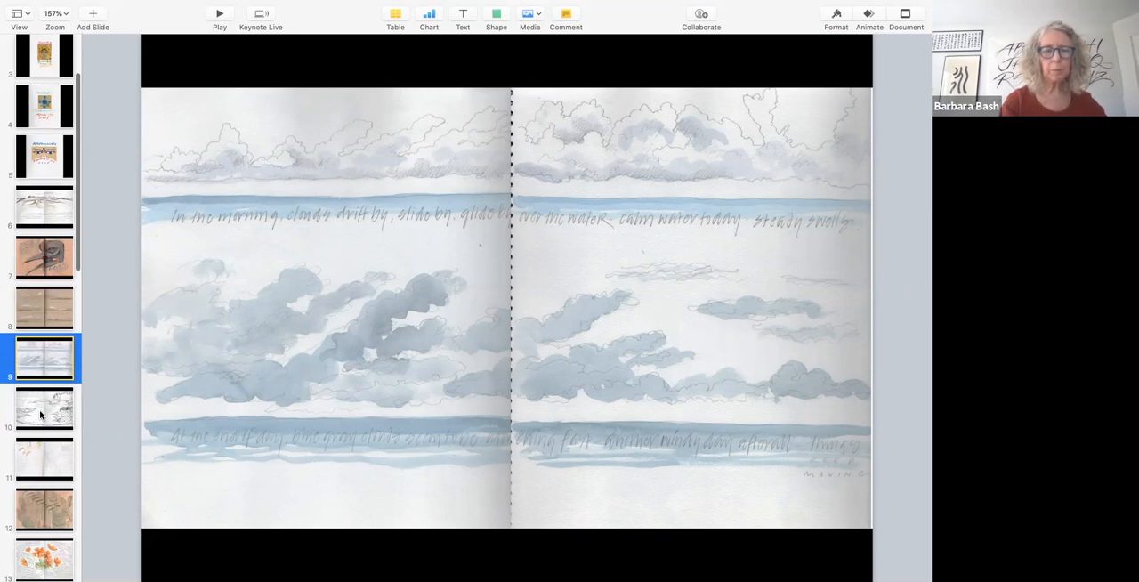
{"action": "left_click", "coordinate": [43, 407]}
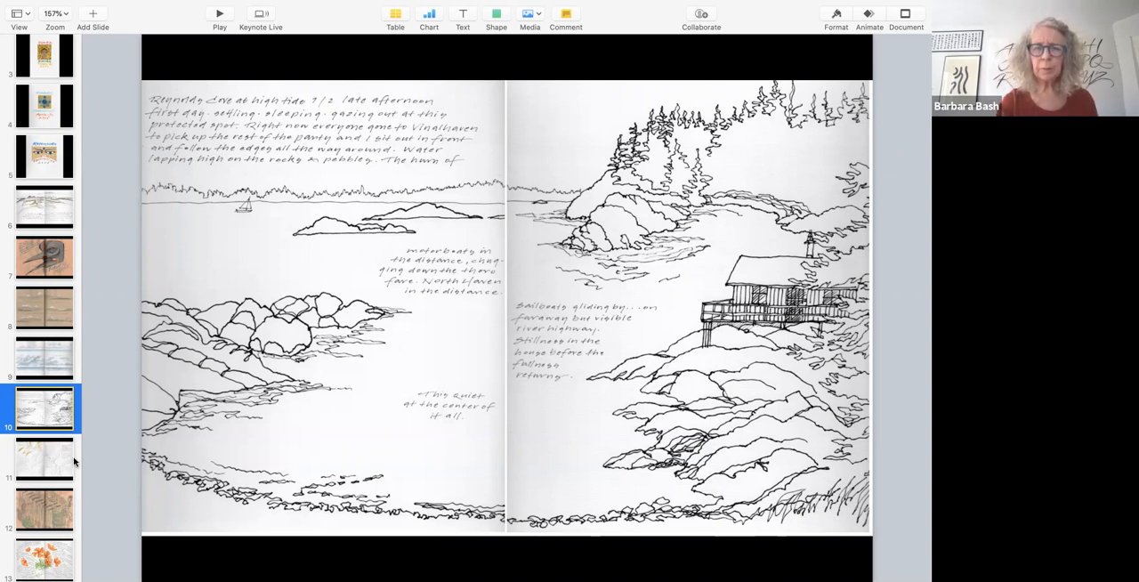
{"action": "mouse_move", "coordinate": [432, 394]}
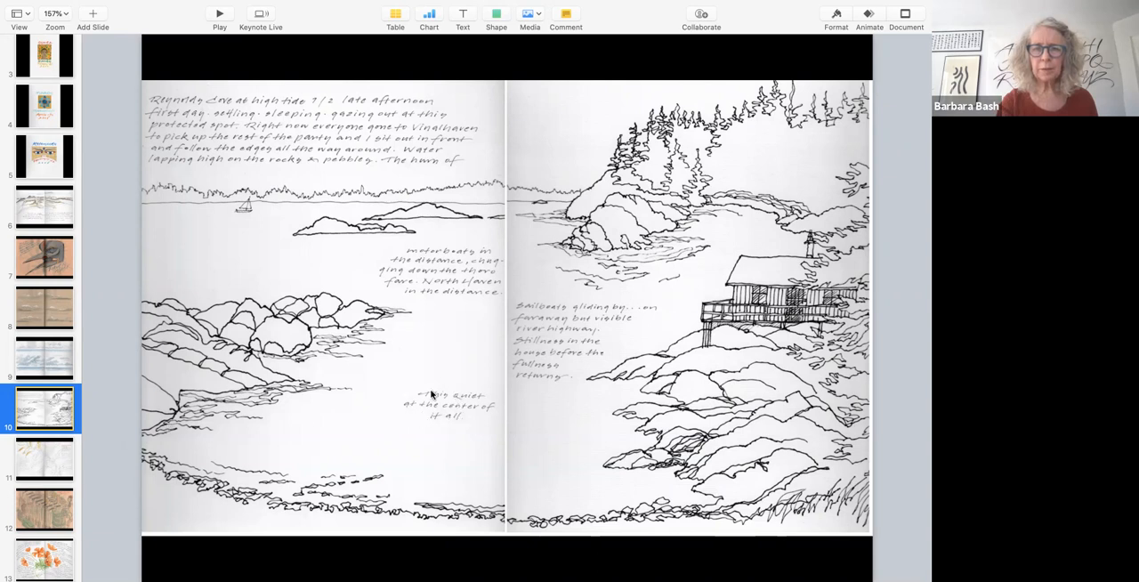
{"action": "mouse_move", "coordinate": [447, 437]}
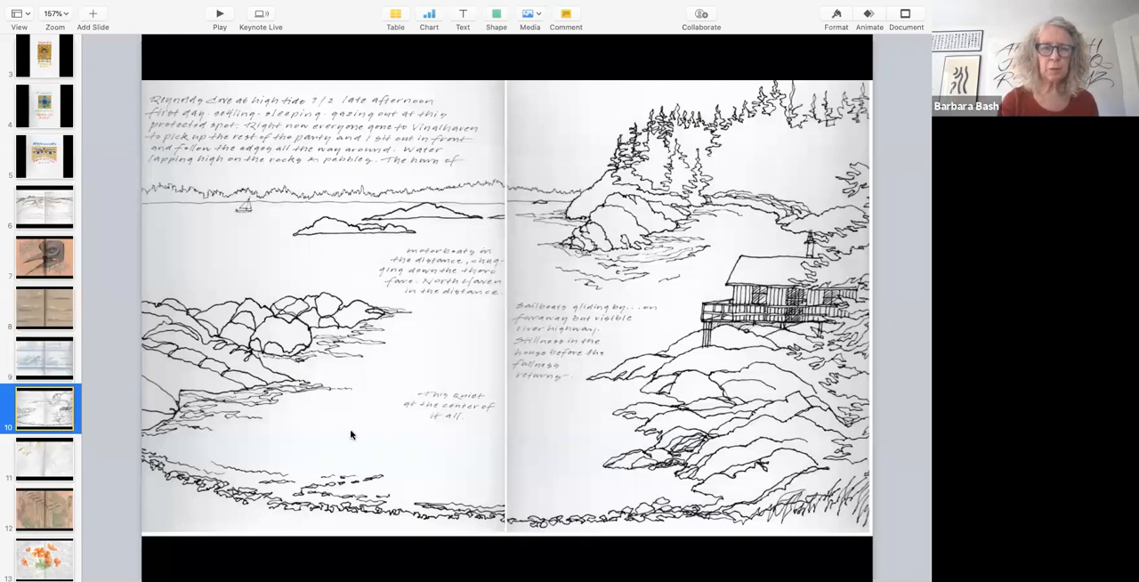
Show slide 11, the pencil milkweed spread about monarch caterpillars.
{"action": "left_click", "coordinate": [44, 458]}
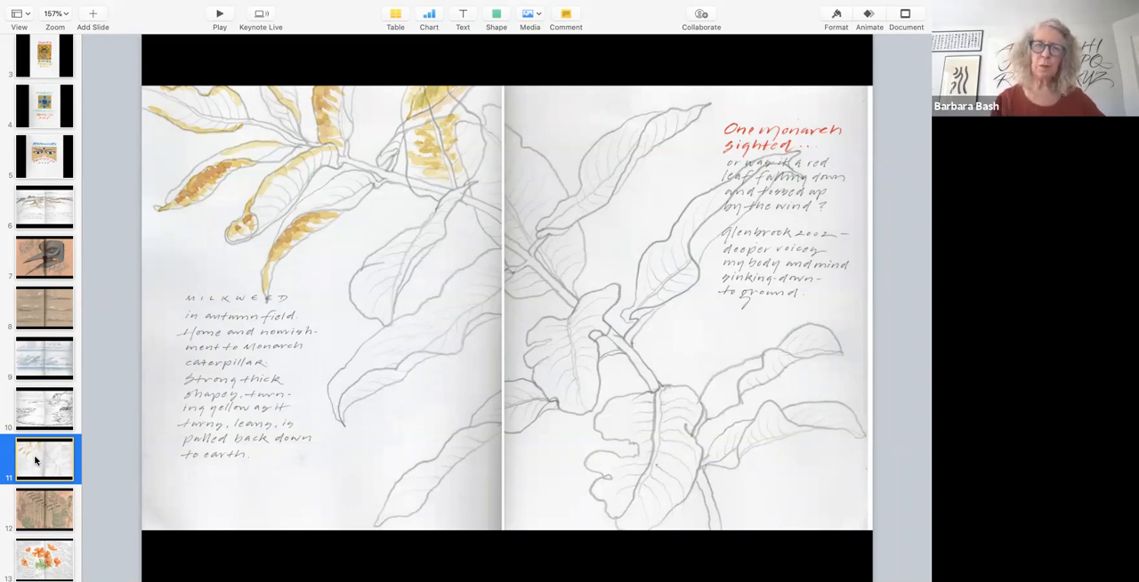
{"action": "mouse_move", "coordinate": [285, 298]}
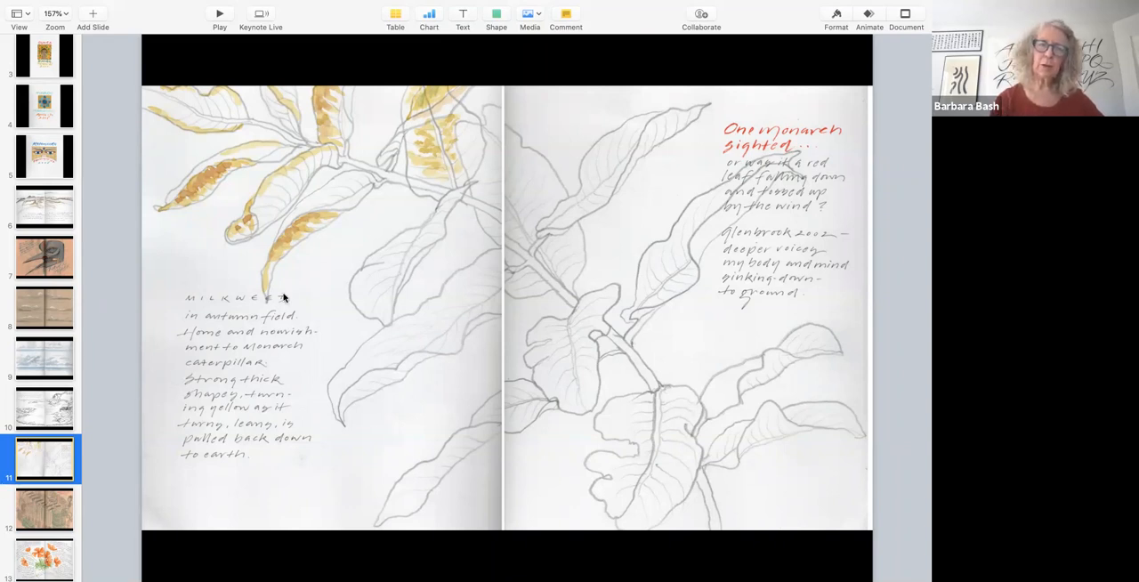
{"action": "mouse_move", "coordinate": [398, 197]}
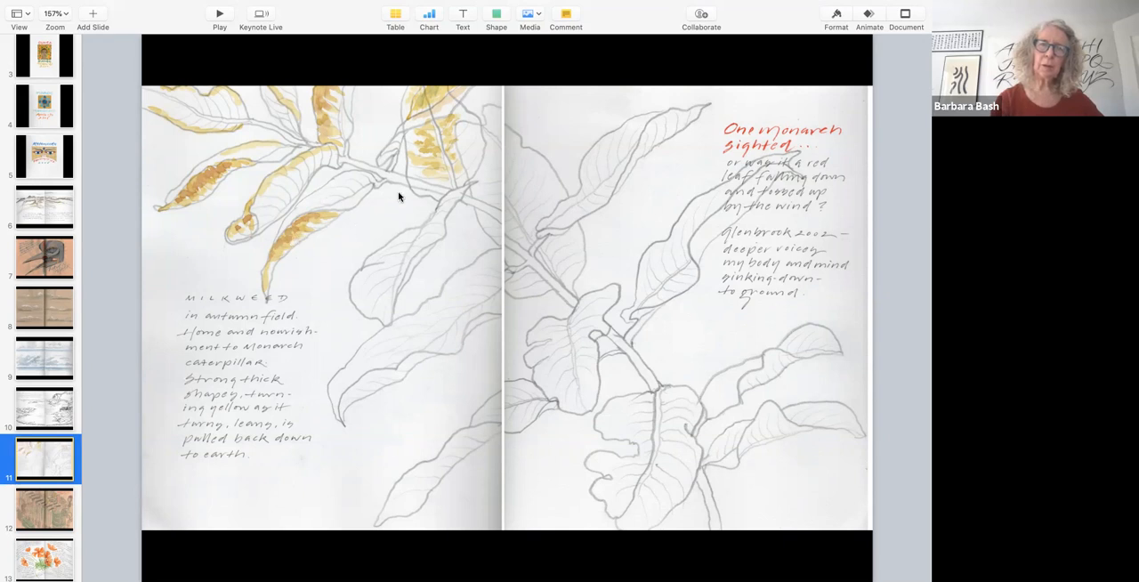
{"action": "mouse_move", "coordinate": [220, 404]}
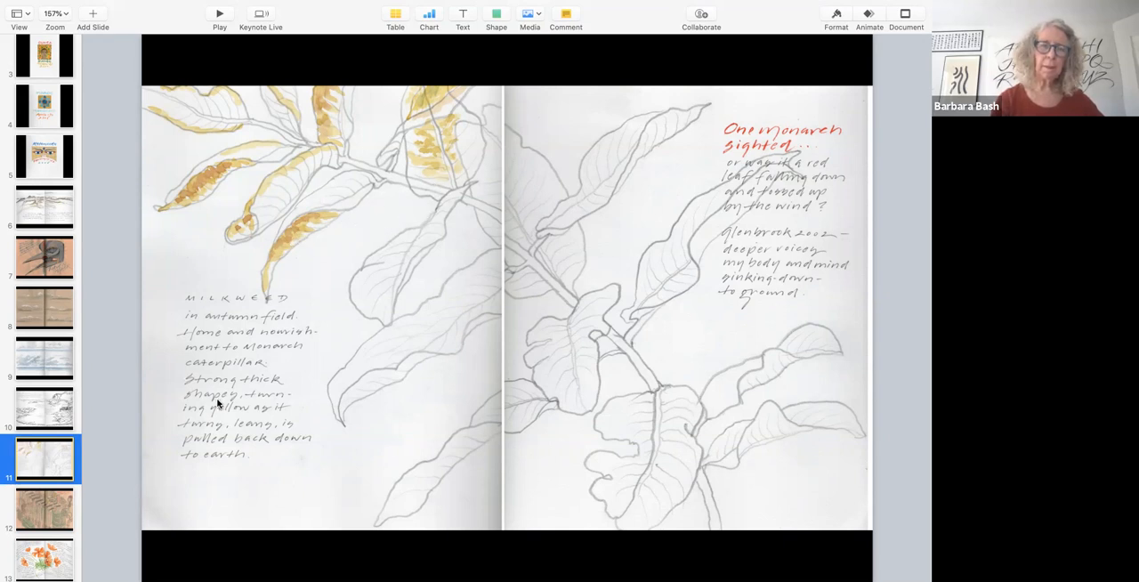
Show slide 12, the tan-paper 'Heart of the Catalyst' engine-room spread.
{"action": "scroll", "scroll_direction": "down", "scroll_amount": 3}
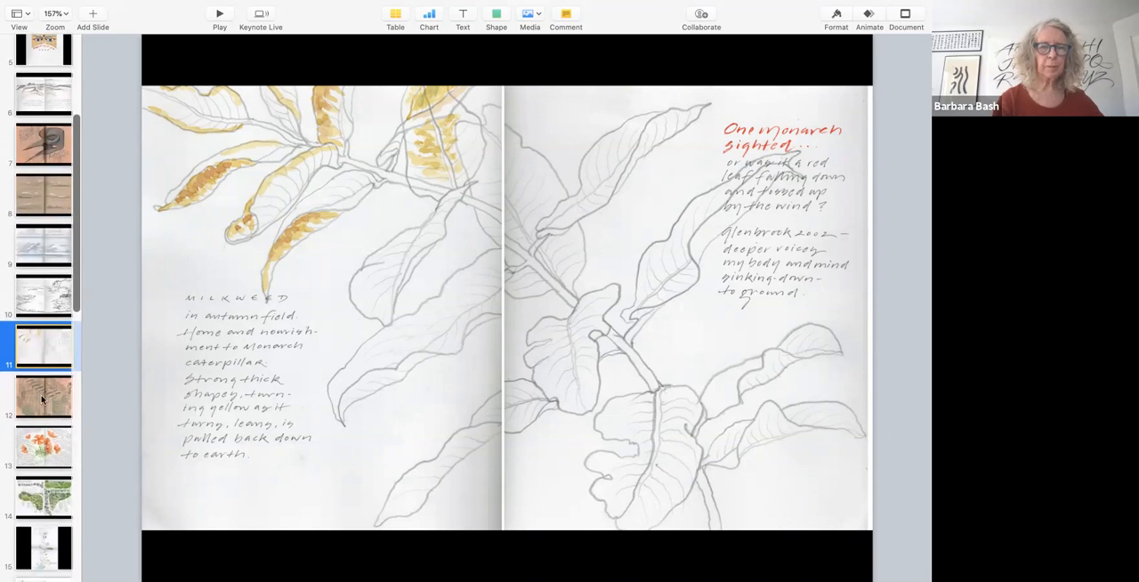
{"action": "left_click", "coordinate": [43, 397]}
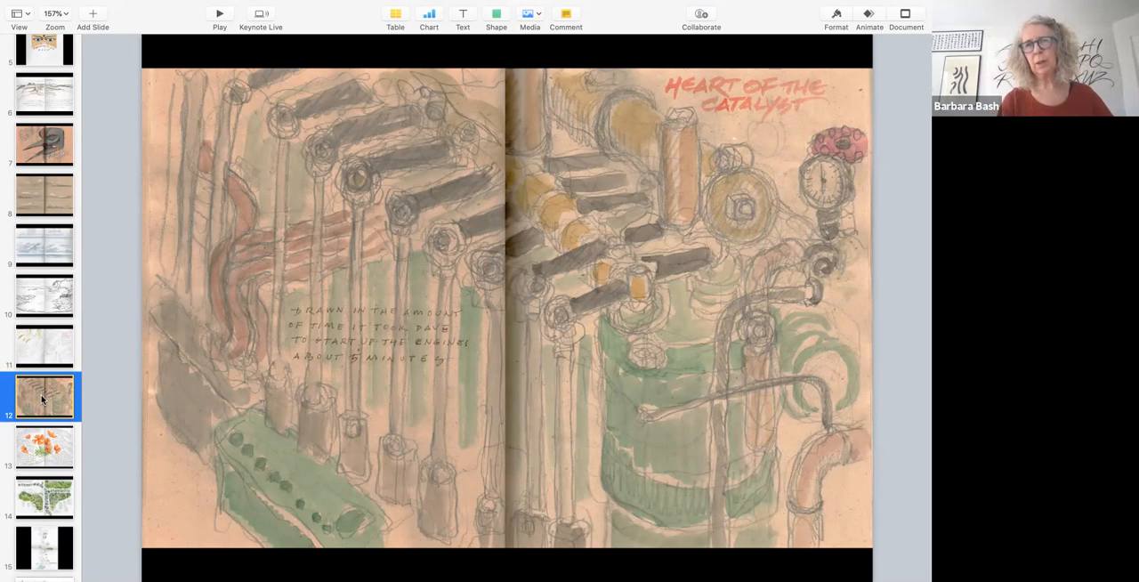
{"action": "mouse_move", "coordinate": [671, 76]}
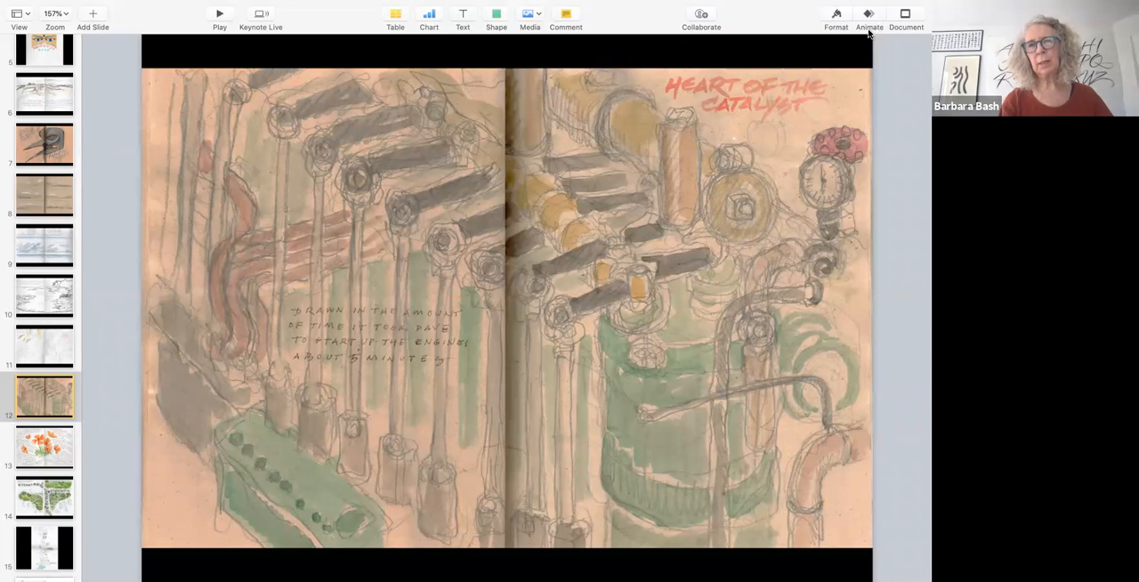
{"action": "mouse_move", "coordinate": [856, 16]}
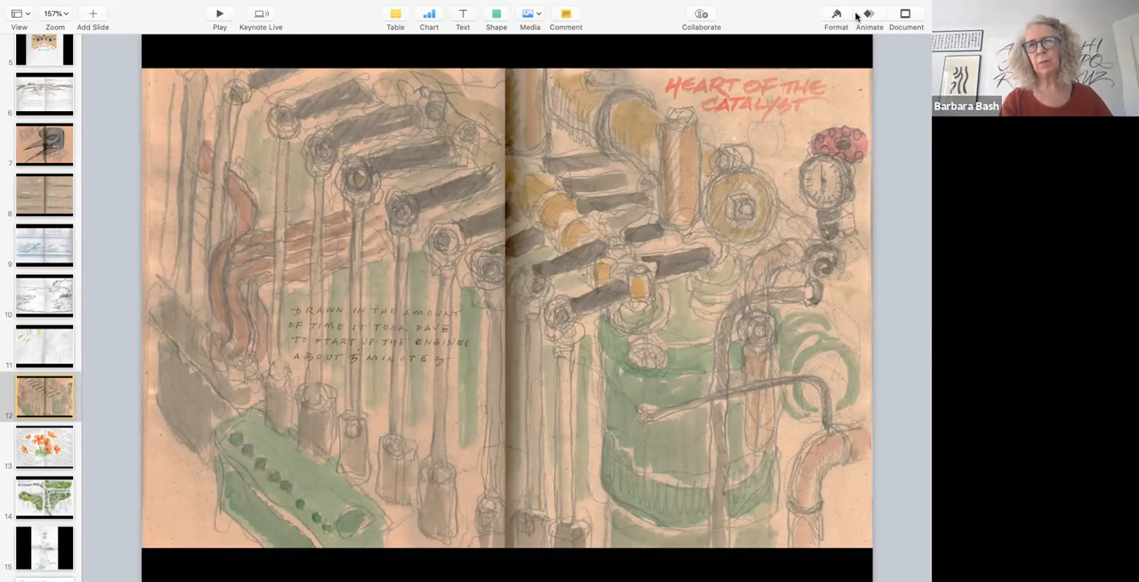
{"action": "mouse_move", "coordinate": [675, 212]}
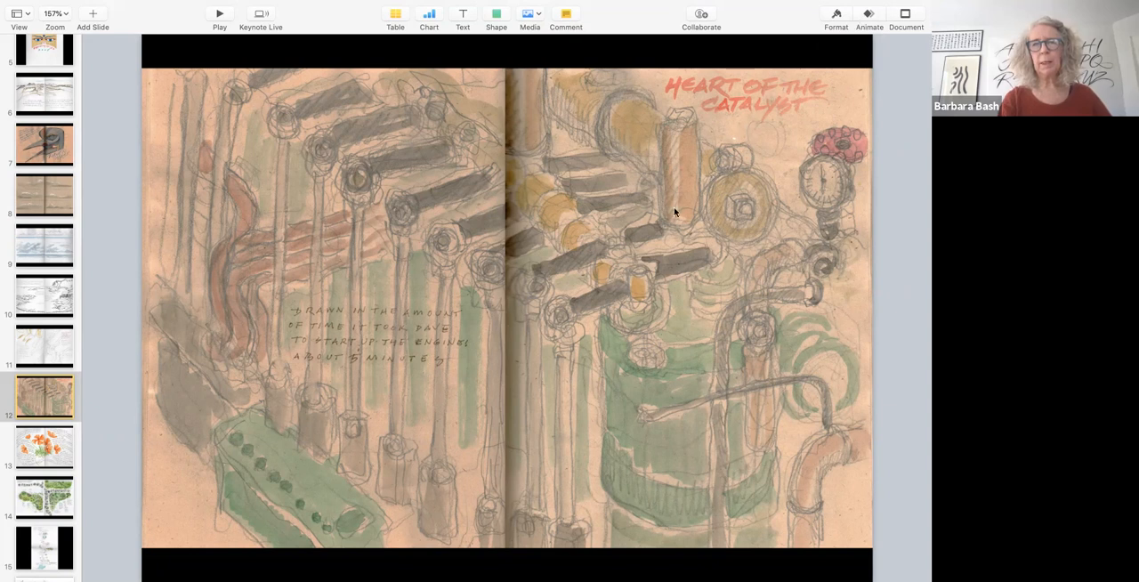
{"action": "mouse_move", "coordinate": [635, 359]}
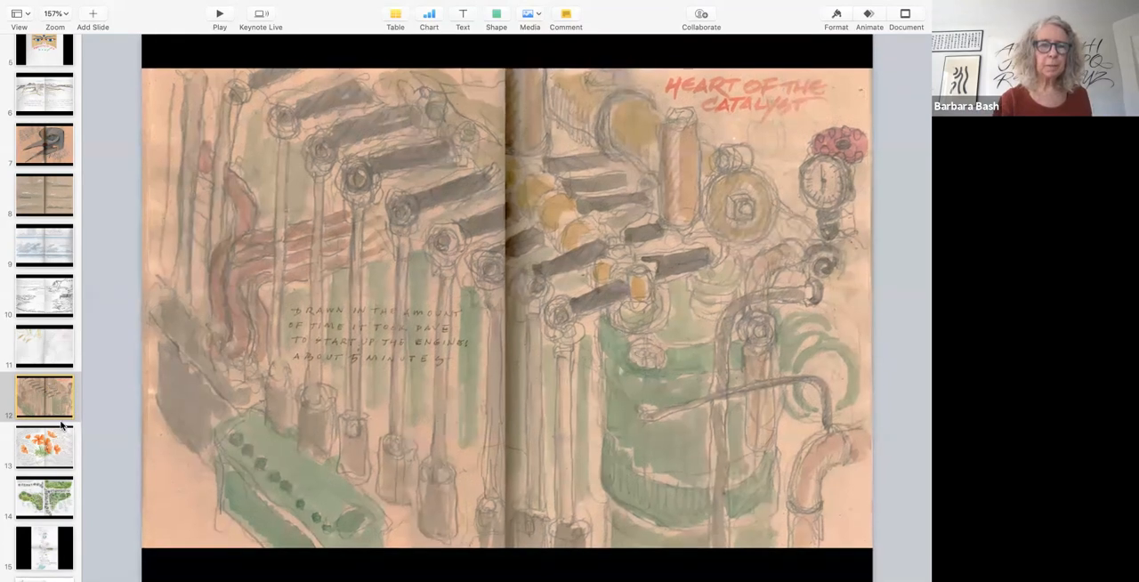
Scroll the navigator to slide 13, the orange poppy spread with handwritten notes.
{"action": "scroll", "scroll_direction": "down", "scroll_amount": 3}
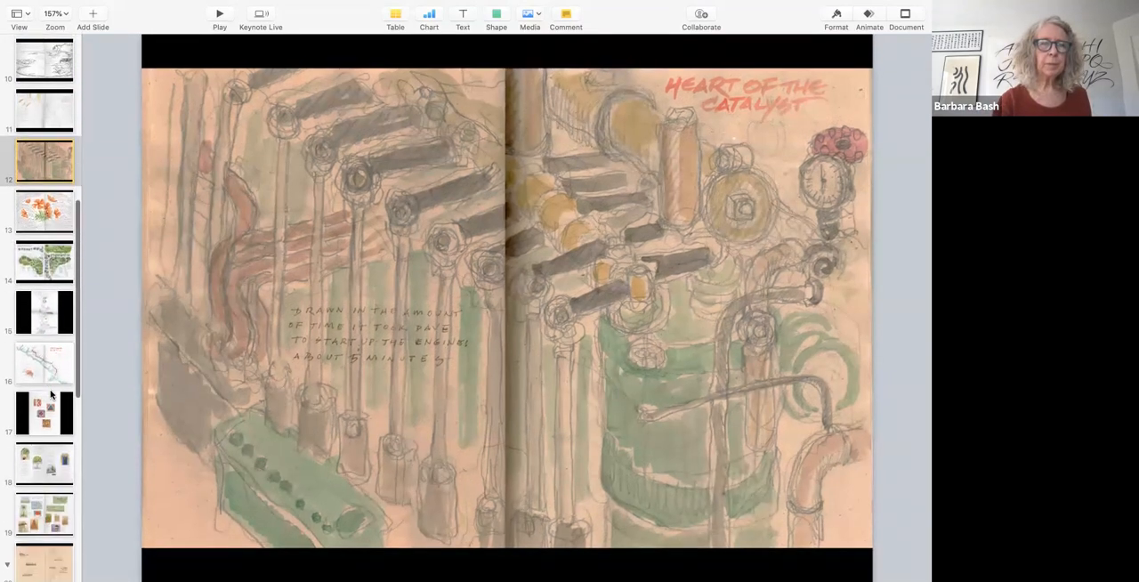
{"action": "left_click", "coordinate": [43, 210]}
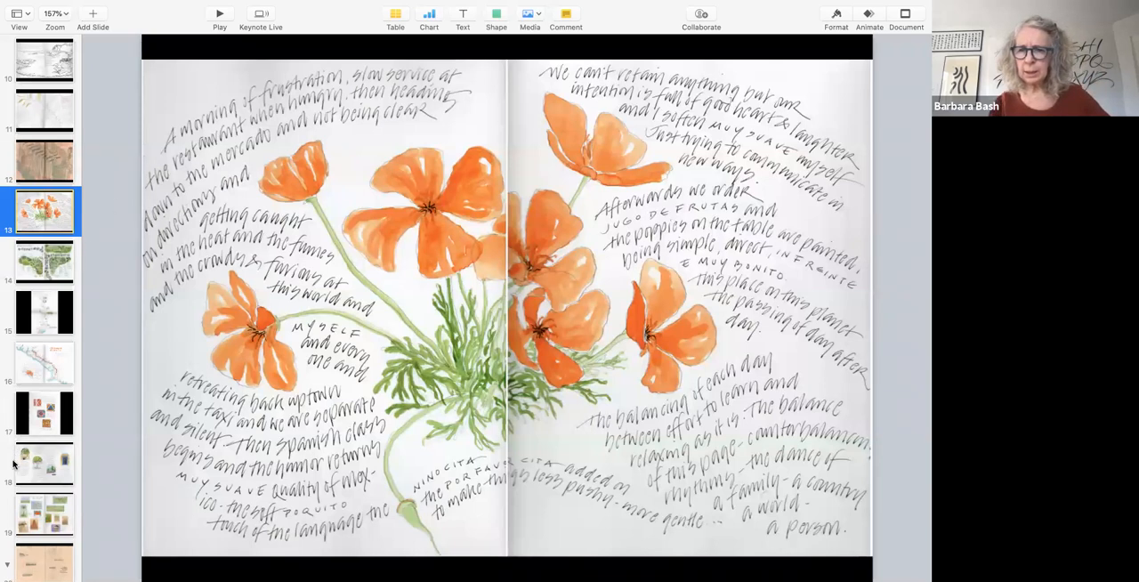
{"action": "mouse_move", "coordinate": [153, 490]}
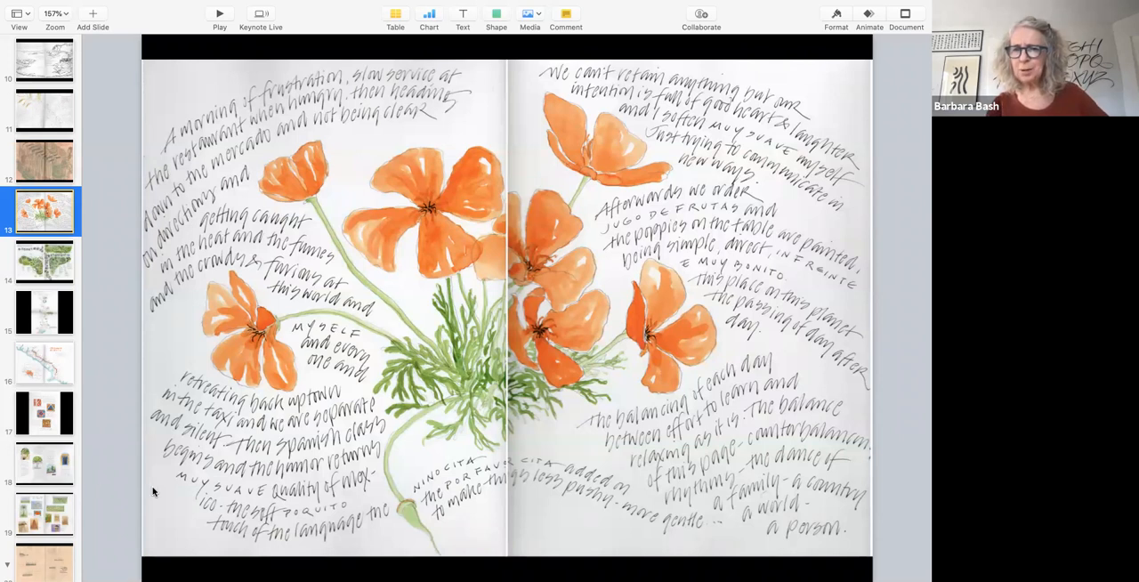
{"action": "mouse_move", "coordinate": [444, 495]}
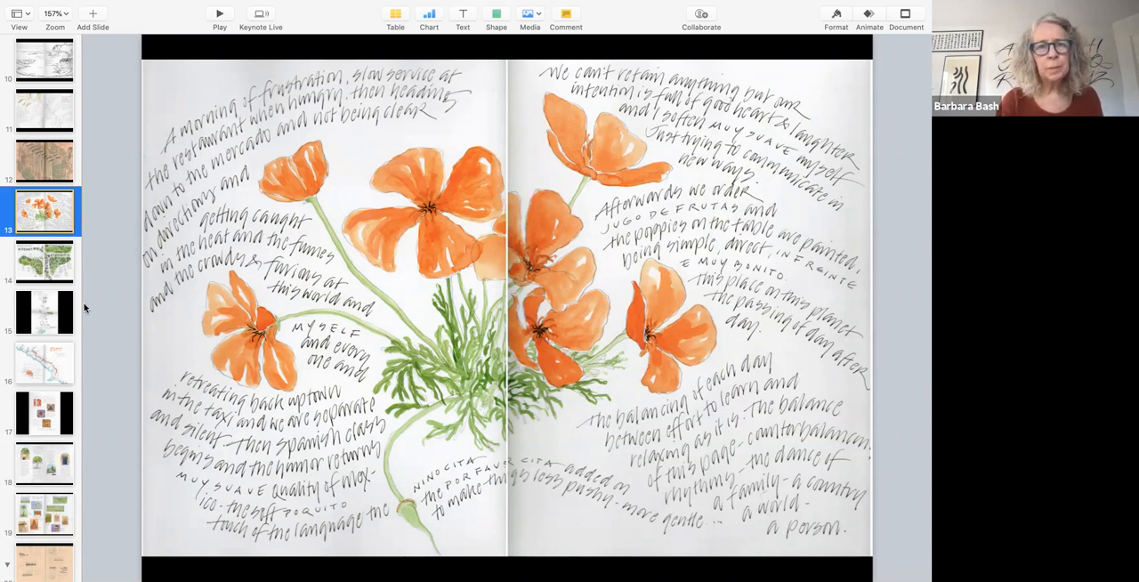
Display slide 14, the watercolour garden-bed plan with sedum, asters and peonies.
{"action": "left_click", "coordinate": [44, 260]}
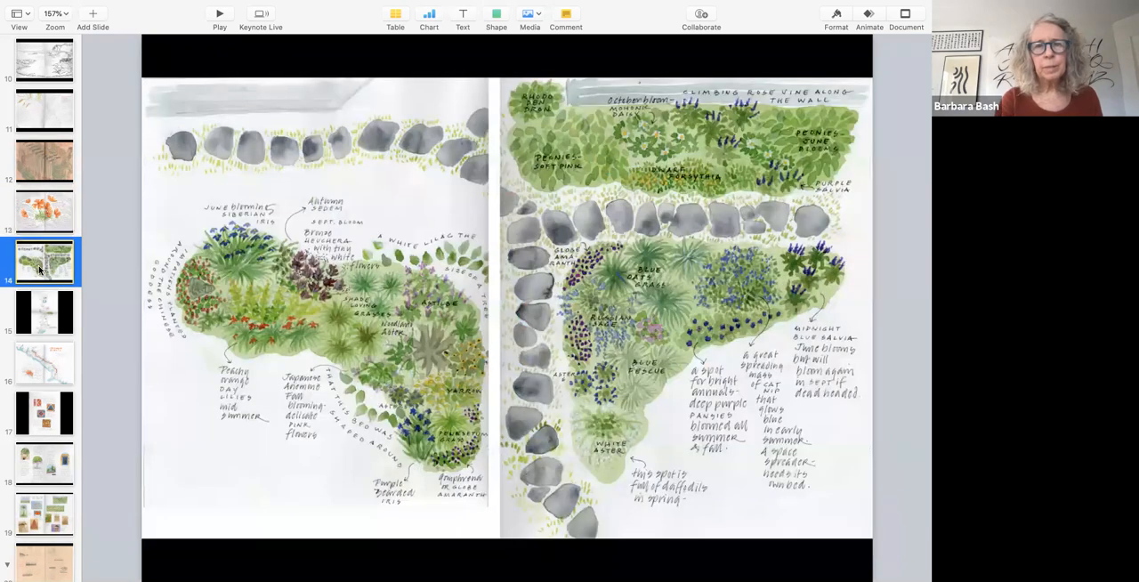
{"action": "mouse_move", "coordinate": [4, 324]}
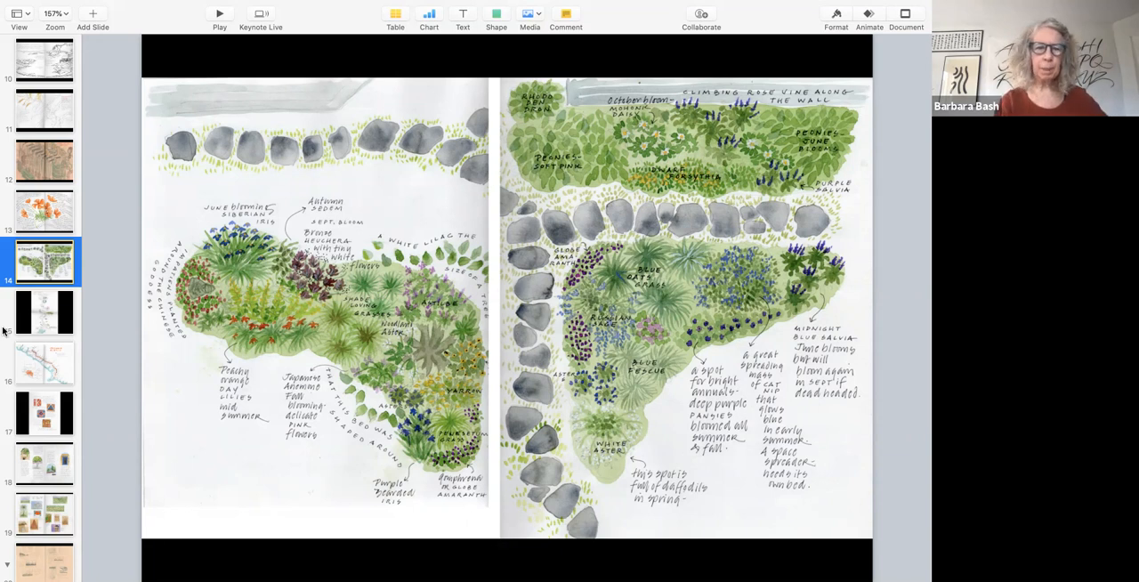
Display slide 15, the tall New York City day-journal page.
{"action": "left_click", "coordinate": [43, 311]}
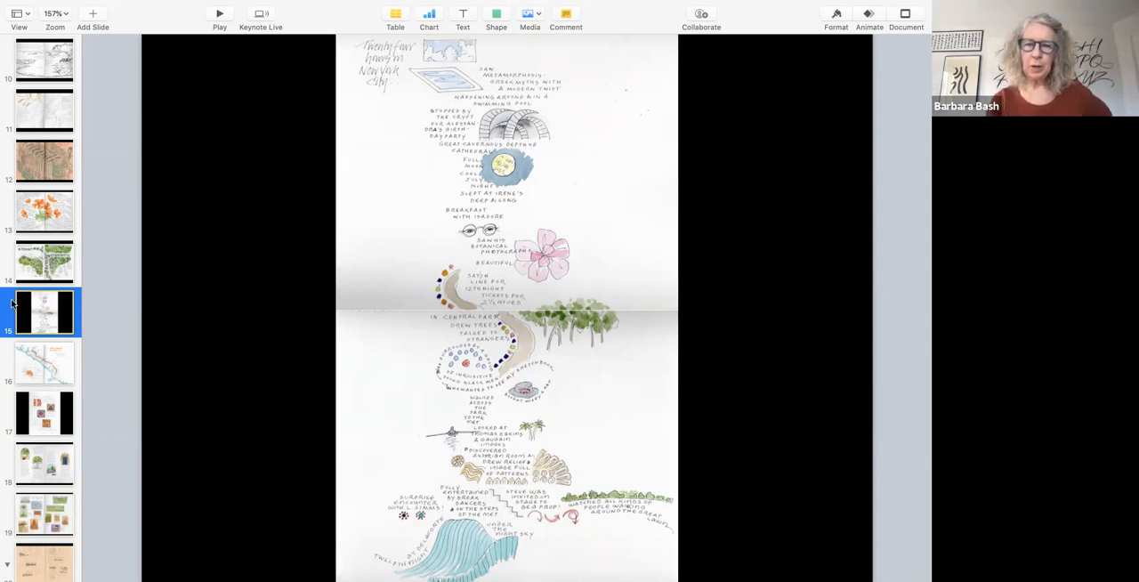
{"action": "mouse_move", "coordinate": [277, 321]}
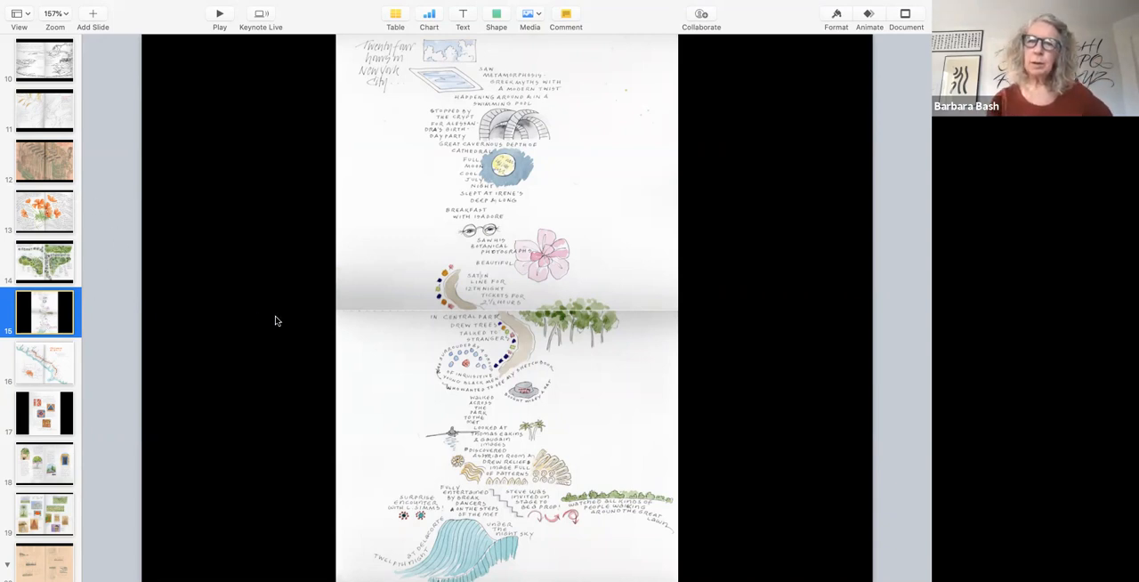
{"action": "mouse_move", "coordinate": [354, 352]}
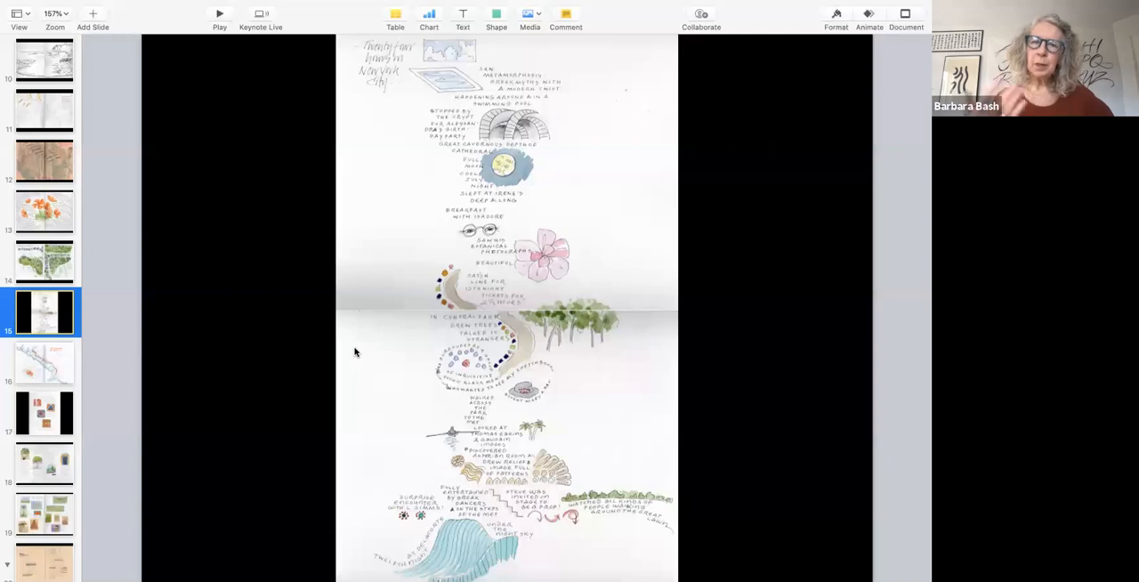
{"action": "mouse_move", "coordinate": [45, 370]}
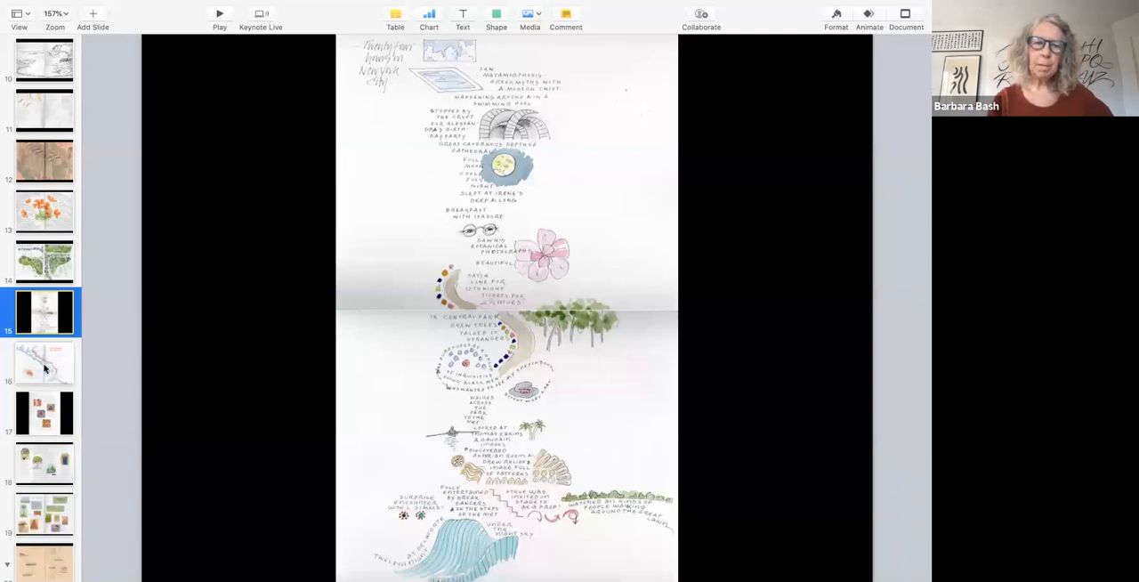
Display slide 16, 'The route to Kibola' Guinea map with roadblock markers.
{"action": "left_click", "coordinate": [43, 361]}
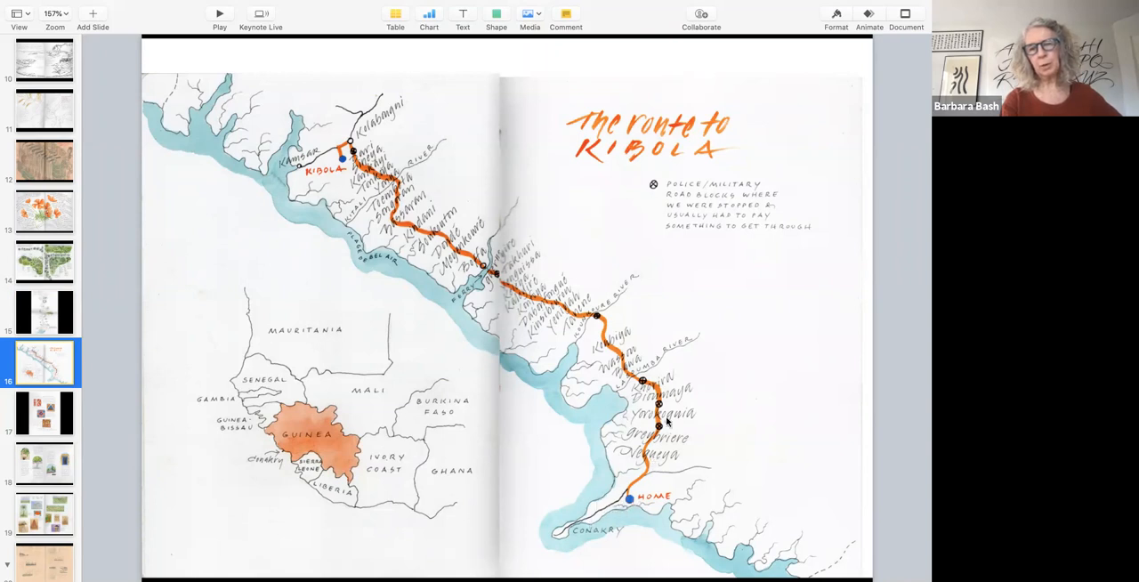
{"action": "mouse_move", "coordinate": [543, 316]}
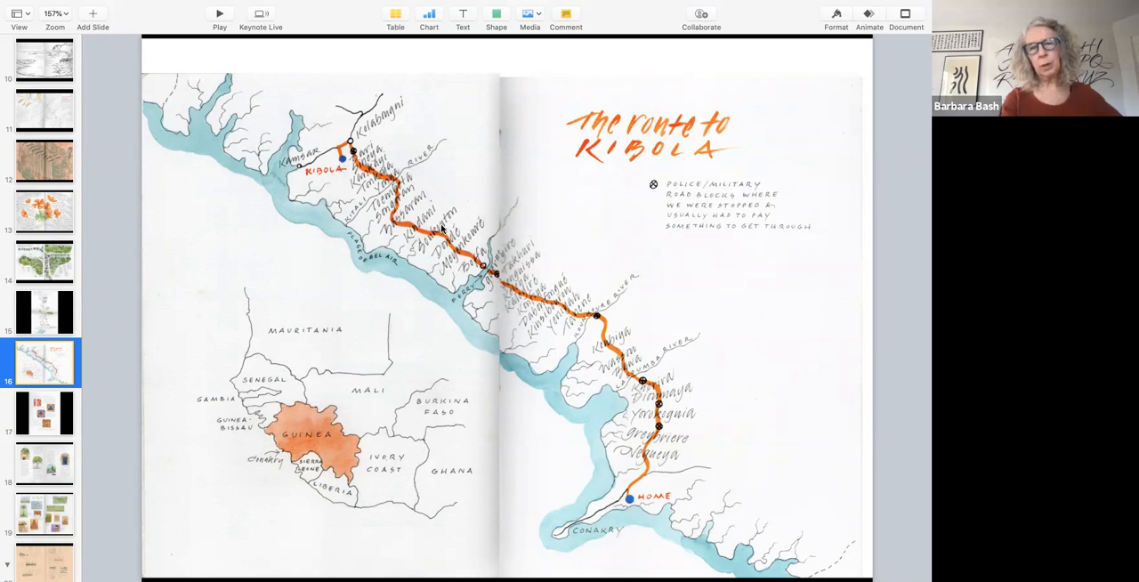
{"action": "mouse_move", "coordinate": [494, 265]}
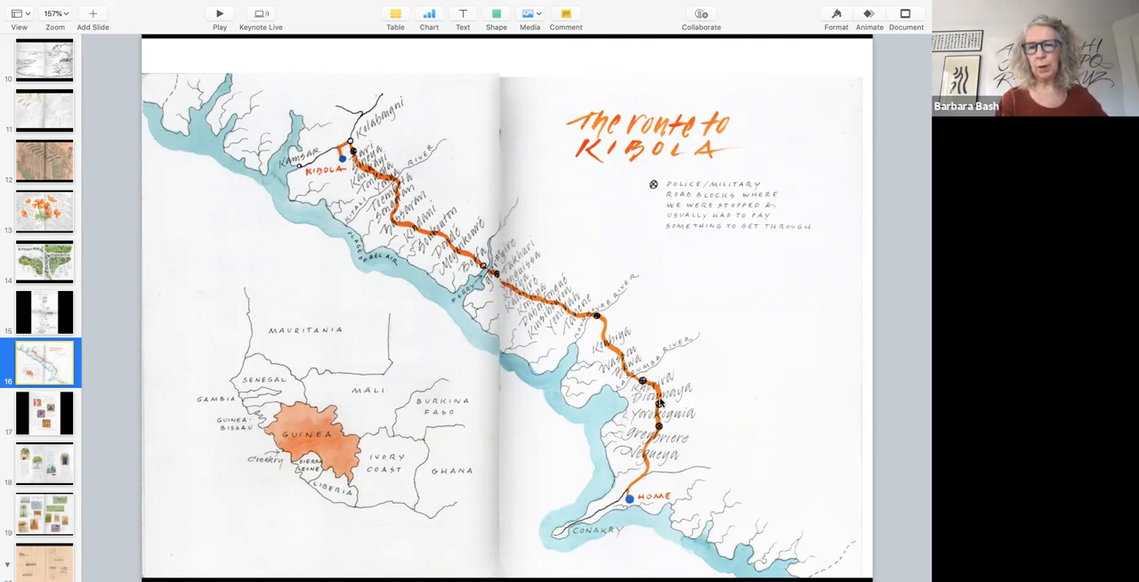
{"action": "mouse_move", "coordinate": [600, 337]}
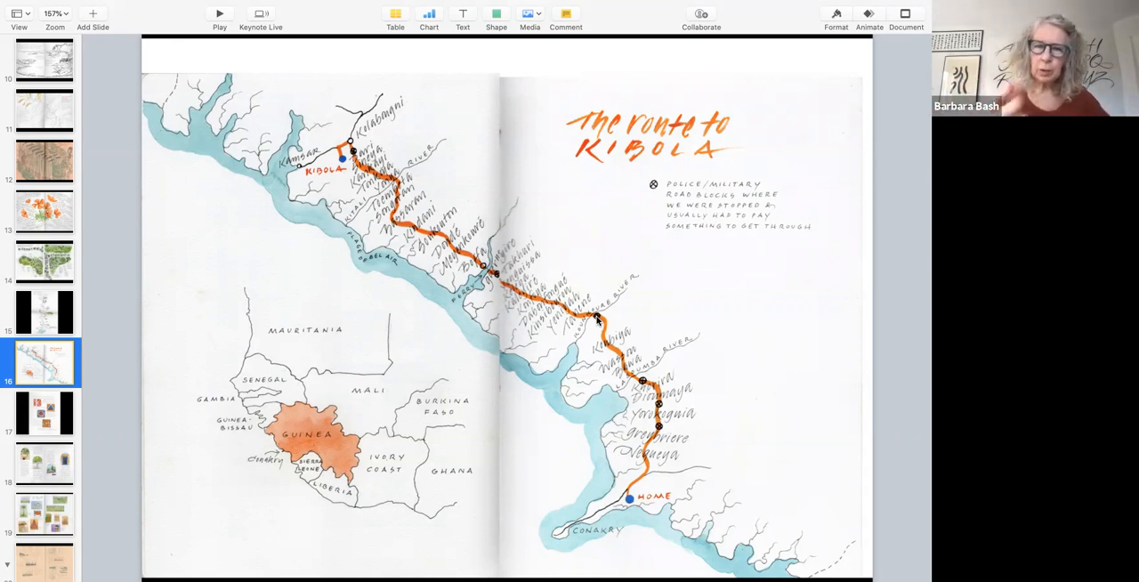
{"action": "mouse_move", "coordinate": [541, 356]}
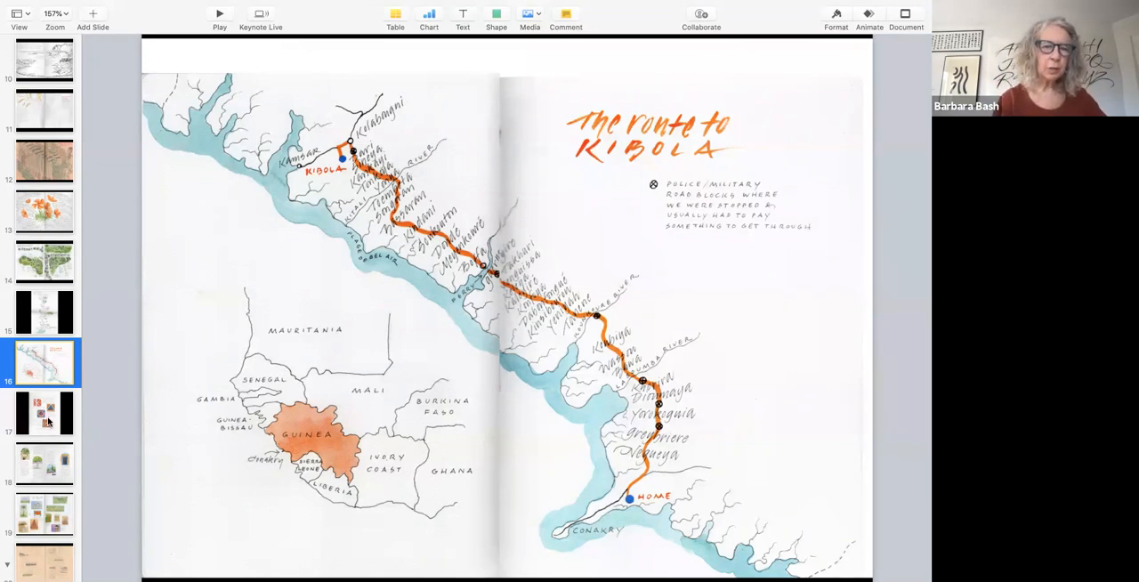
Display slide 17, four painted carpet-pattern squares with notes on precision.
{"action": "left_click", "coordinate": [43, 412]}
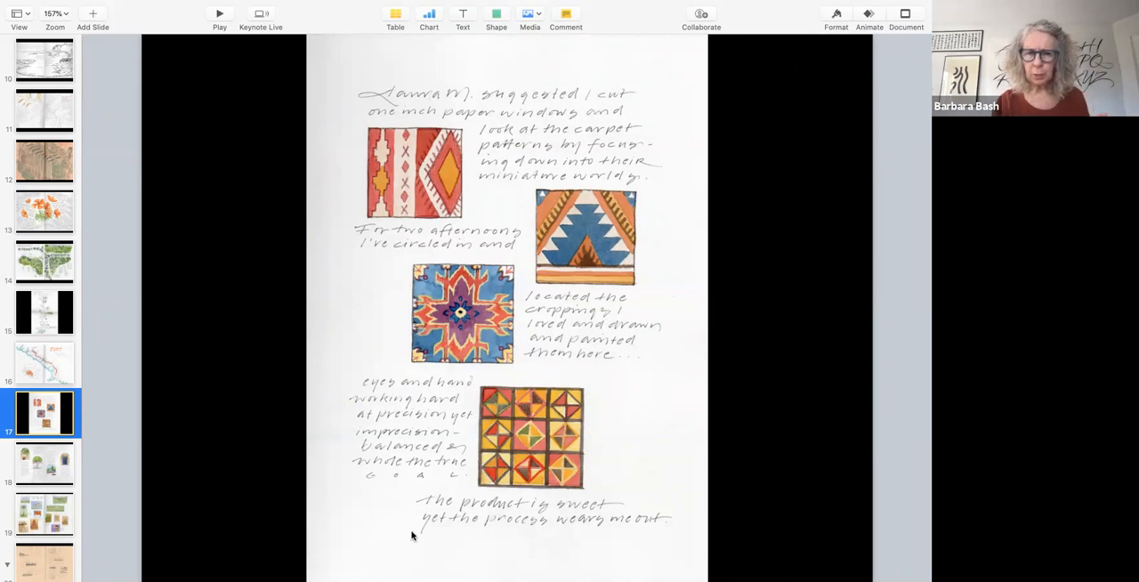
{"action": "mouse_move", "coordinate": [512, 547]}
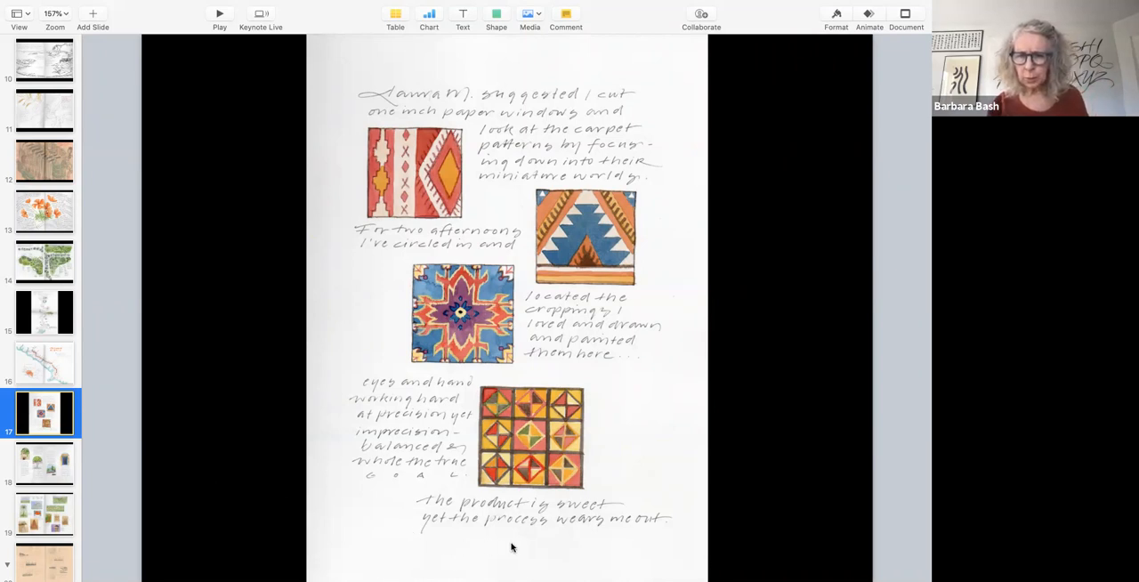
{"action": "mouse_move", "coordinate": [550, 546]}
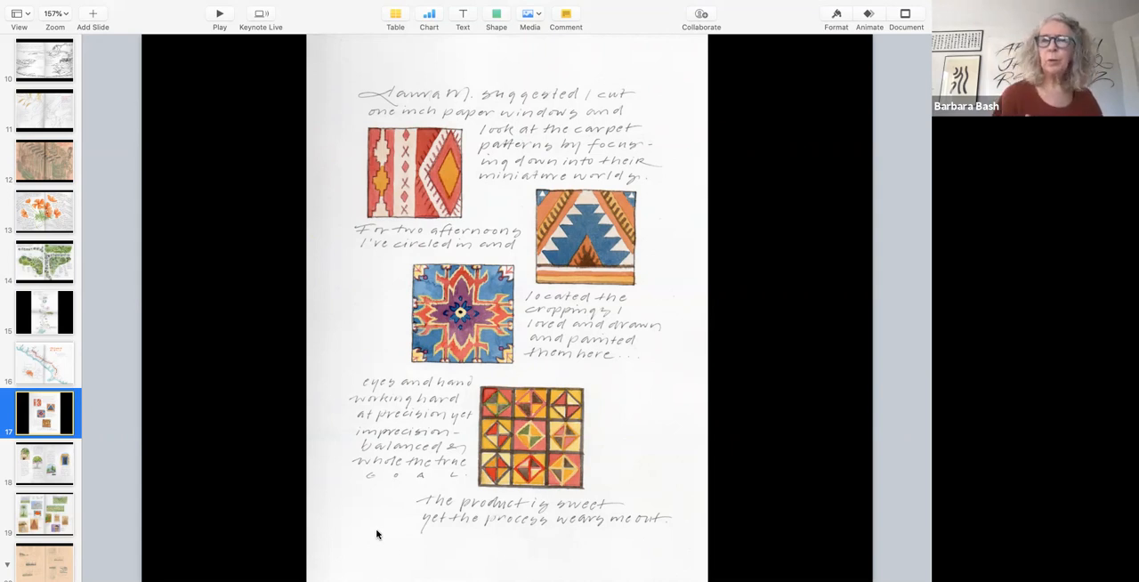
{"action": "mouse_move", "coordinate": [47, 468]}
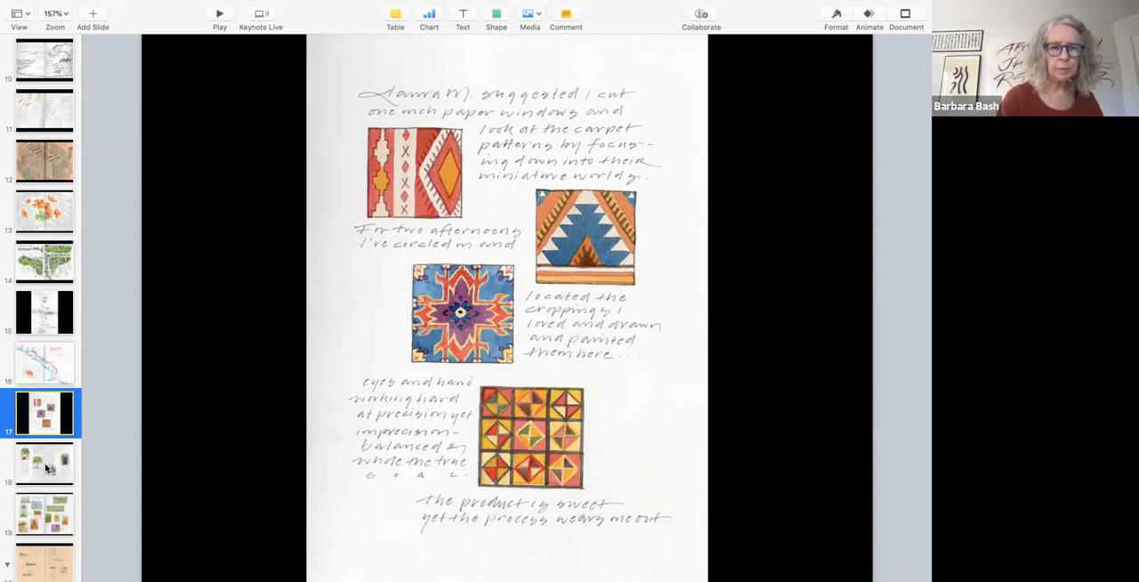
Display slide 18, the Oaxaca morning-walk arched vignettes, and scroll the navigator further down.
{"action": "left_click", "coordinate": [43, 463]}
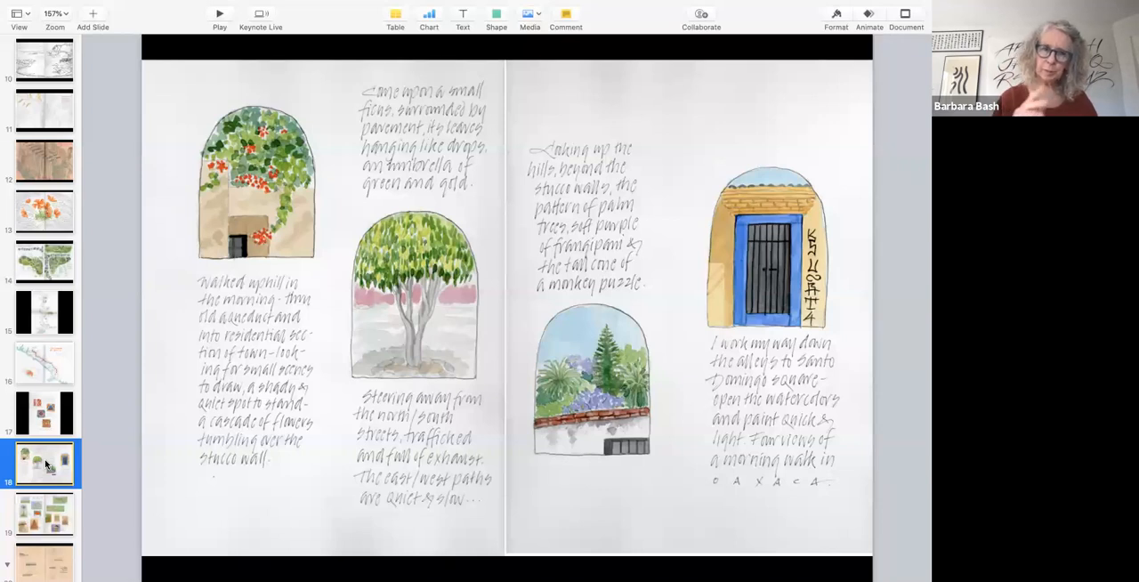
{"action": "mouse_move", "coordinate": [107, 411]}
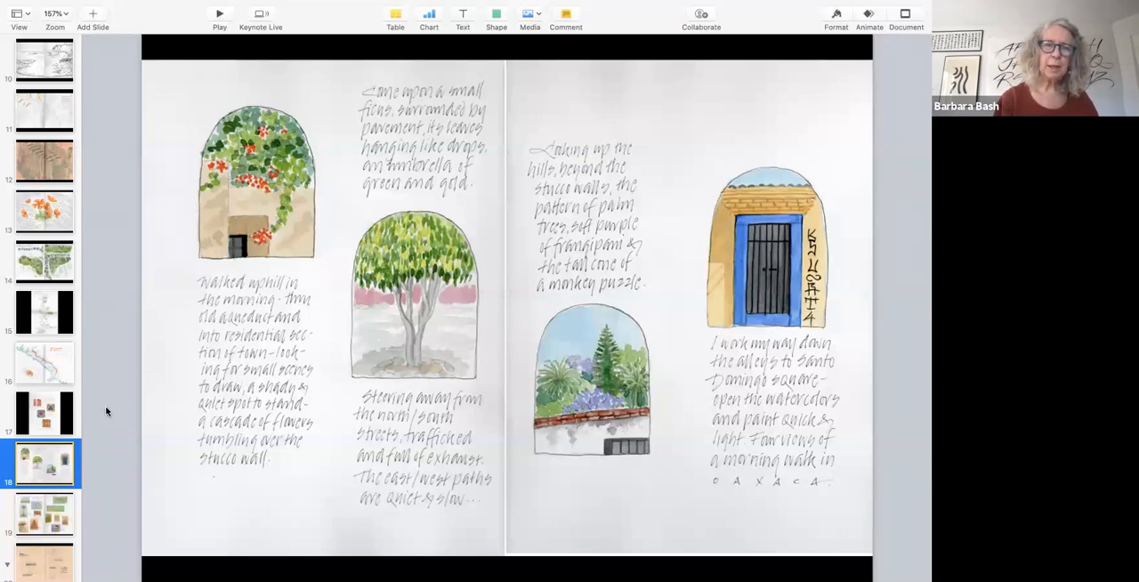
{"action": "scroll", "scroll_direction": "down", "scroll_amount": 3}
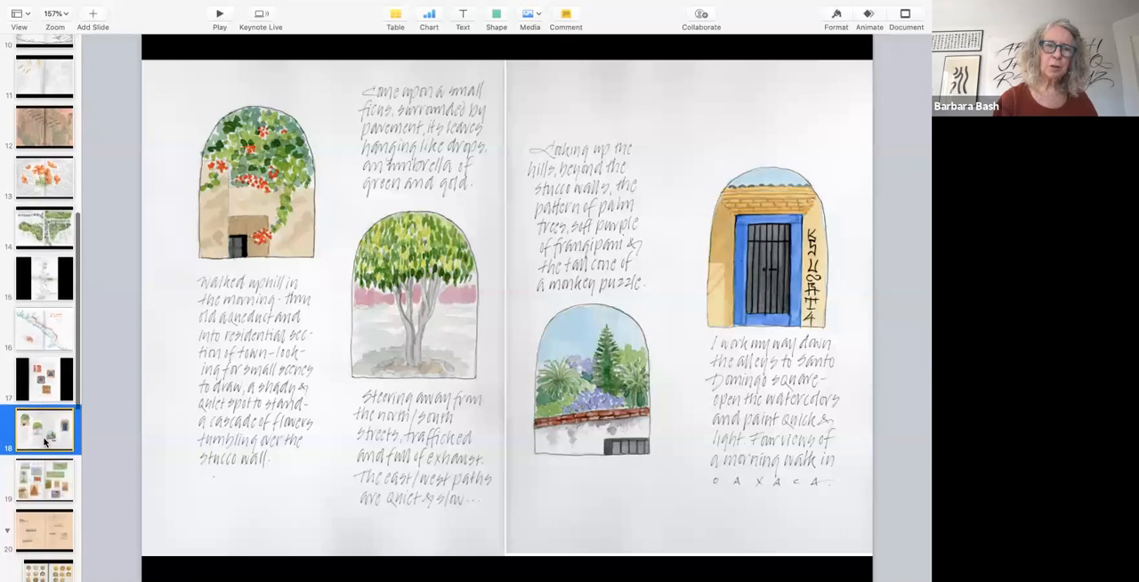
{"action": "scroll", "scroll_direction": "down", "scroll_amount": 3}
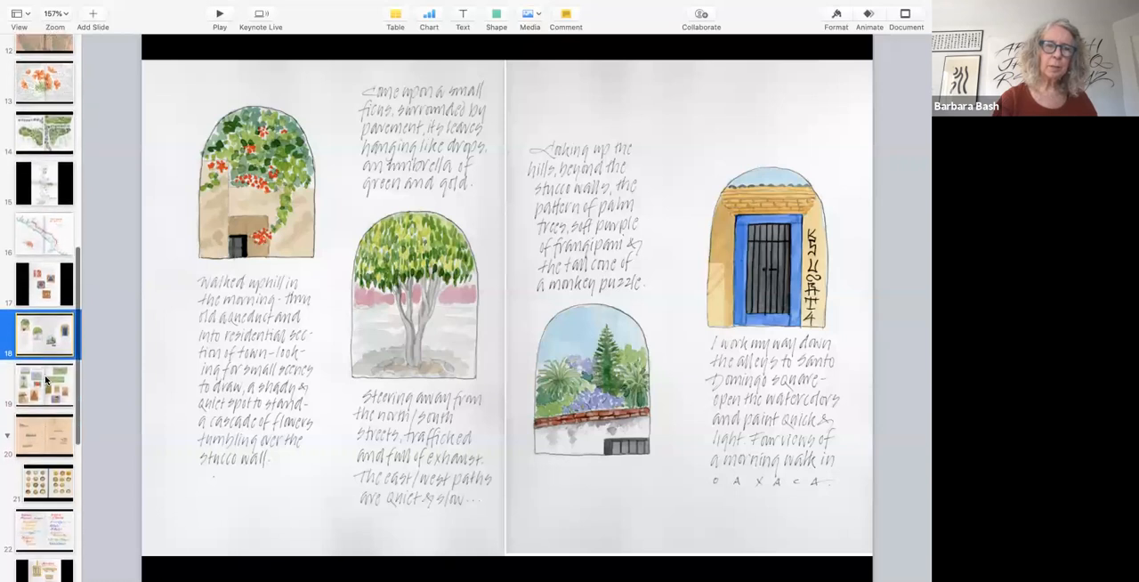
Display slide 19, 'On the Way to Kibola' with landscapes, termite mounds and huts.
{"action": "left_click", "coordinate": [43, 384]}
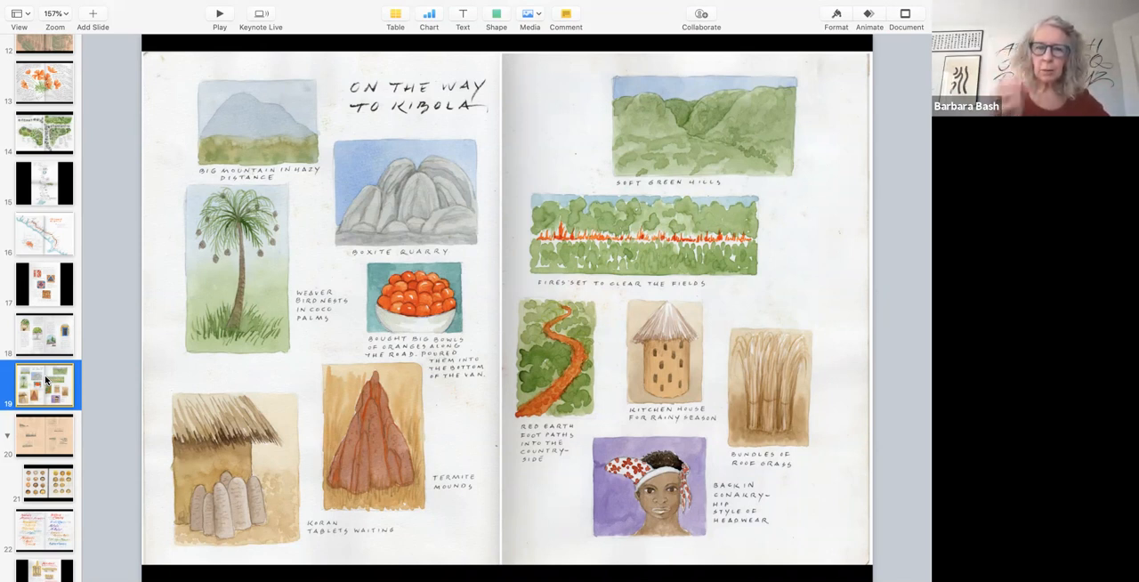
{"action": "left_click", "coordinate": [44, 435]}
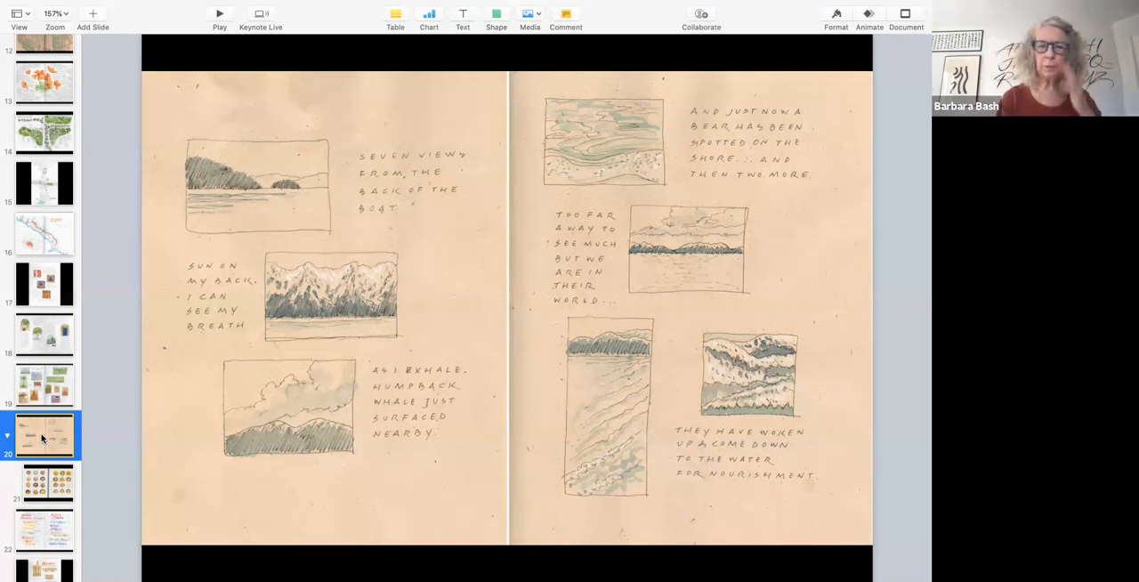
{"action": "mouse_move", "coordinate": [193, 449]}
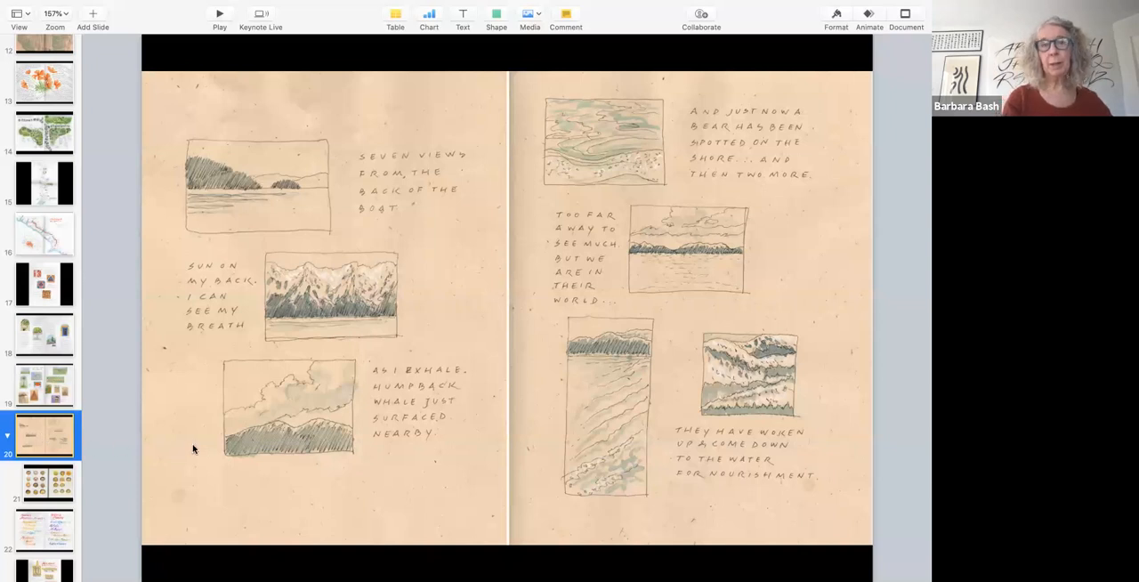
{"action": "mouse_move", "coordinate": [263, 433]}
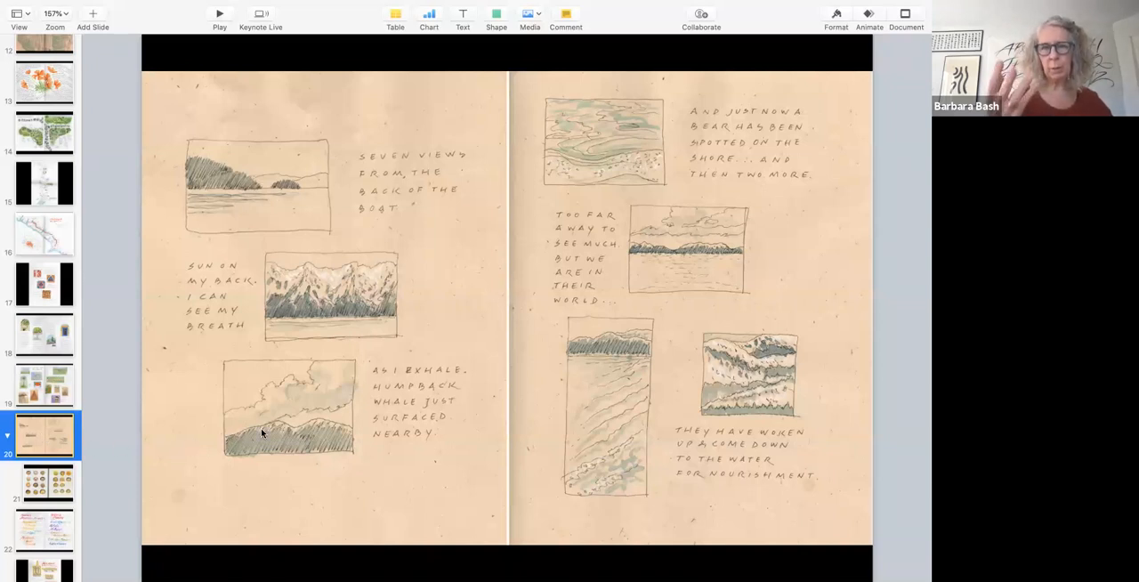
{"action": "mouse_move", "coordinate": [92, 474]}
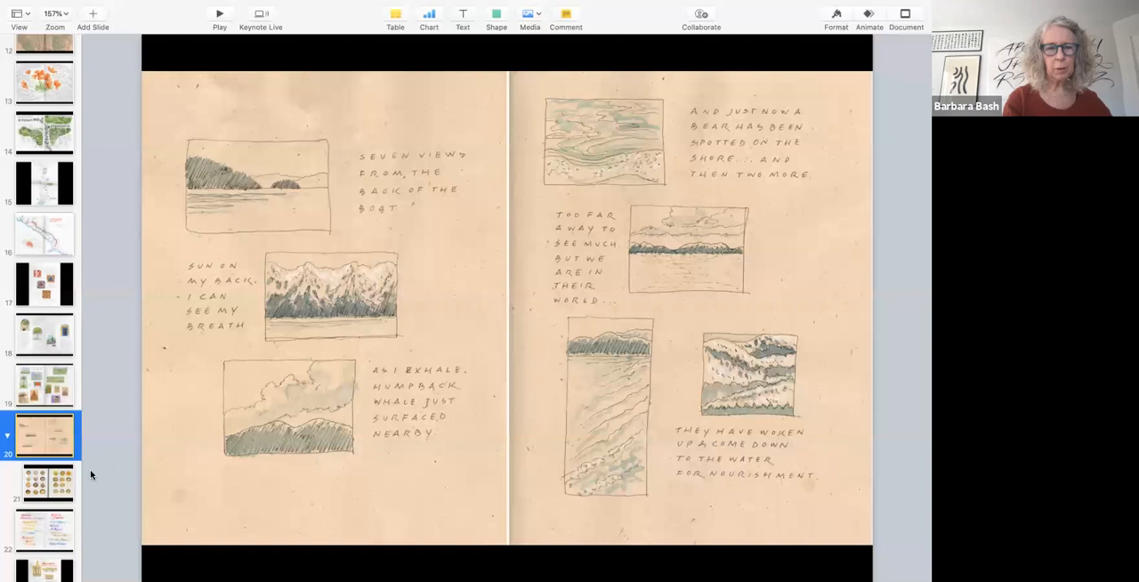
Display slide 21, faces with Shaivite and Vaishnavite forehead markings.
{"action": "left_click", "coordinate": [45, 482]}
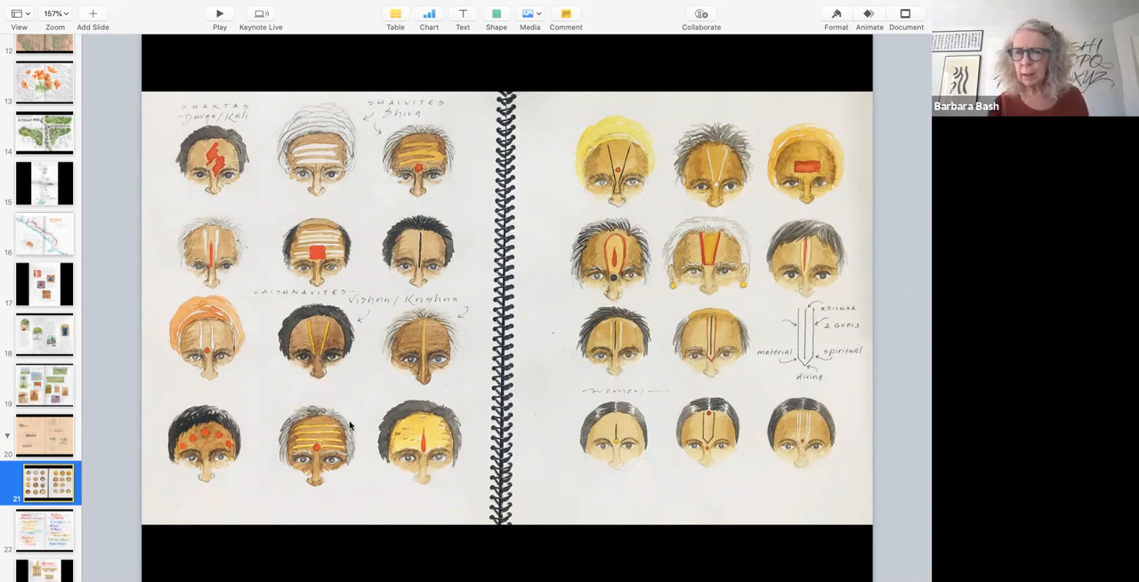
{"action": "mouse_move", "coordinate": [827, 386]}
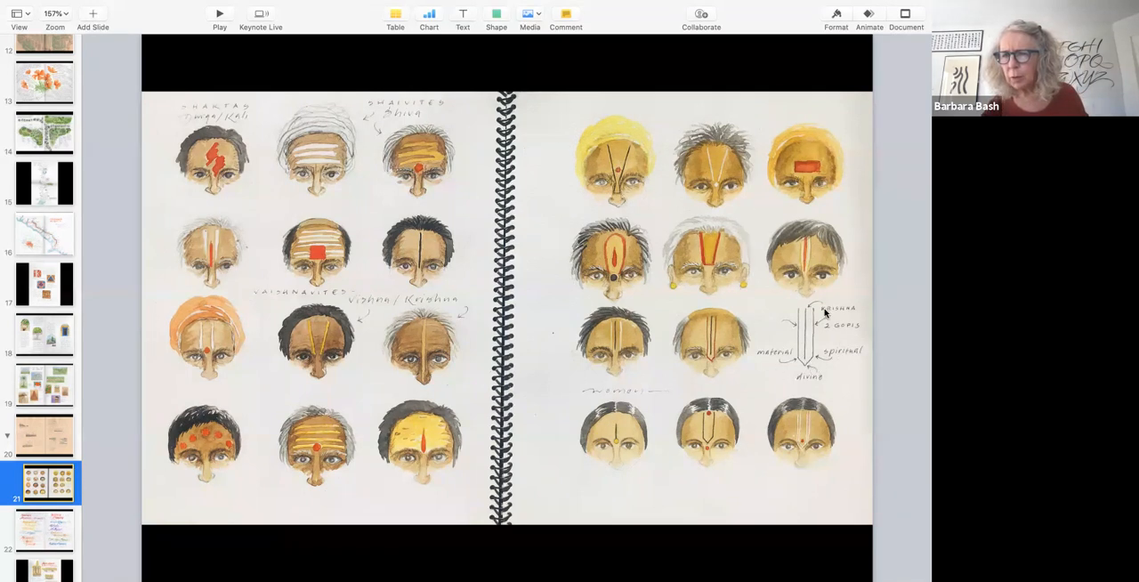
{"action": "mouse_move", "coordinate": [767, 344]}
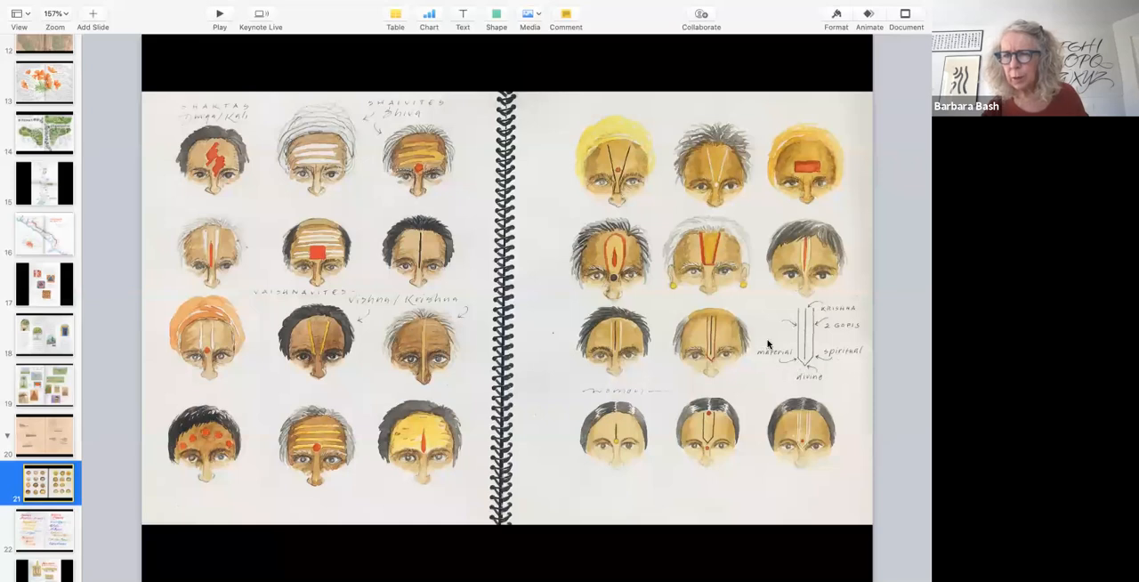
{"action": "mouse_move", "coordinate": [774, 354]}
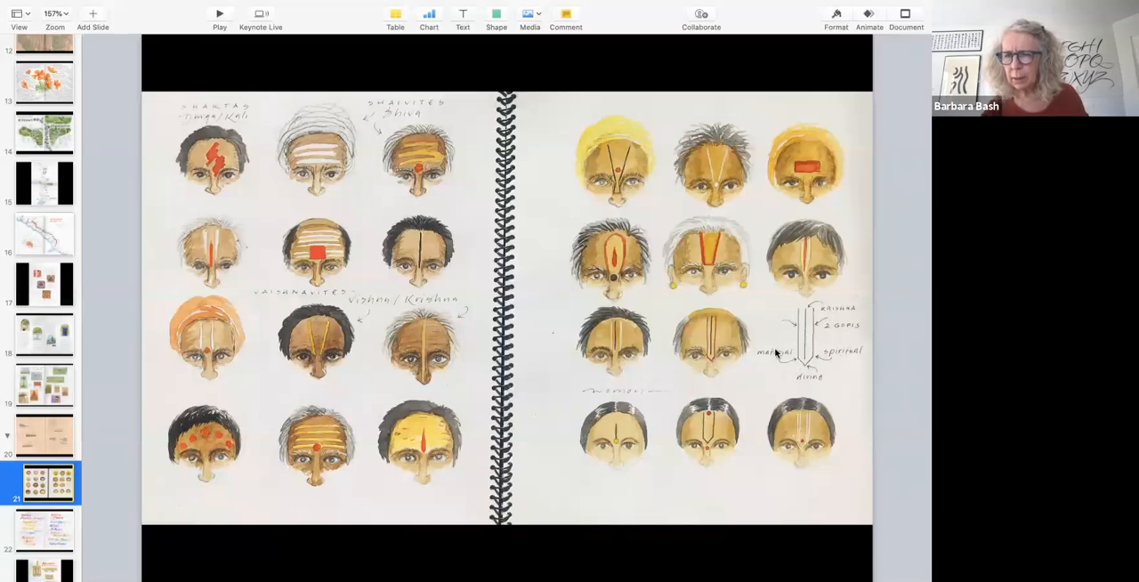
{"action": "mouse_move", "coordinate": [788, 326]}
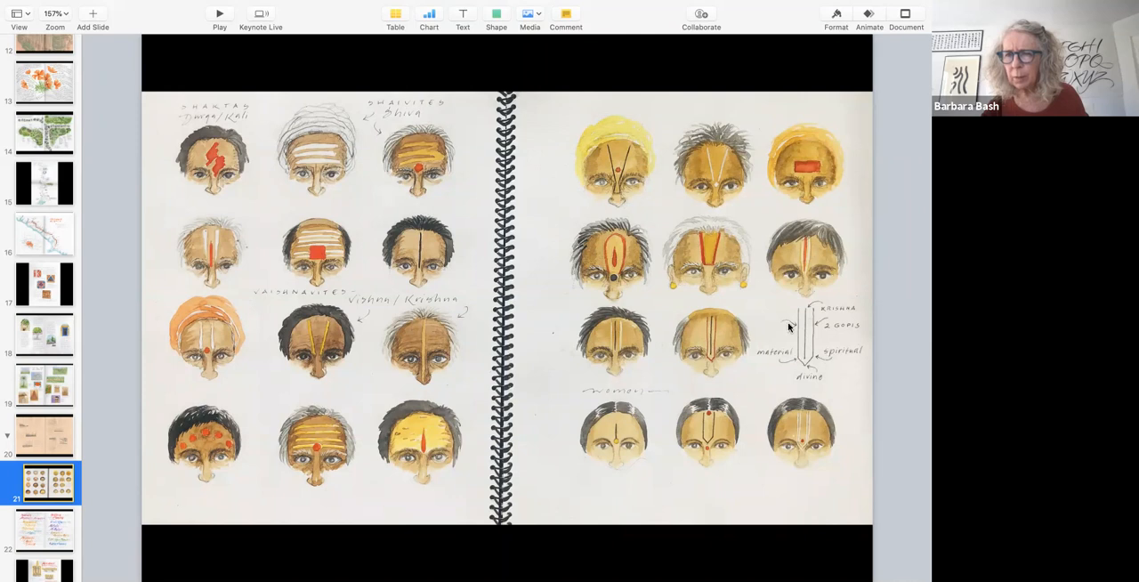
{"action": "mouse_move", "coordinate": [805, 336]}
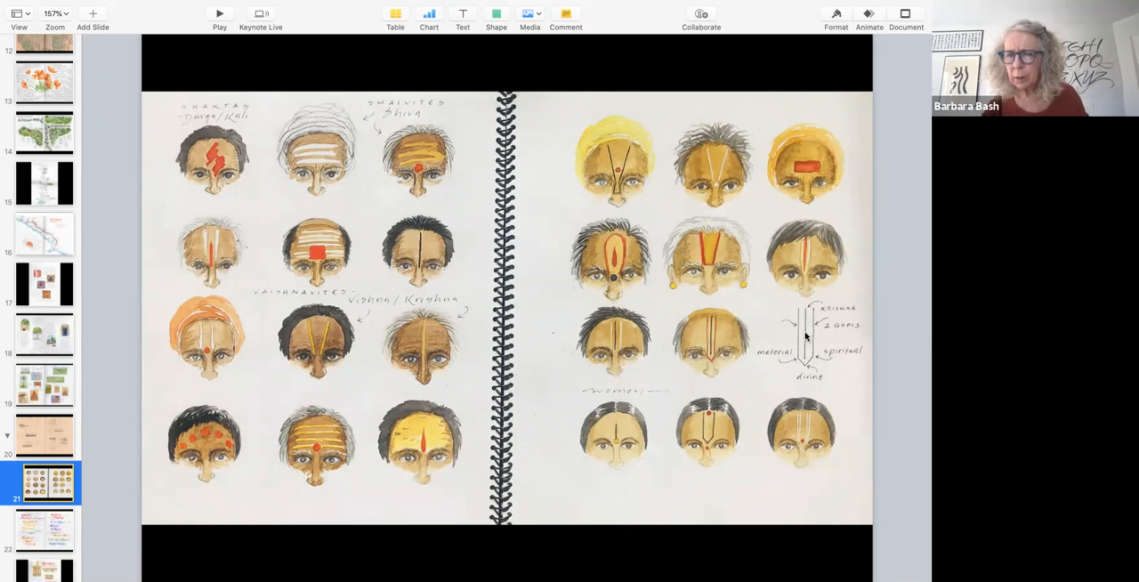
{"action": "mouse_move", "coordinate": [750, 296]}
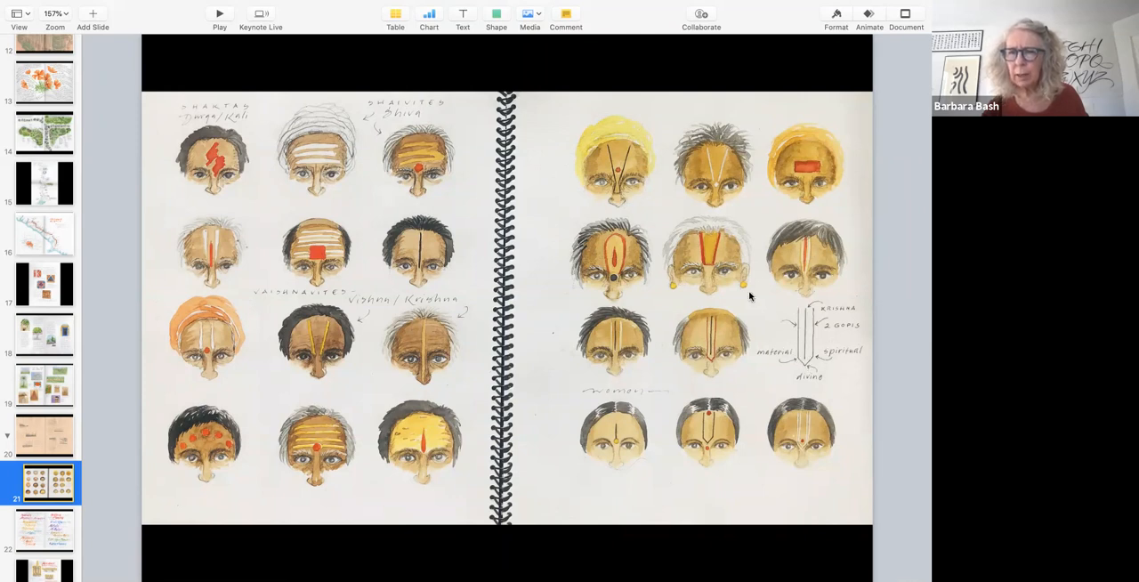
{"action": "mouse_move", "coordinate": [625, 290]}
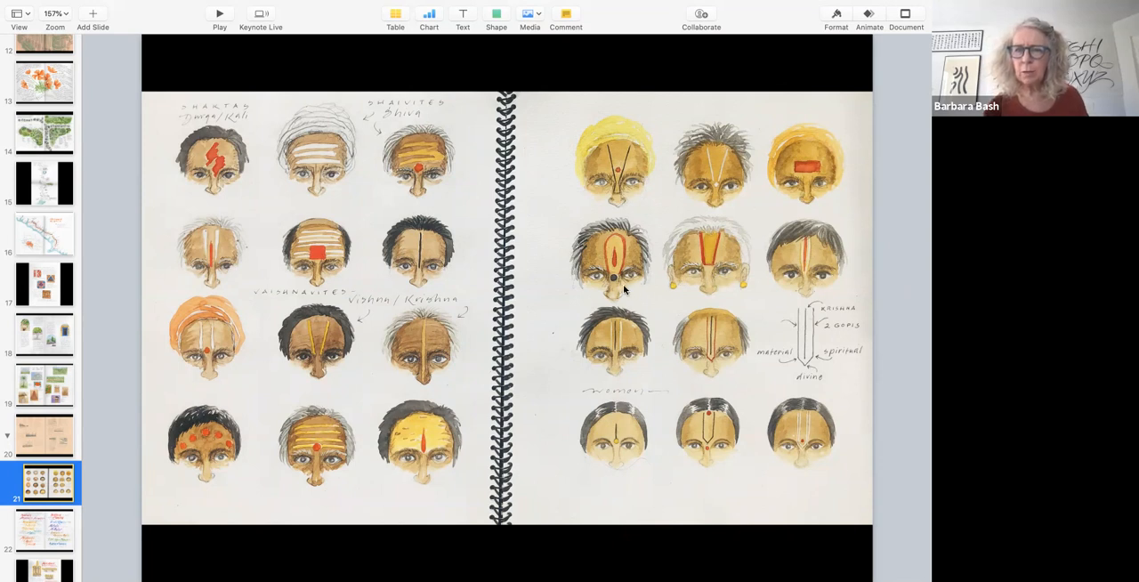
{"action": "mouse_move", "coordinate": [649, 300]}
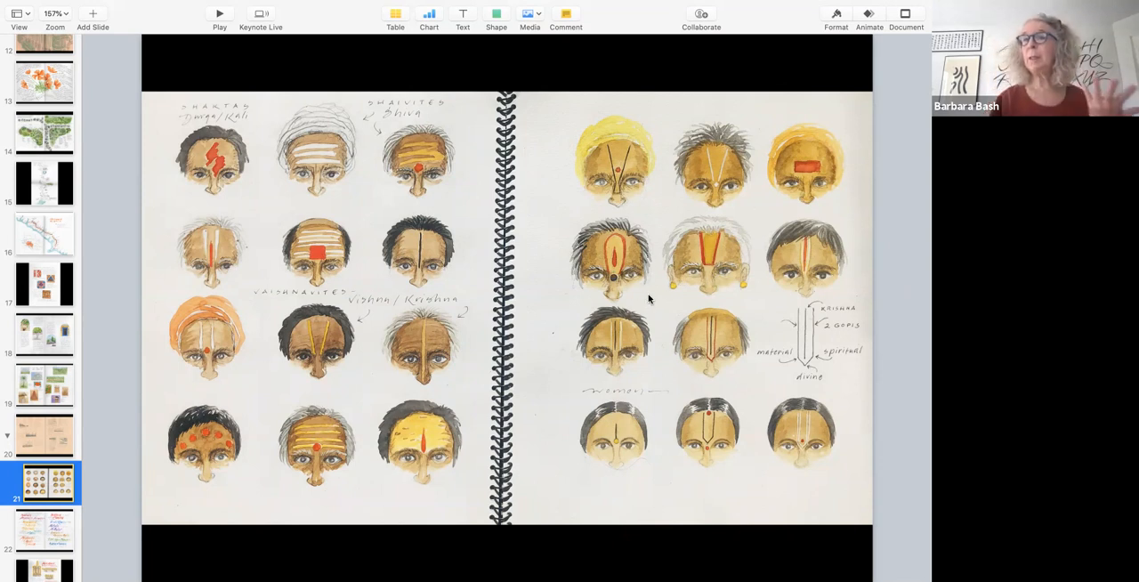
{"action": "mouse_move", "coordinate": [614, 427]}
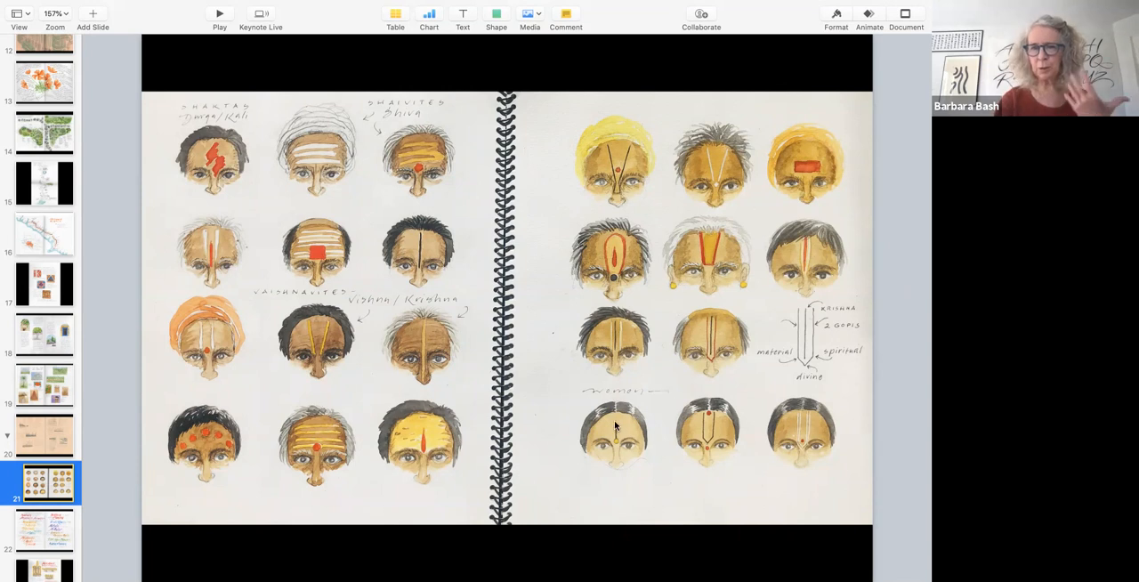
{"action": "mouse_move", "coordinate": [547, 456]}
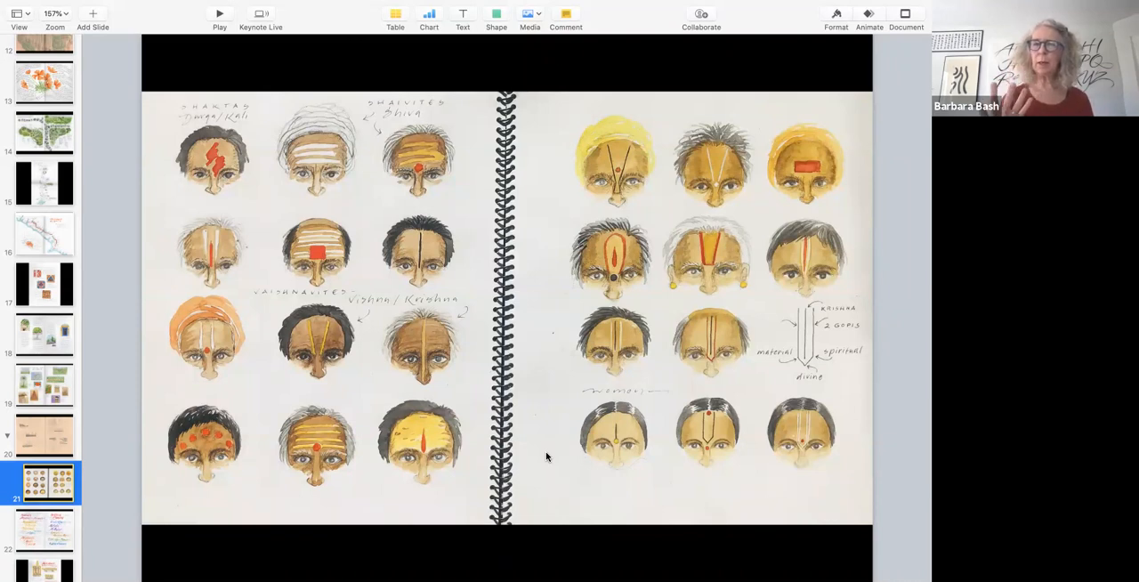
{"action": "mouse_move", "coordinate": [222, 491]}
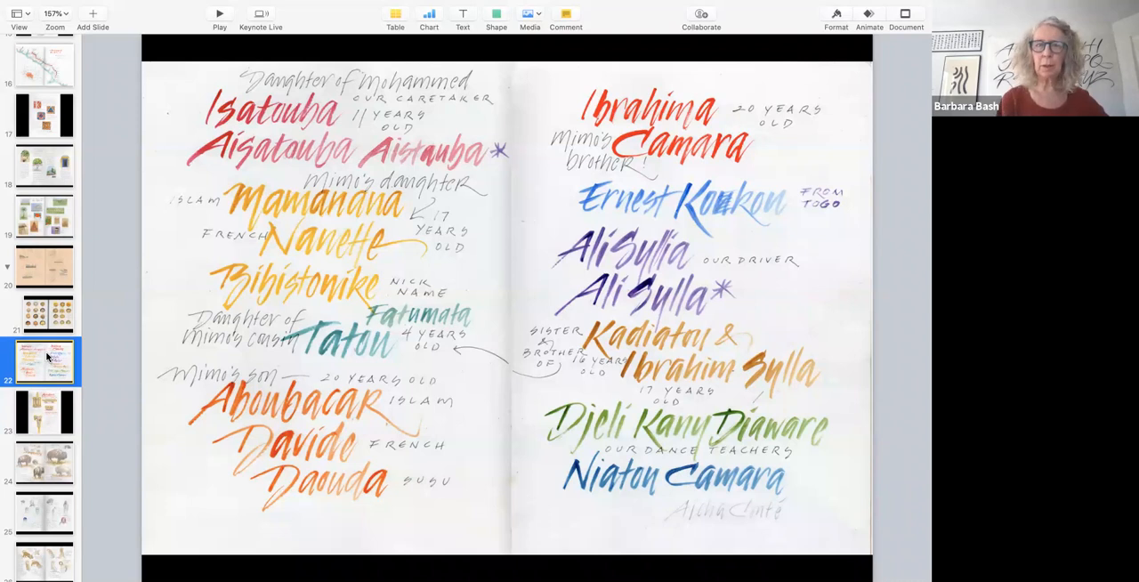
Scroll the navigator up and back down while slide 22's hand-lettered names are shown.
{"action": "scroll", "scroll_direction": "up", "scroll_amount": 3}
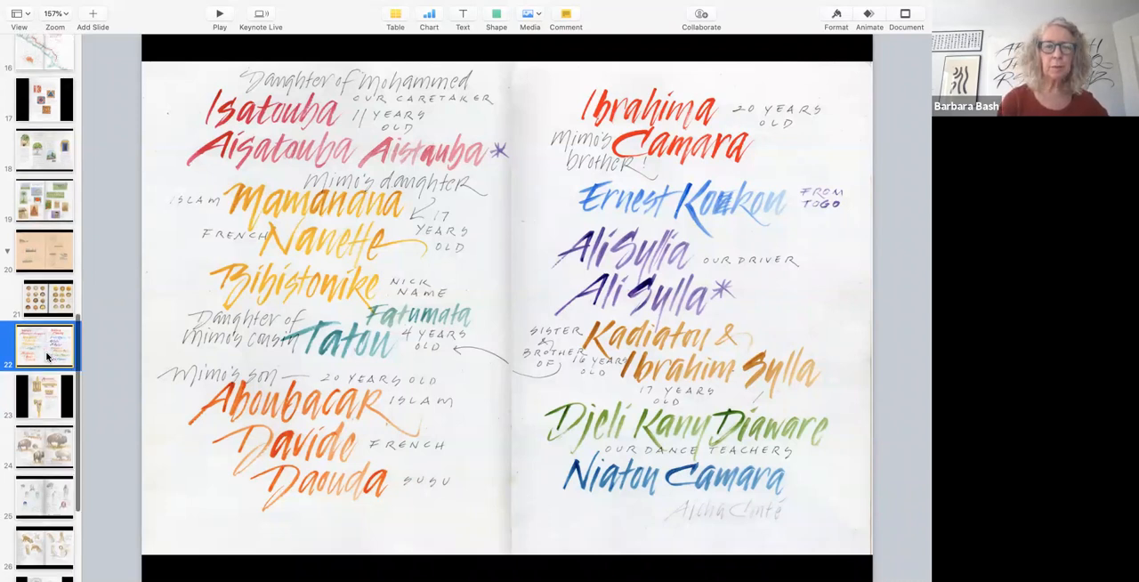
{"action": "scroll", "scroll_direction": "down", "scroll_amount": 3}
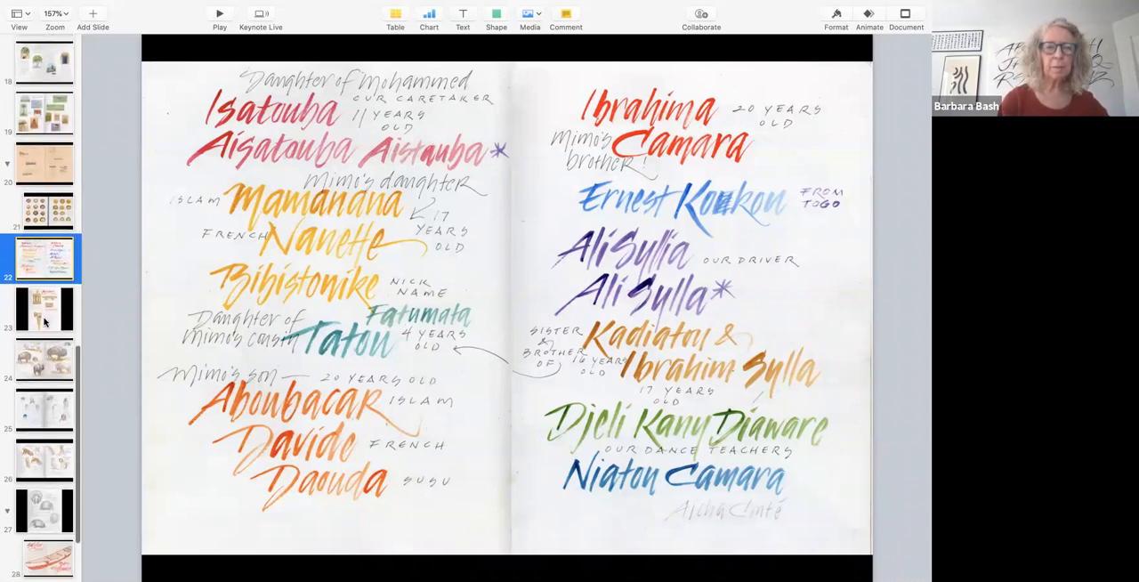
Display slide 23, 'Art & Oracle: Spirit Voices of Africa', and scroll the navigator down.
{"action": "left_click", "coordinate": [45, 309]}
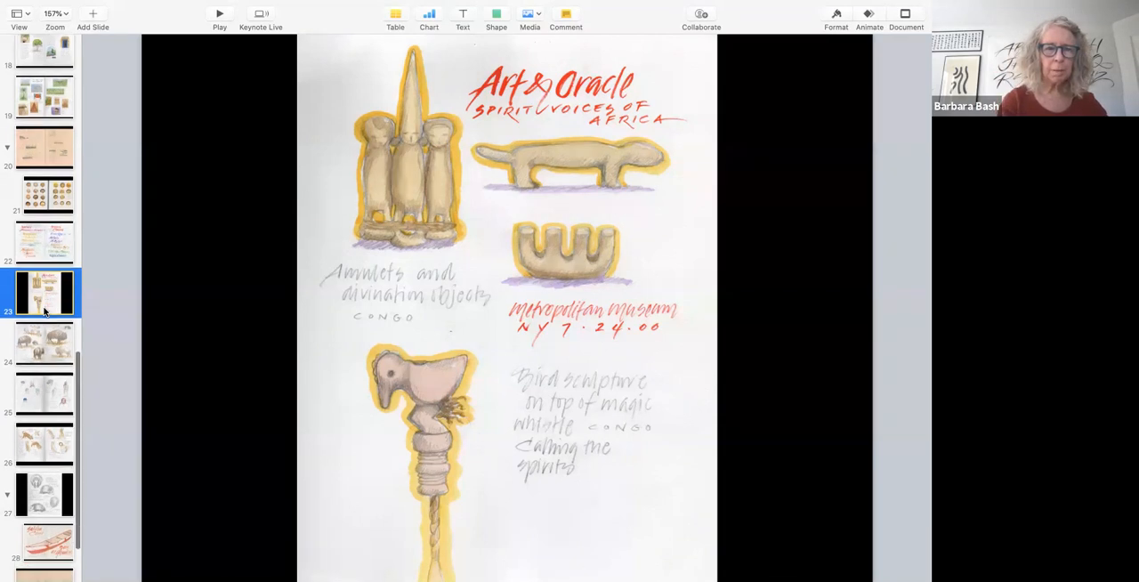
{"action": "scroll", "scroll_direction": "down", "scroll_amount": 3}
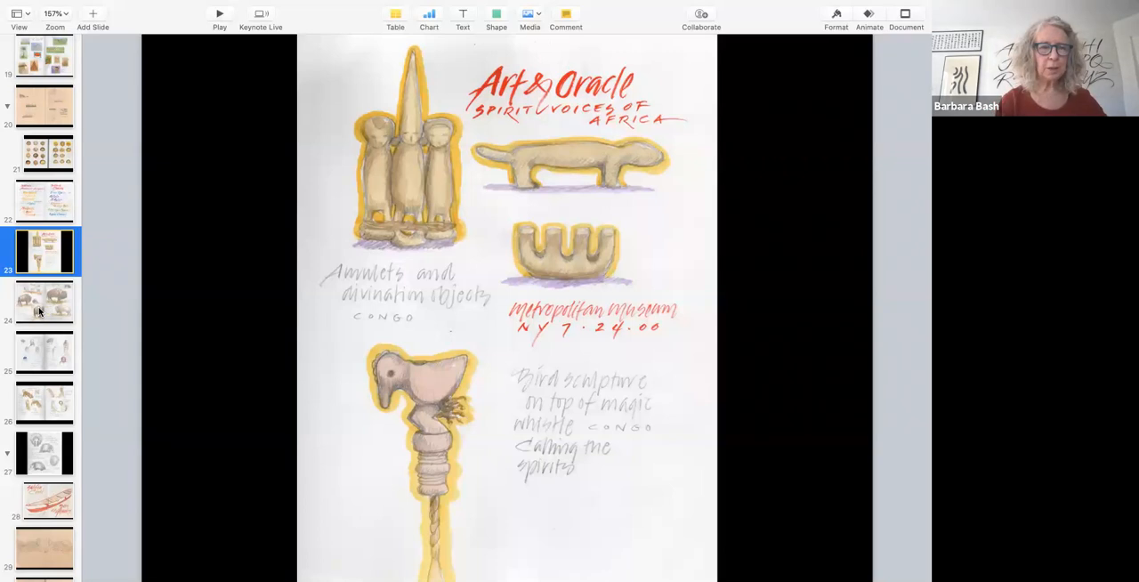
{"action": "left_click", "coordinate": [44, 301]}
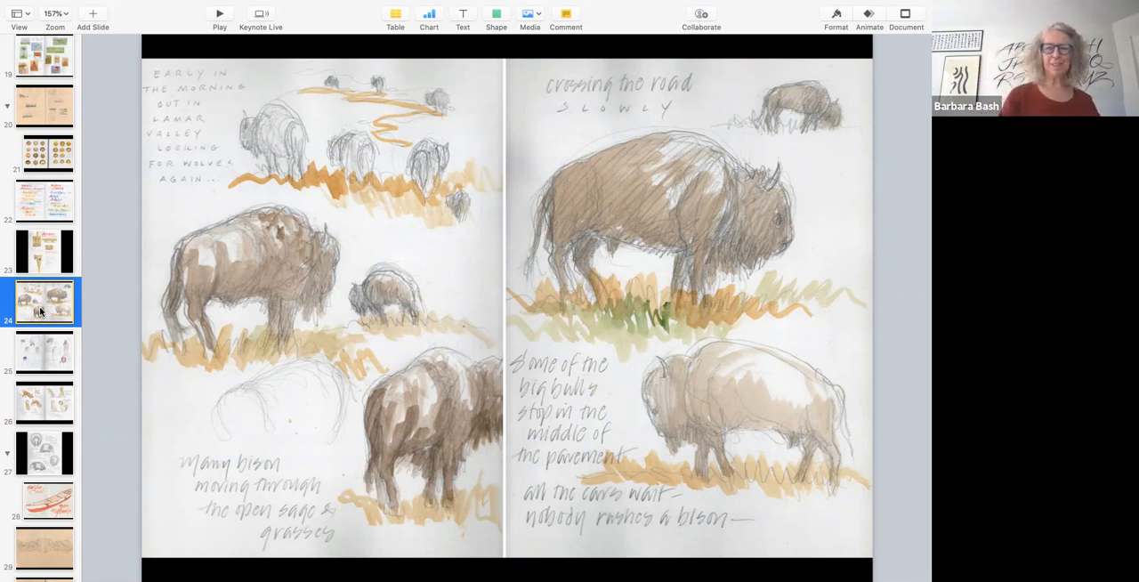
{"action": "mouse_move", "coordinate": [187, 248]}
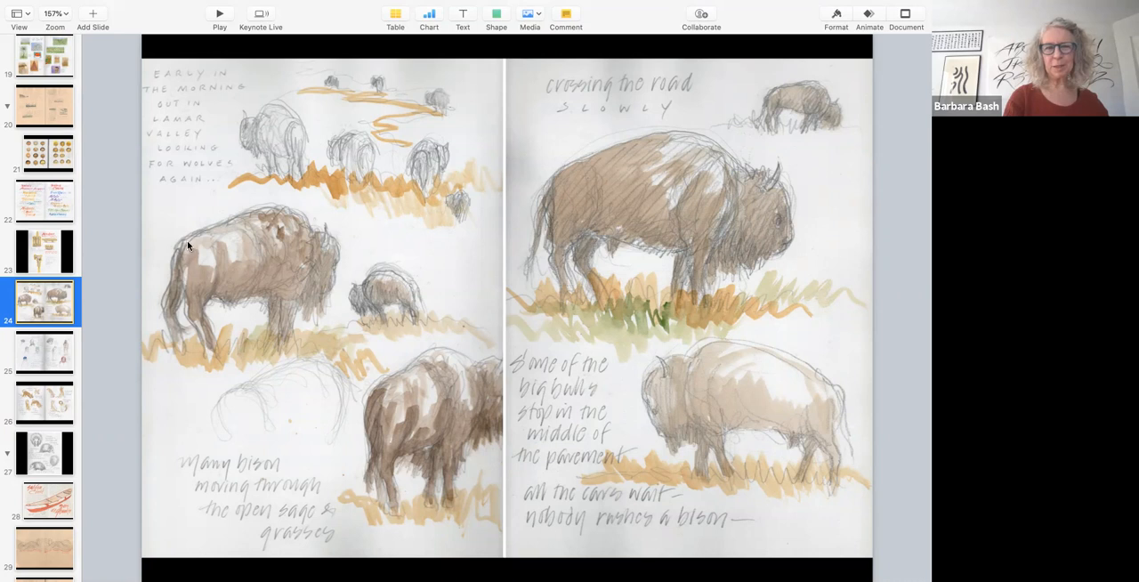
{"action": "mouse_move", "coordinate": [266, 267]}
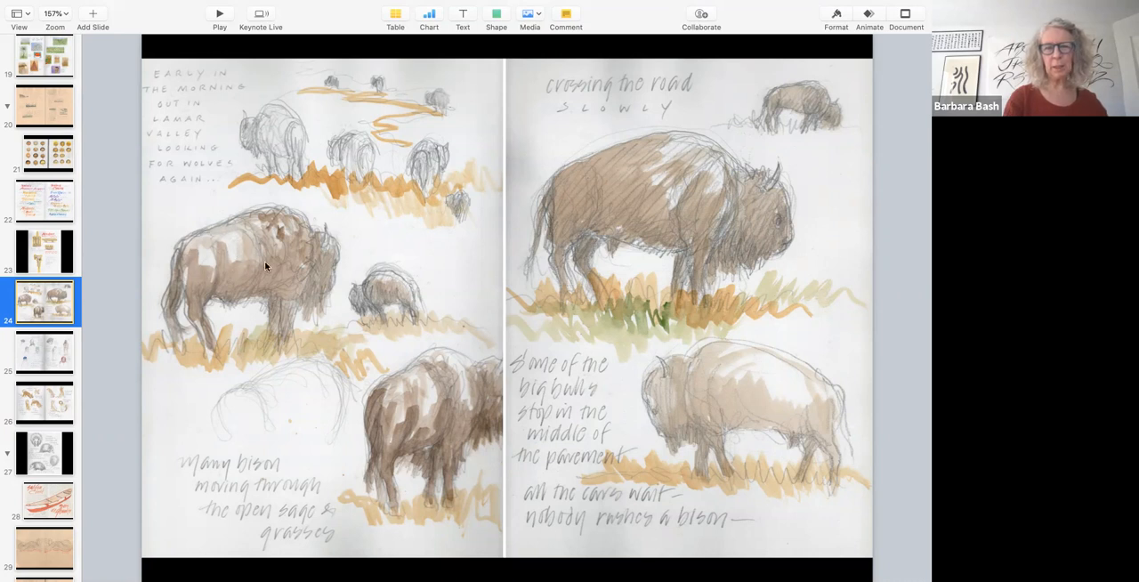
{"action": "mouse_move", "coordinate": [463, 383]}
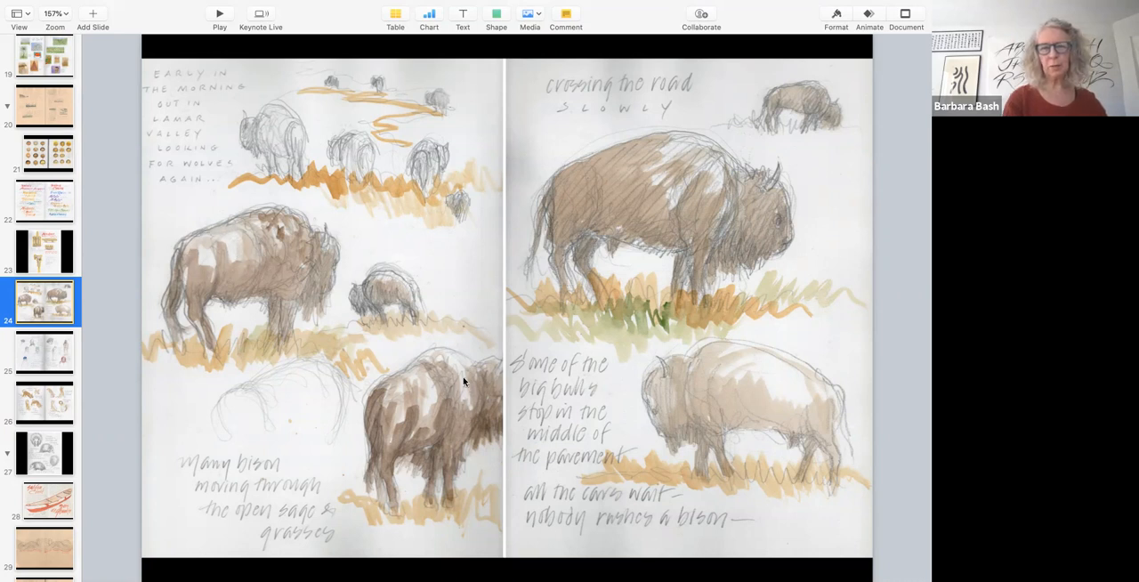
{"action": "mouse_move", "coordinate": [666, 178]}
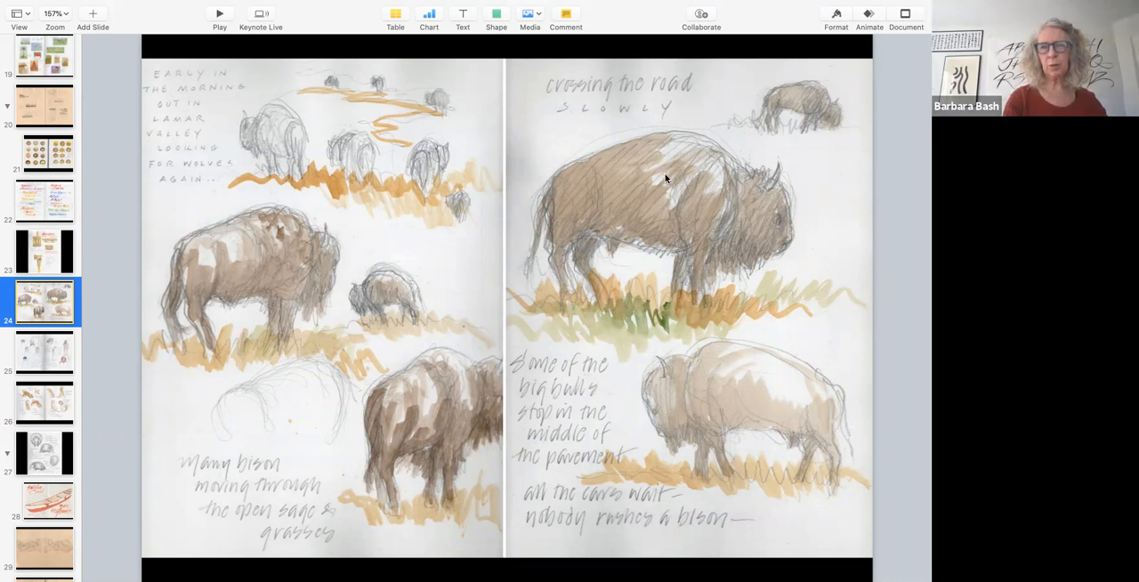
{"action": "mouse_move", "coordinate": [600, 211]}
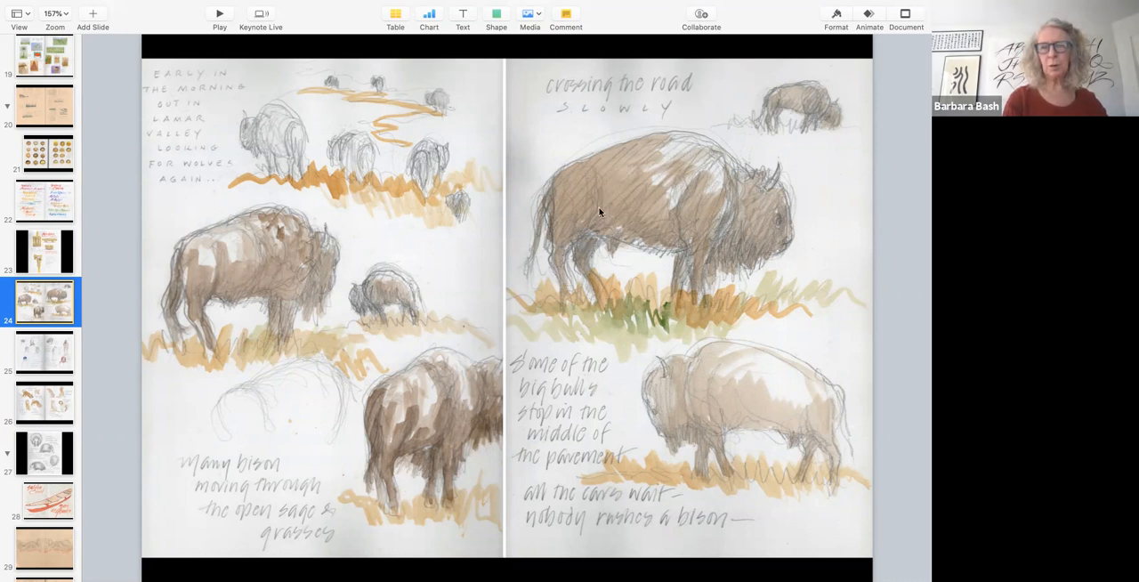
{"action": "mouse_move", "coordinate": [609, 212]}
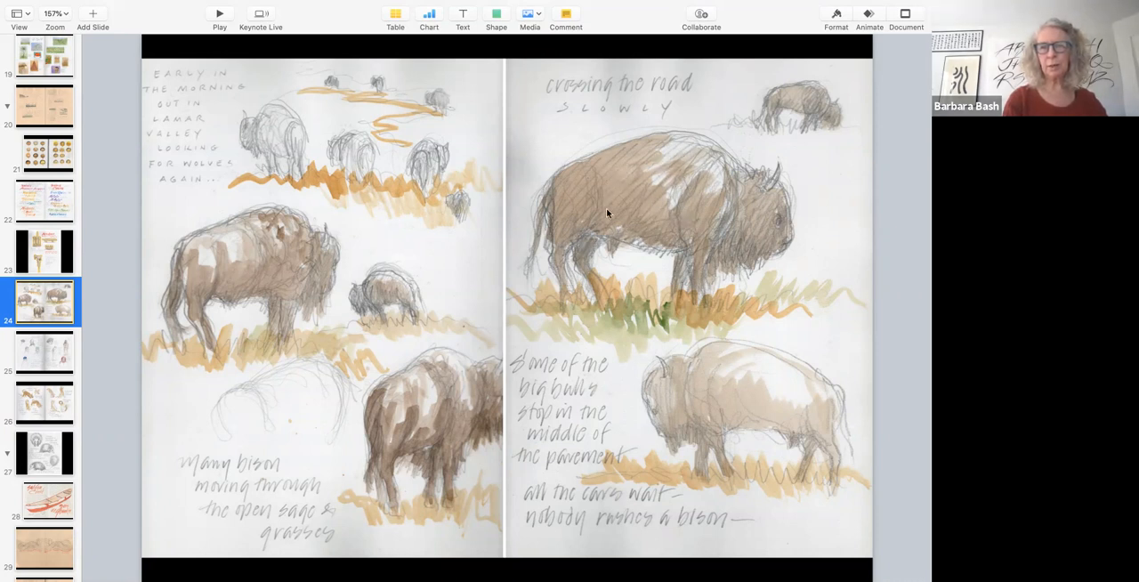
{"action": "mouse_move", "coordinate": [452, 264]}
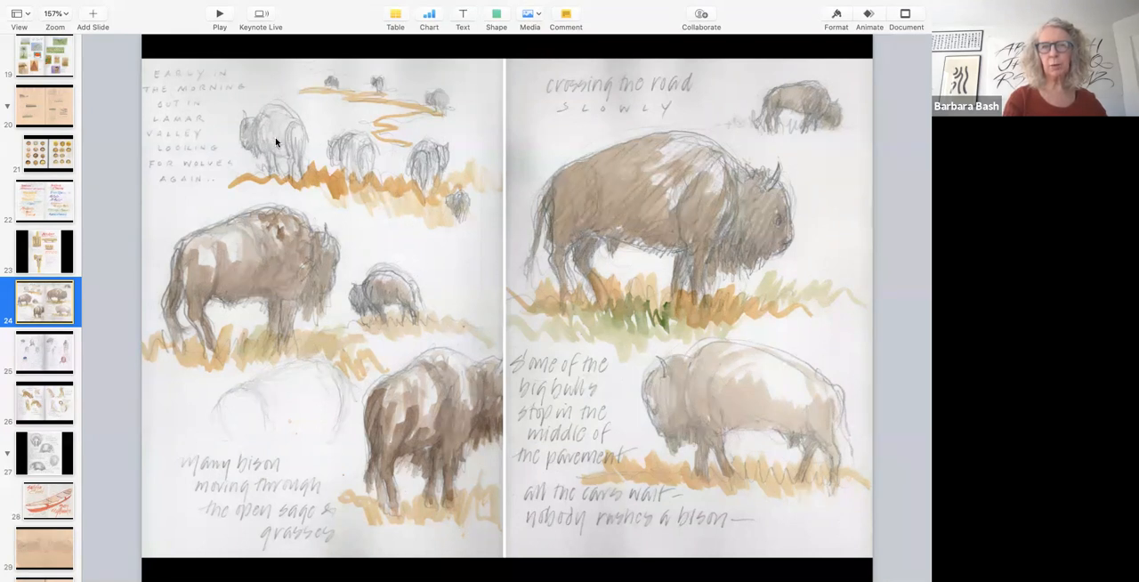
{"action": "mouse_move", "coordinate": [349, 113]}
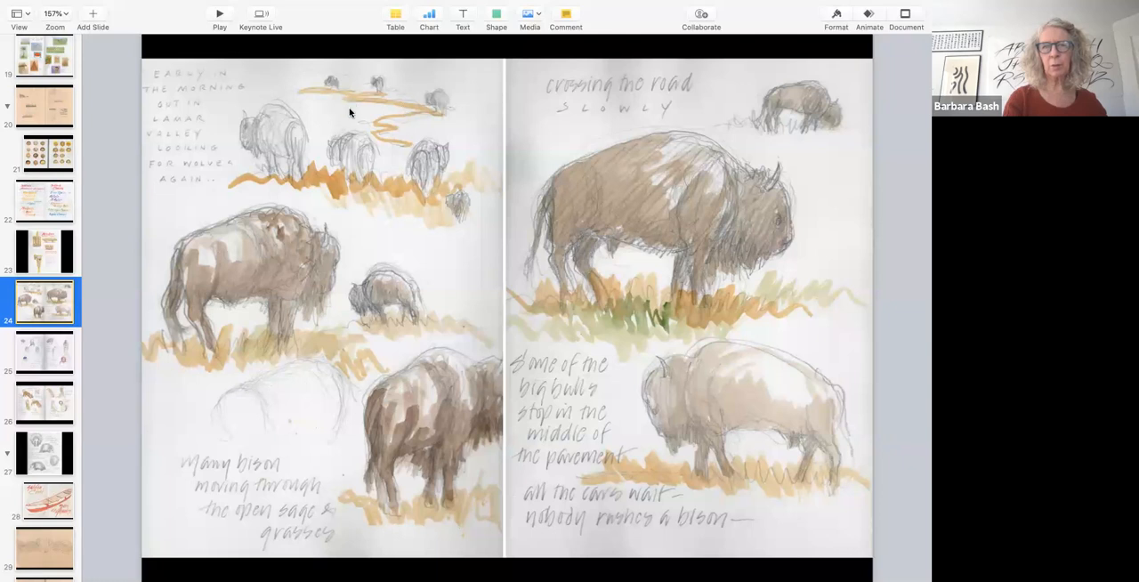
{"action": "mouse_move", "coordinate": [88, 428]}
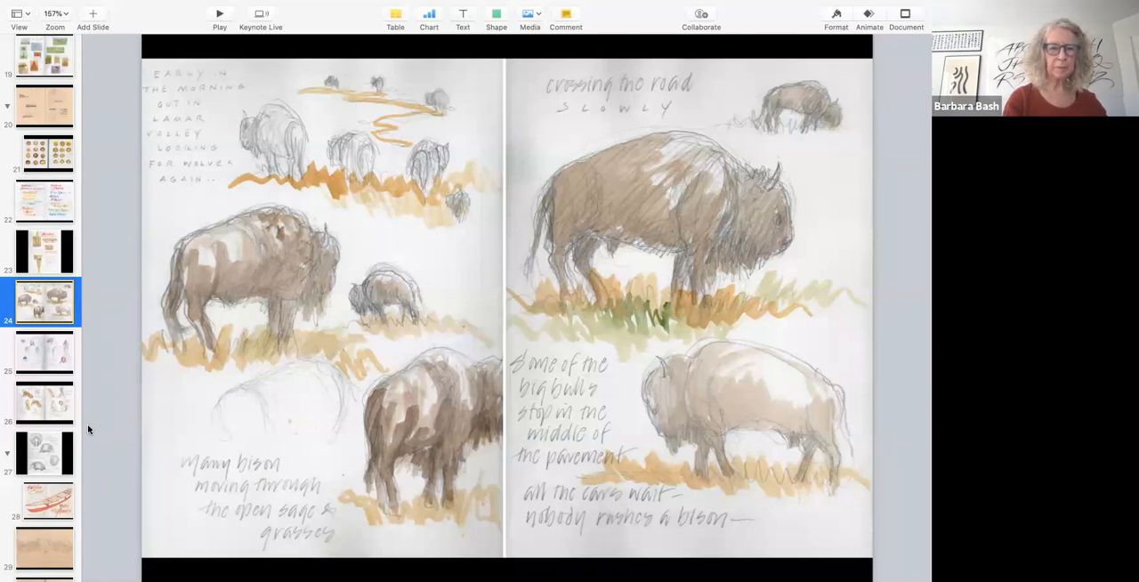
{"action": "scroll", "scroll_direction": "down", "scroll_amount": 3}
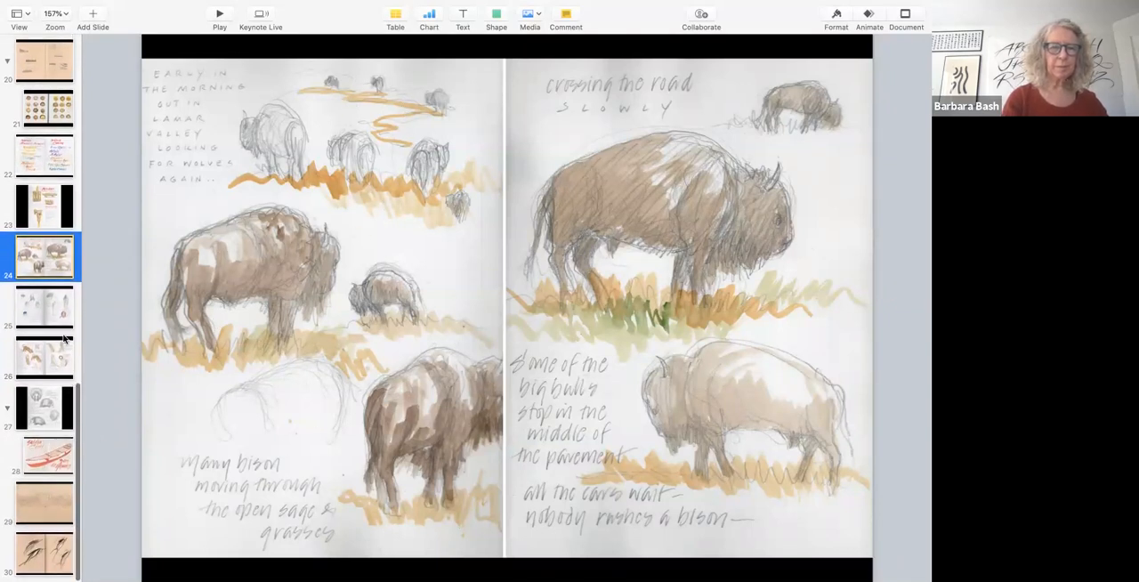
Display slide 25, the café-in-the-medina spread of men's hats and robes.
{"action": "left_click", "coordinate": [44, 305]}
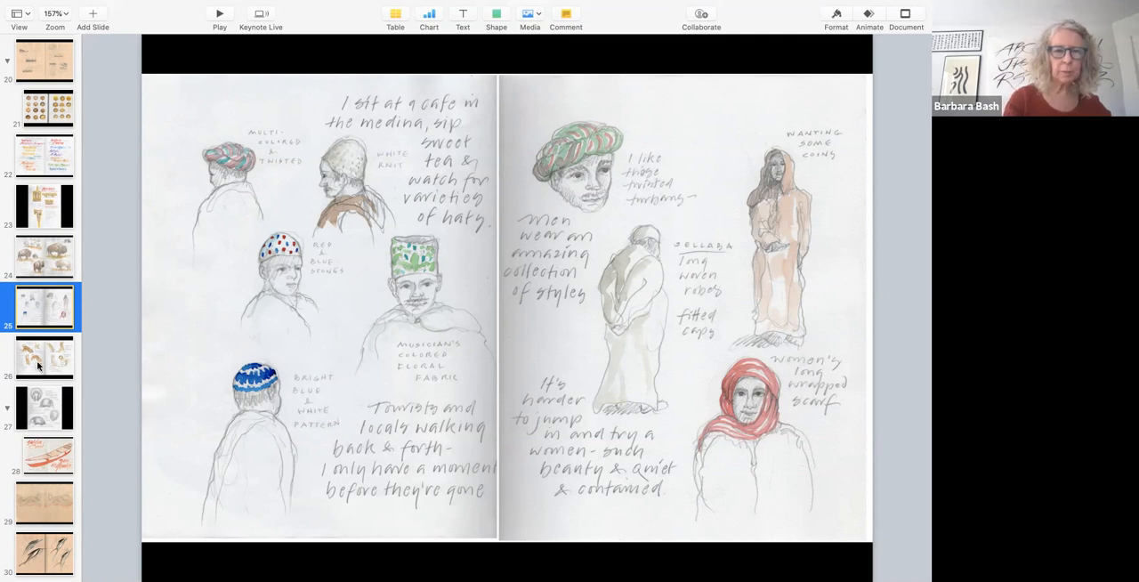
Display slide 26, the watercolor spread of Bibu digging, barking and scratching.
{"action": "left_click", "coordinate": [43, 356]}
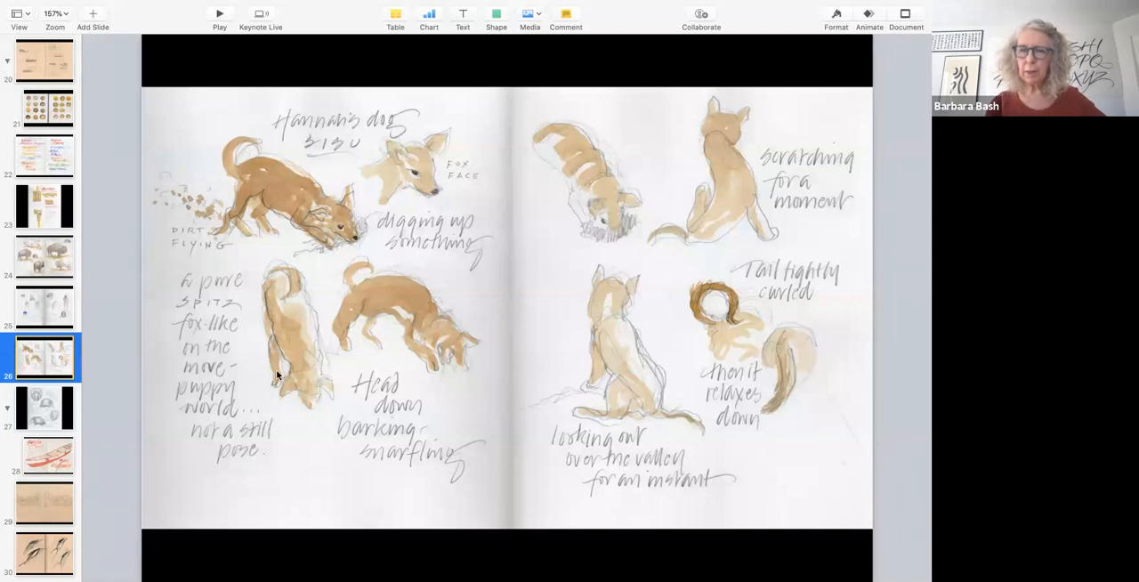
{"action": "mouse_move", "coordinate": [767, 415]}
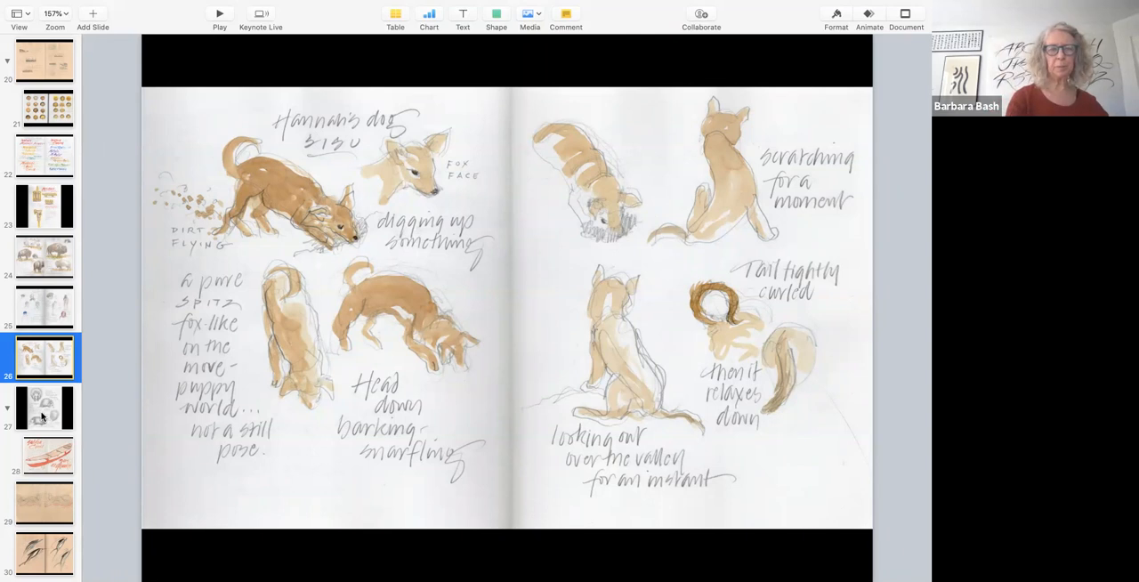
Display slide 27, the pencil page of the January 28th daylight possum.
{"action": "left_click", "coordinate": [44, 406]}
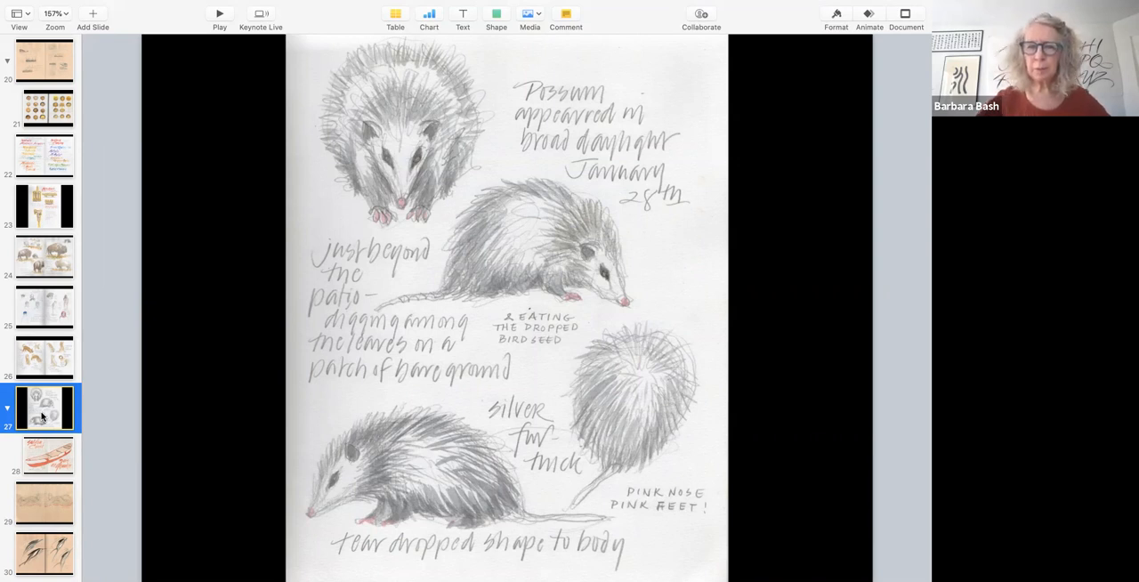
{"action": "mouse_move", "coordinate": [52, 457]}
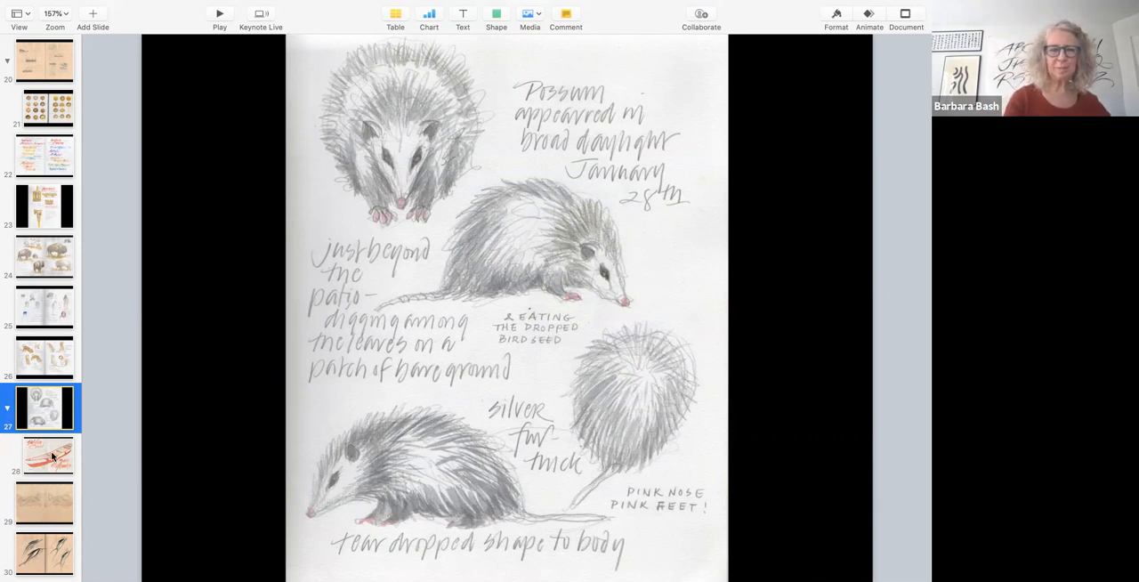
Display slide 28, the red canoe spread titled 'Salifou Conté' and 'Bois de Gbankée'.
{"action": "left_click", "coordinate": [44, 455]}
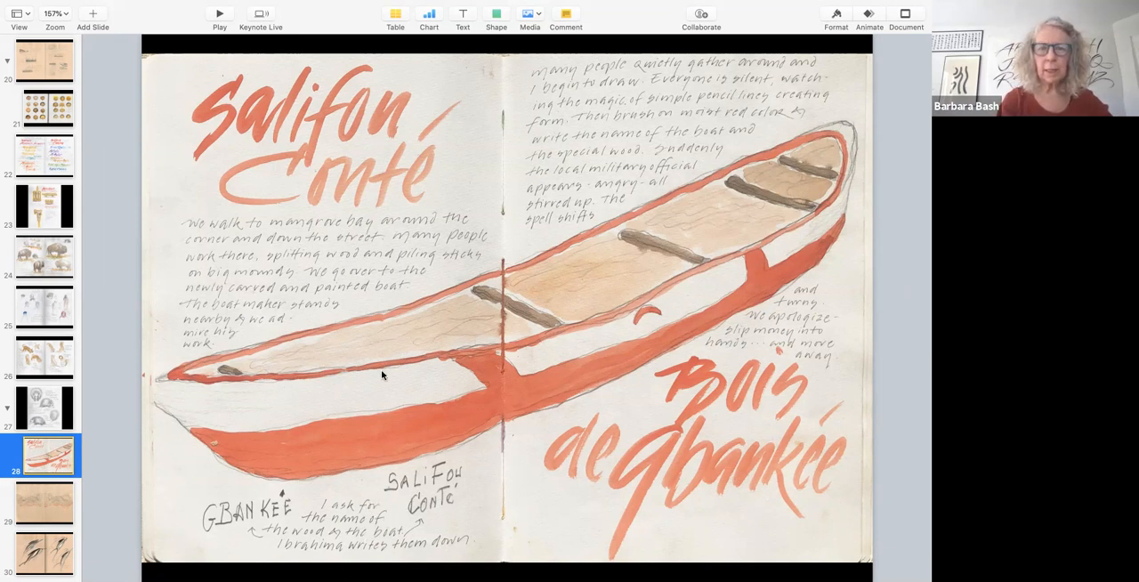
{"action": "mouse_move", "coordinate": [709, 402]}
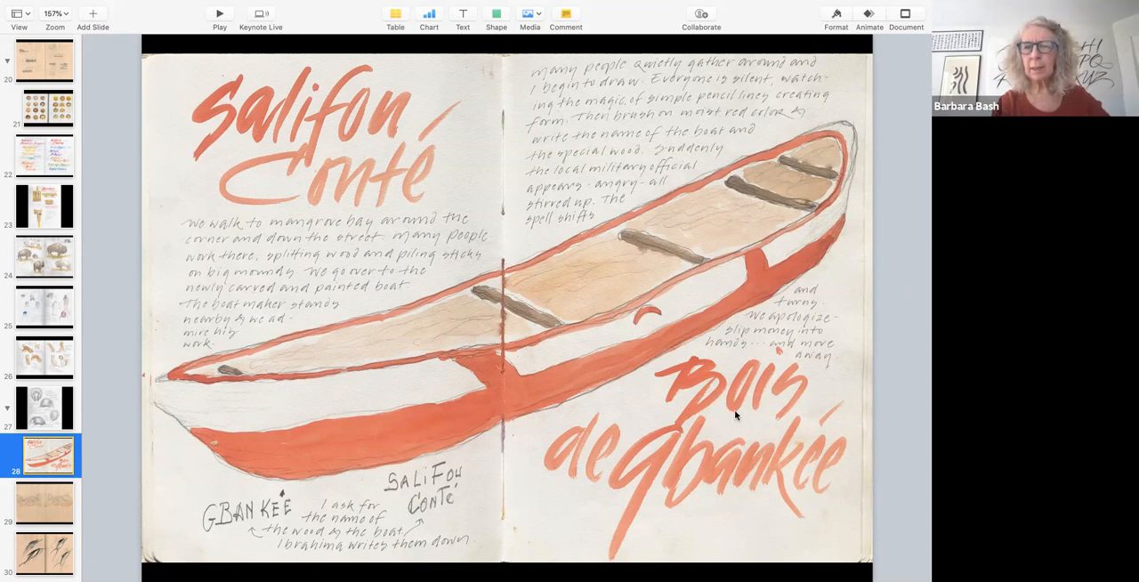
{"action": "mouse_move", "coordinate": [720, 445]}
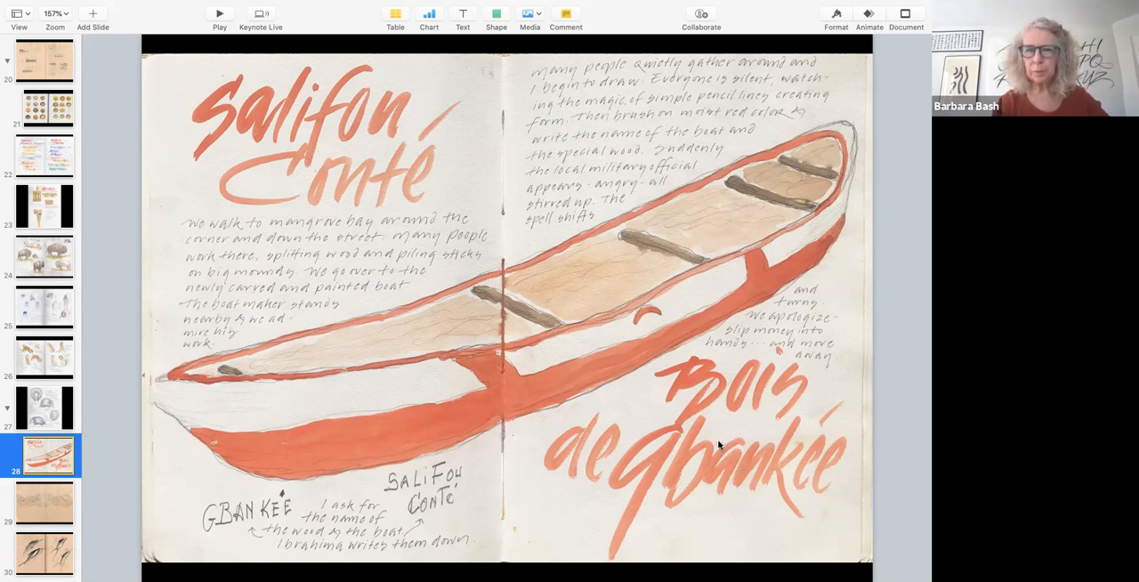
{"action": "mouse_move", "coordinate": [577, 428]}
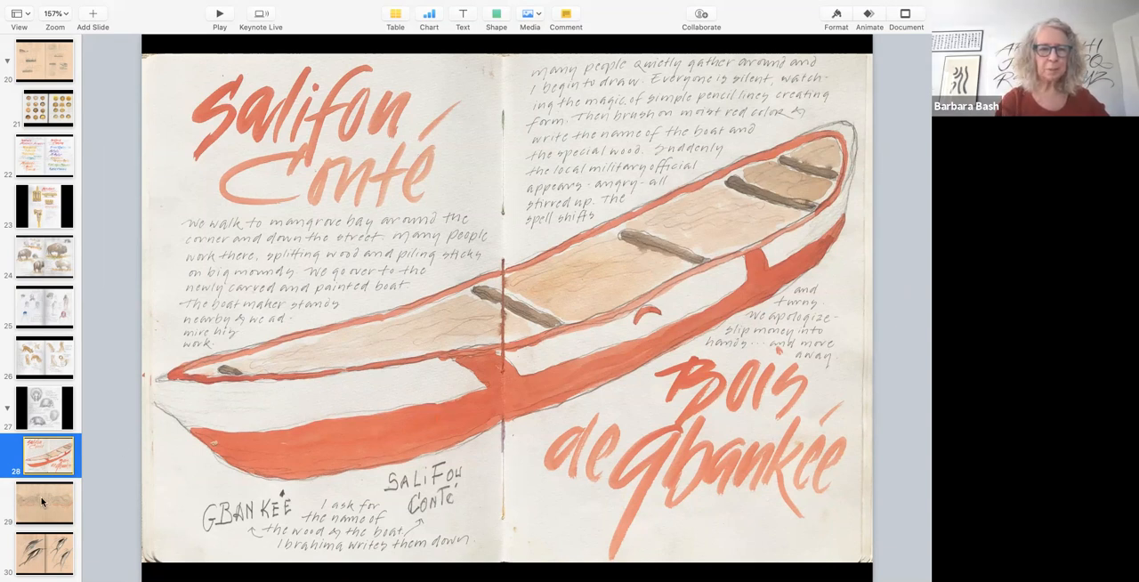
Show slide 29's coiled rope spread, then slide 30's ink-wash porpoises spread.
{"action": "left_click", "coordinate": [43, 503]}
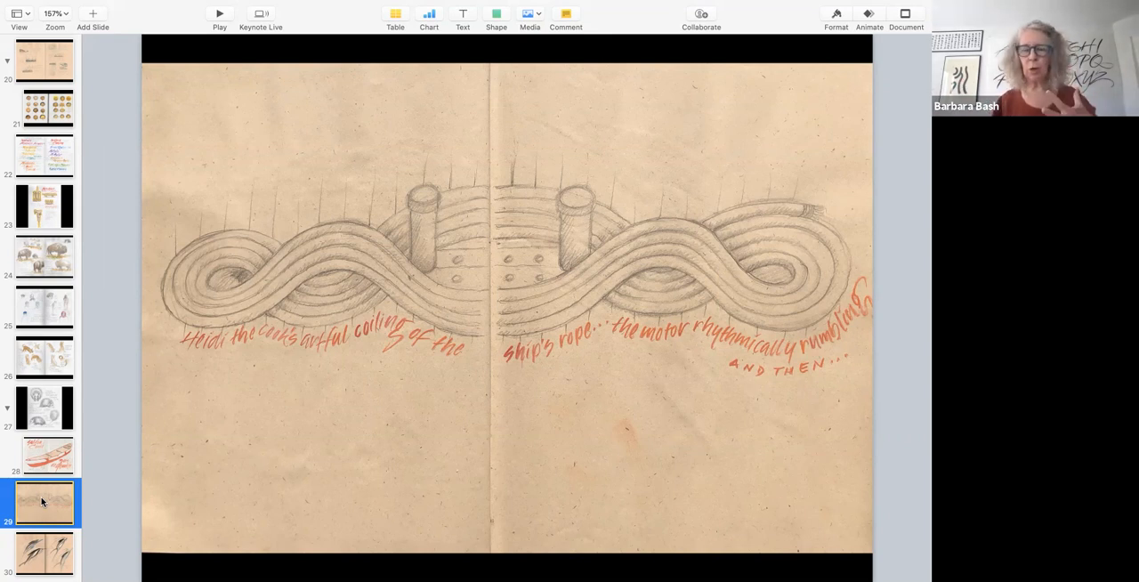
{"action": "mouse_move", "coordinate": [32, 566]}
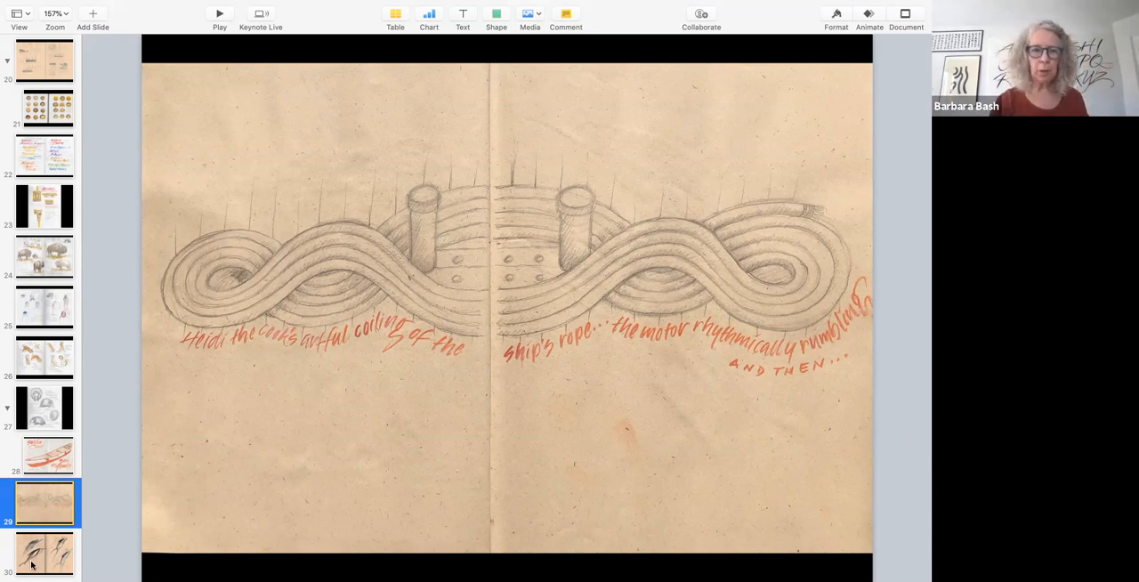
{"action": "left_click", "coordinate": [43, 553]}
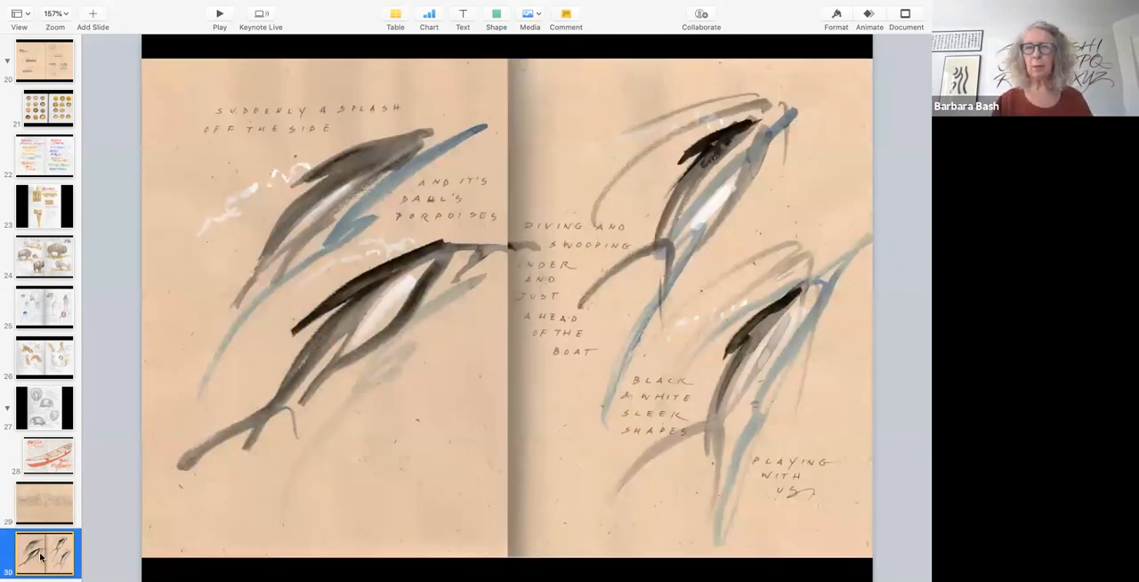